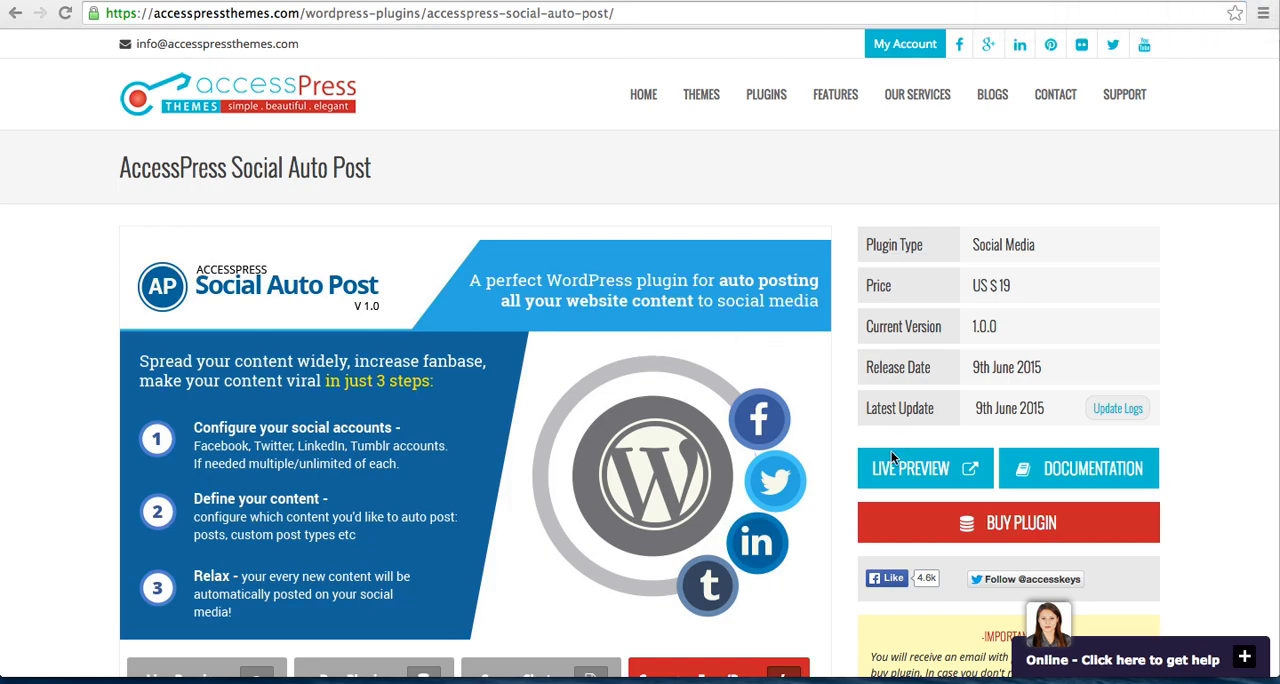
mouse_move(976, 548)
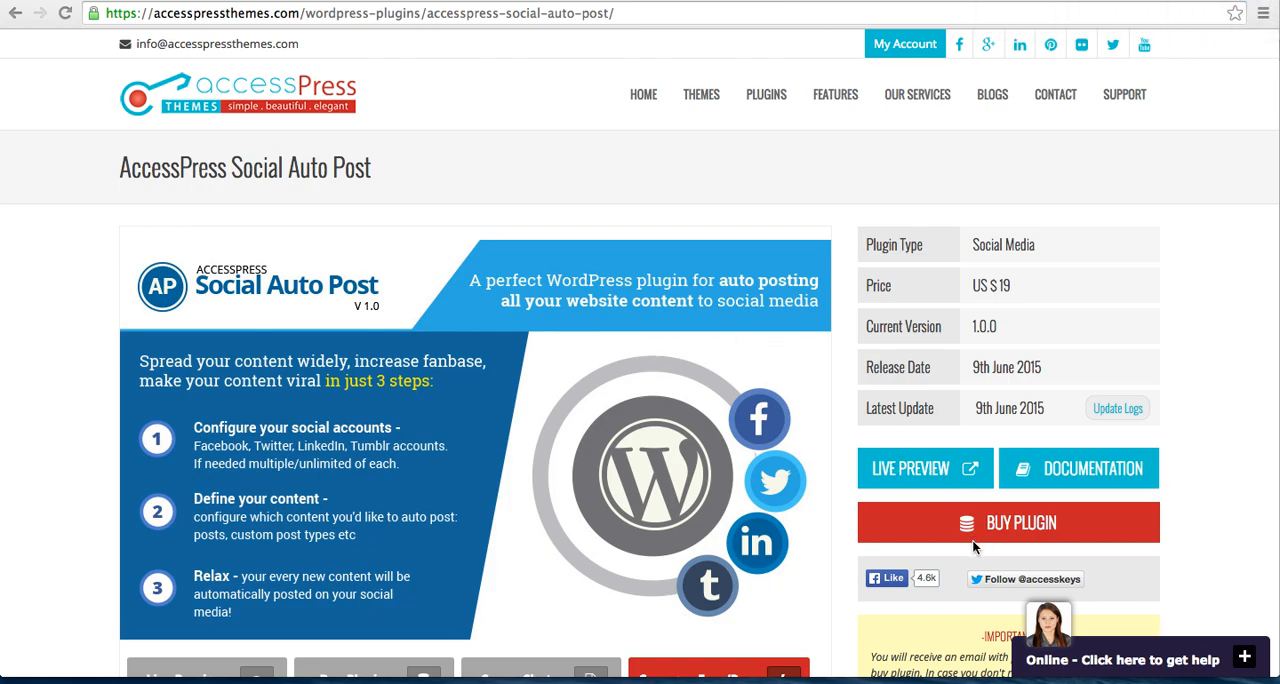
mouse_move(840, 428)
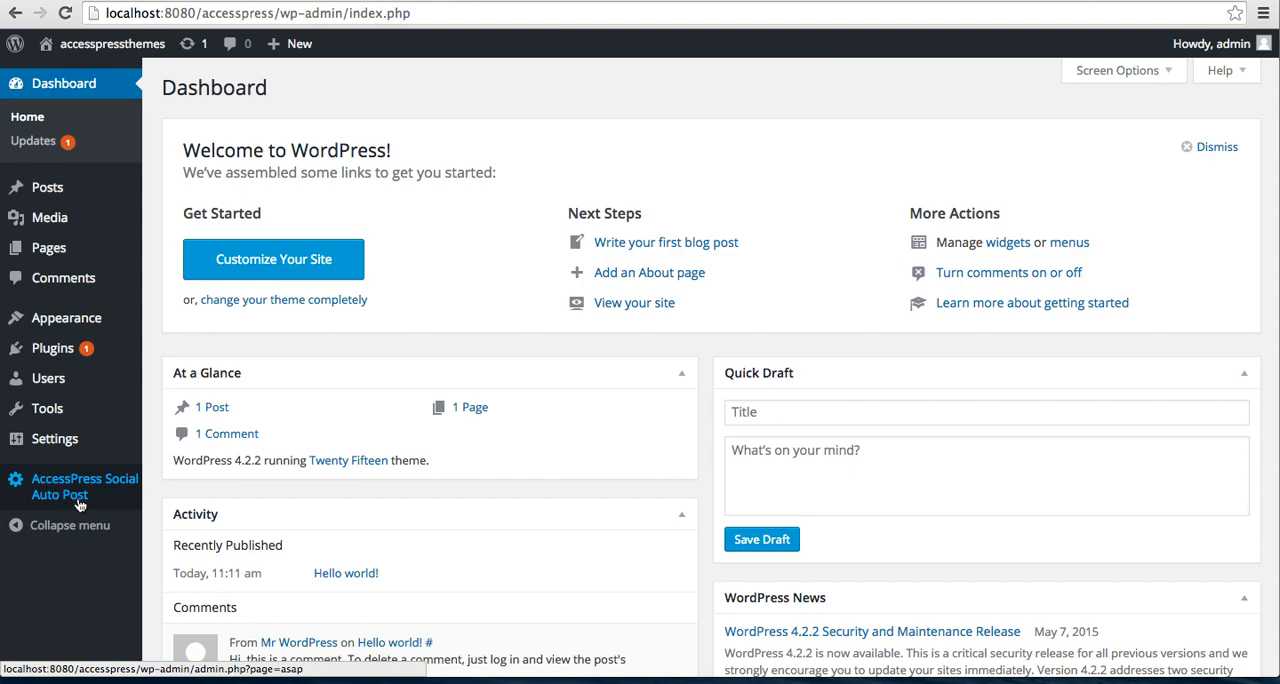
Step: Show the AccessPress Social Auto Post accounts list and the Choose Network options
click(84, 488)
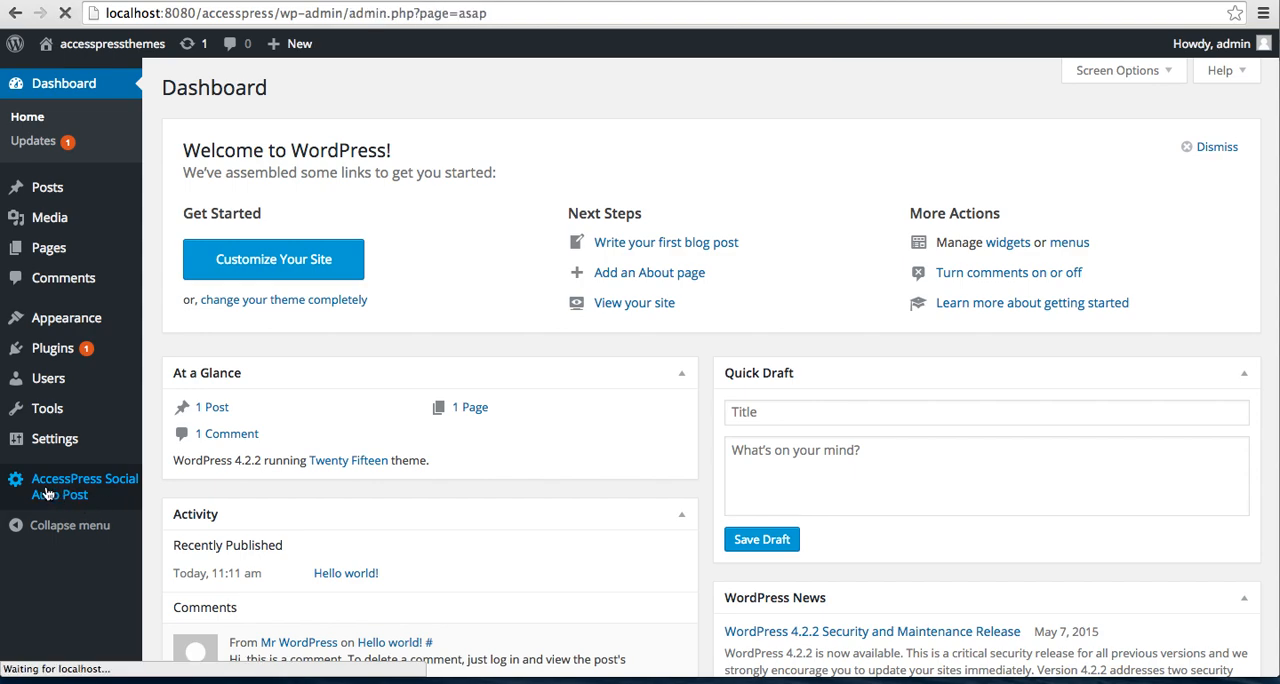
click(84, 486)
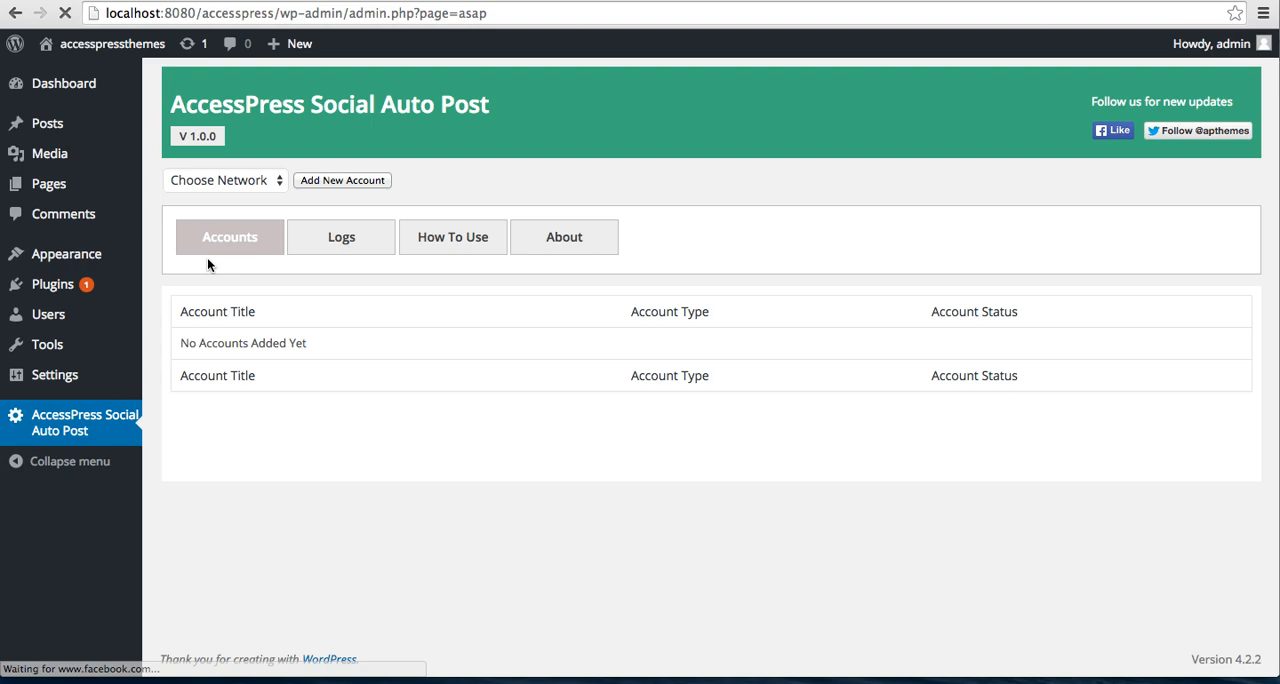
click(224, 180)
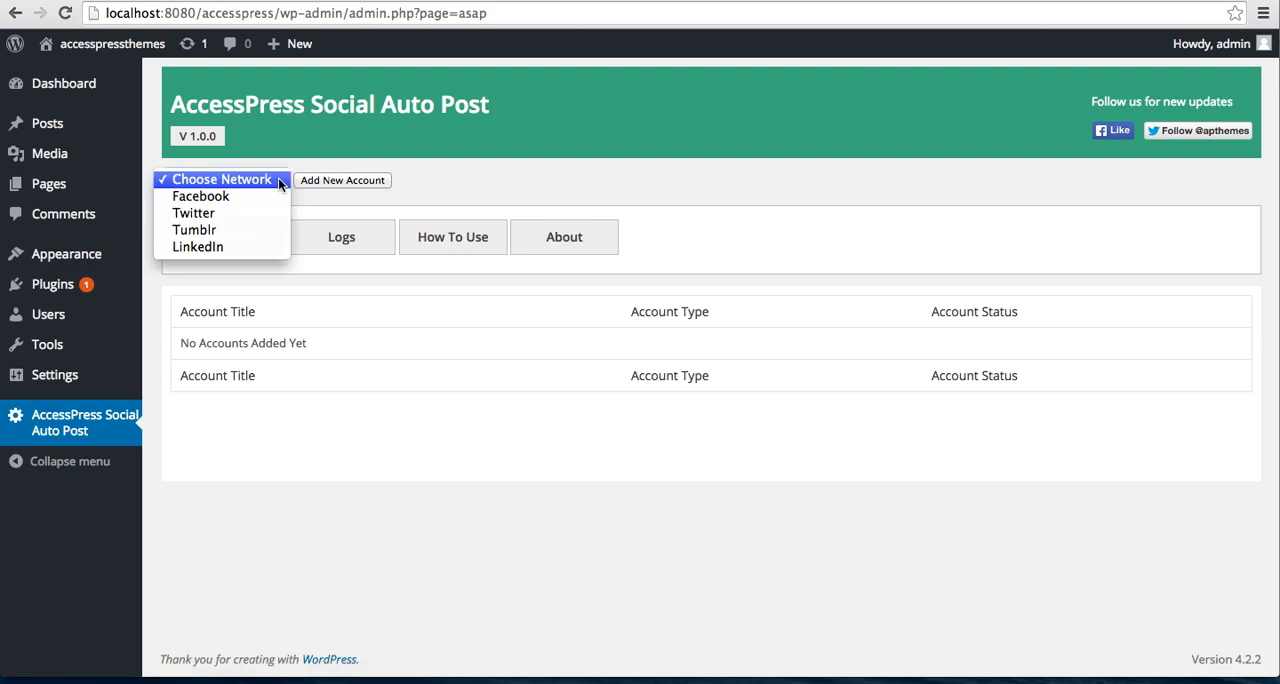
mouse_move(268, 182)
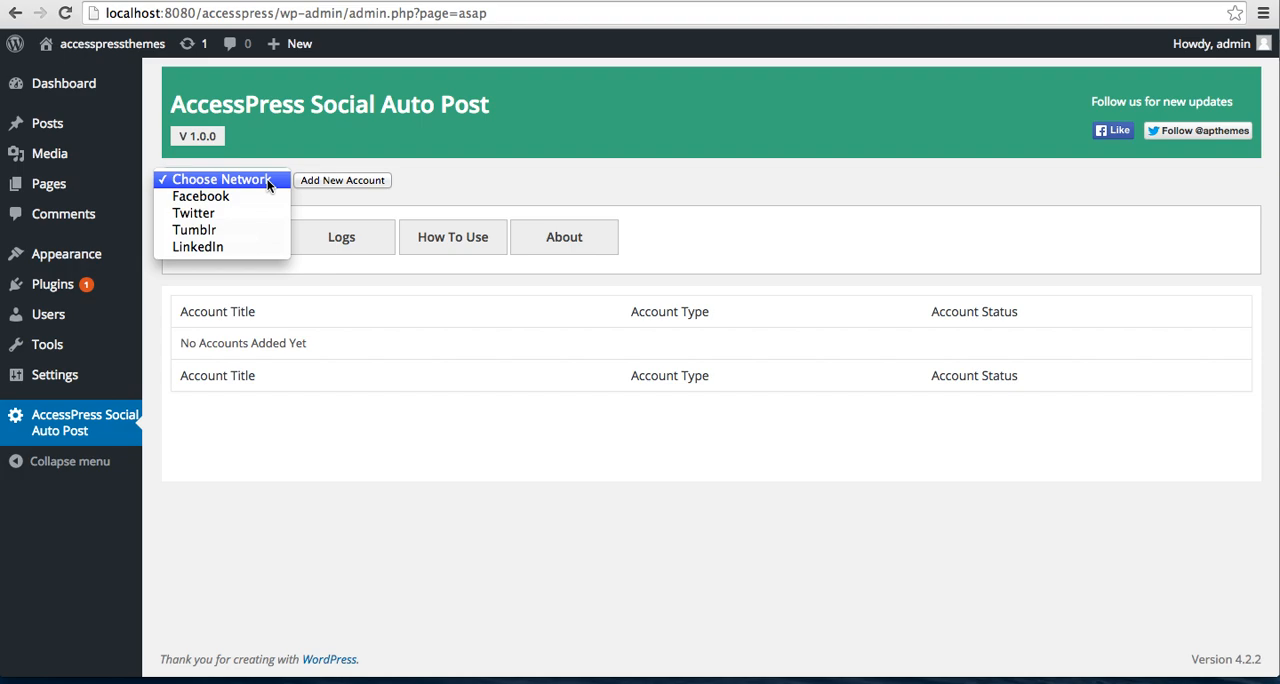
mouse_move(224, 230)
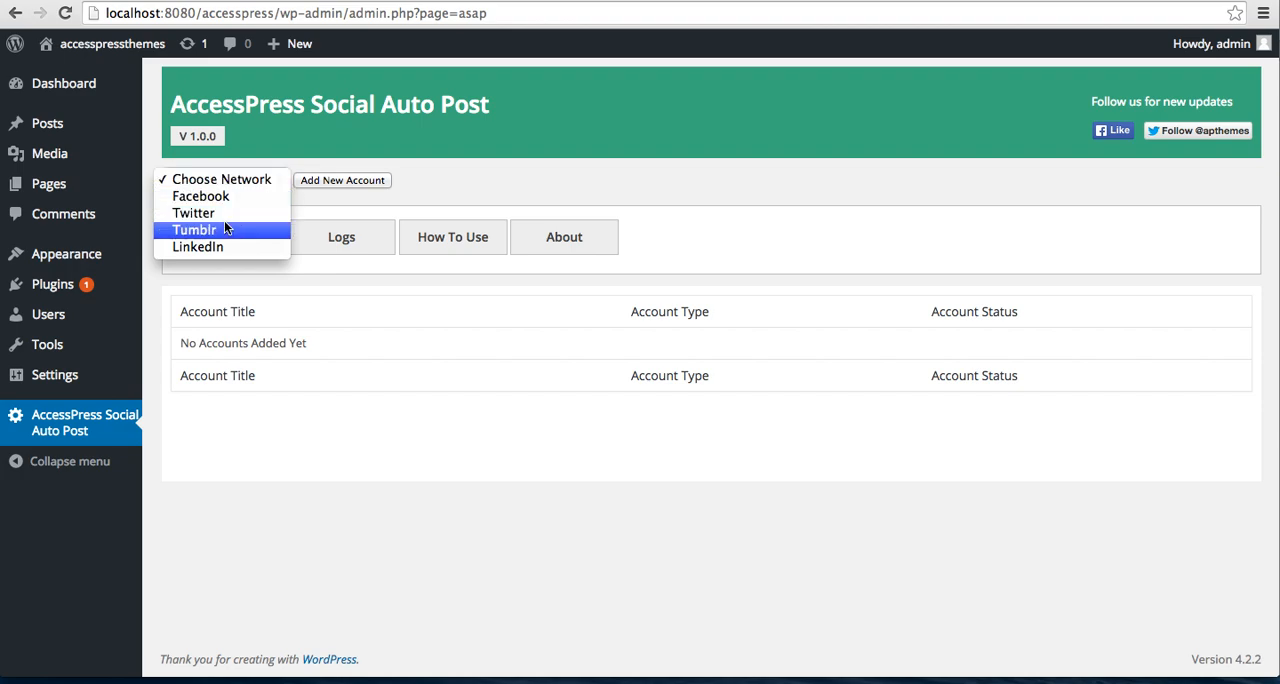
mouse_move(210, 218)
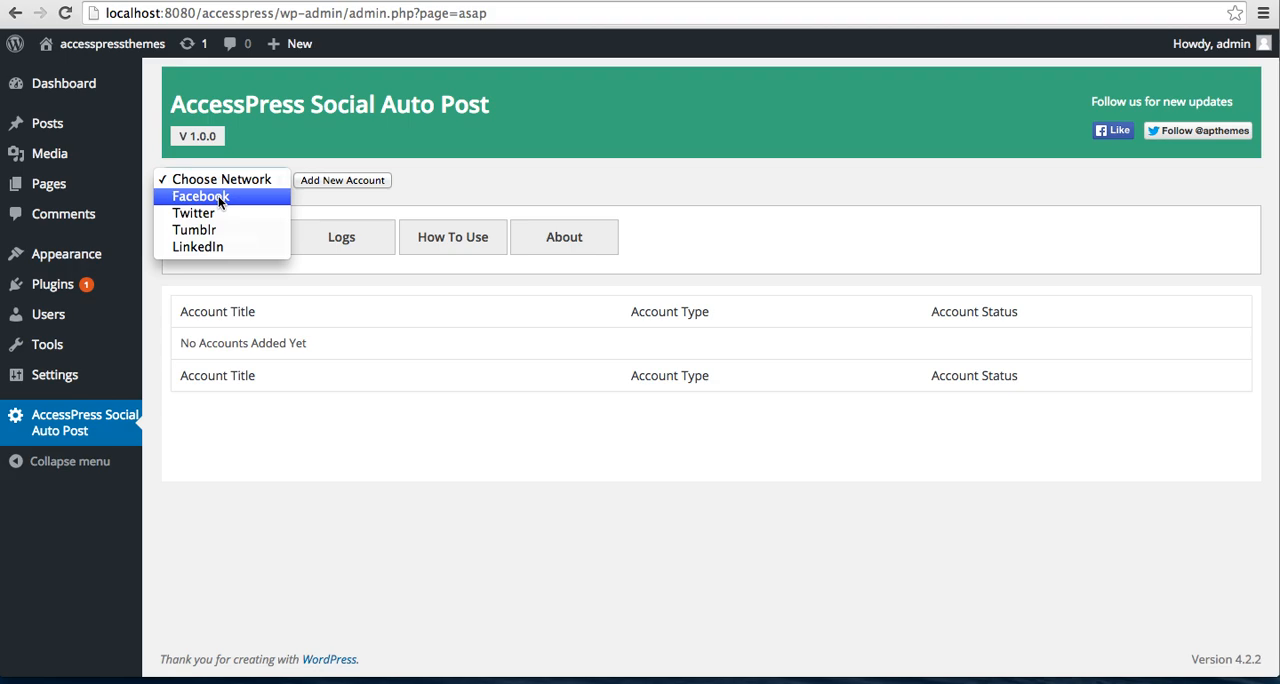
Step: Add a new Facebook account with Auto Publish on, title 'Facebook', and follow the app-creation link
click(200, 196)
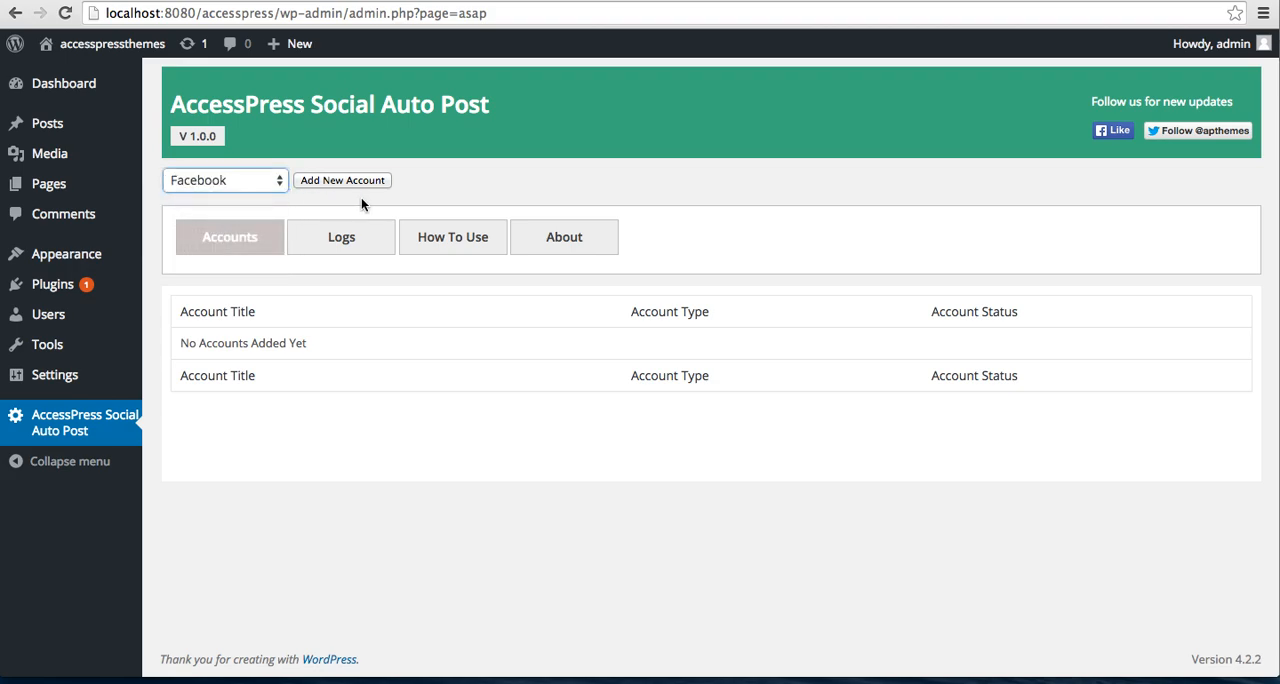
click(342, 180)
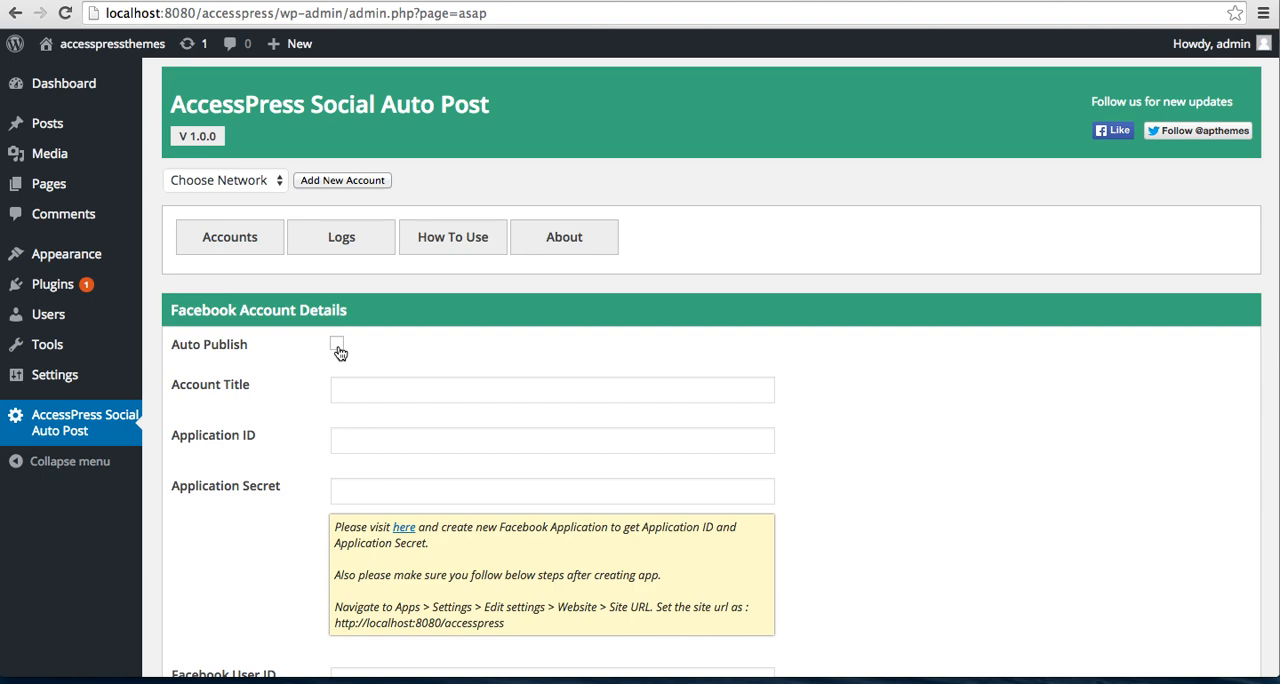
click(336, 348)
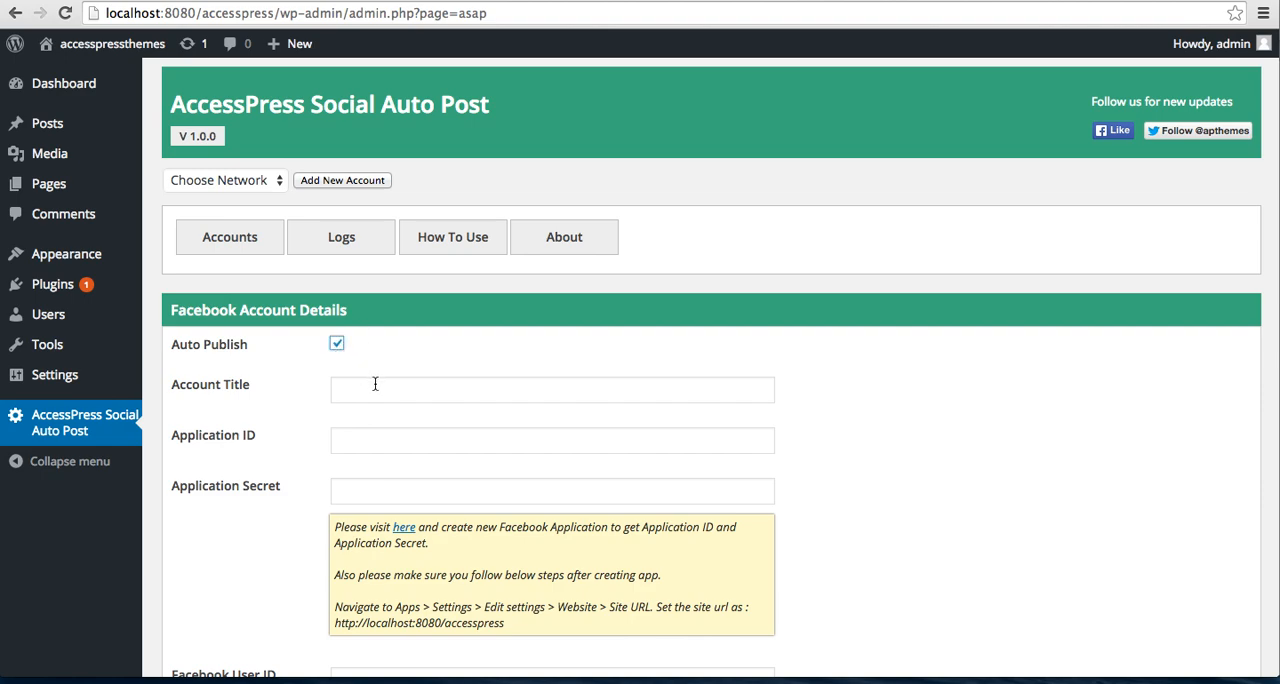
click(552, 390)
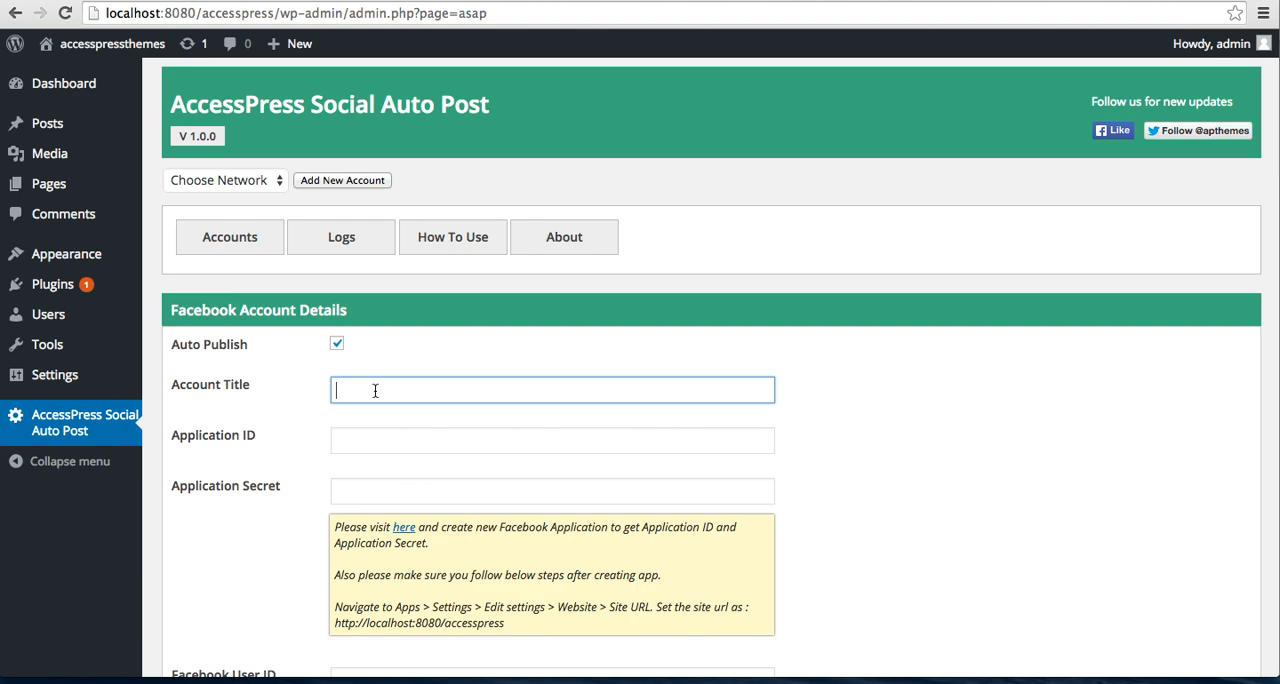
text(Facebook)
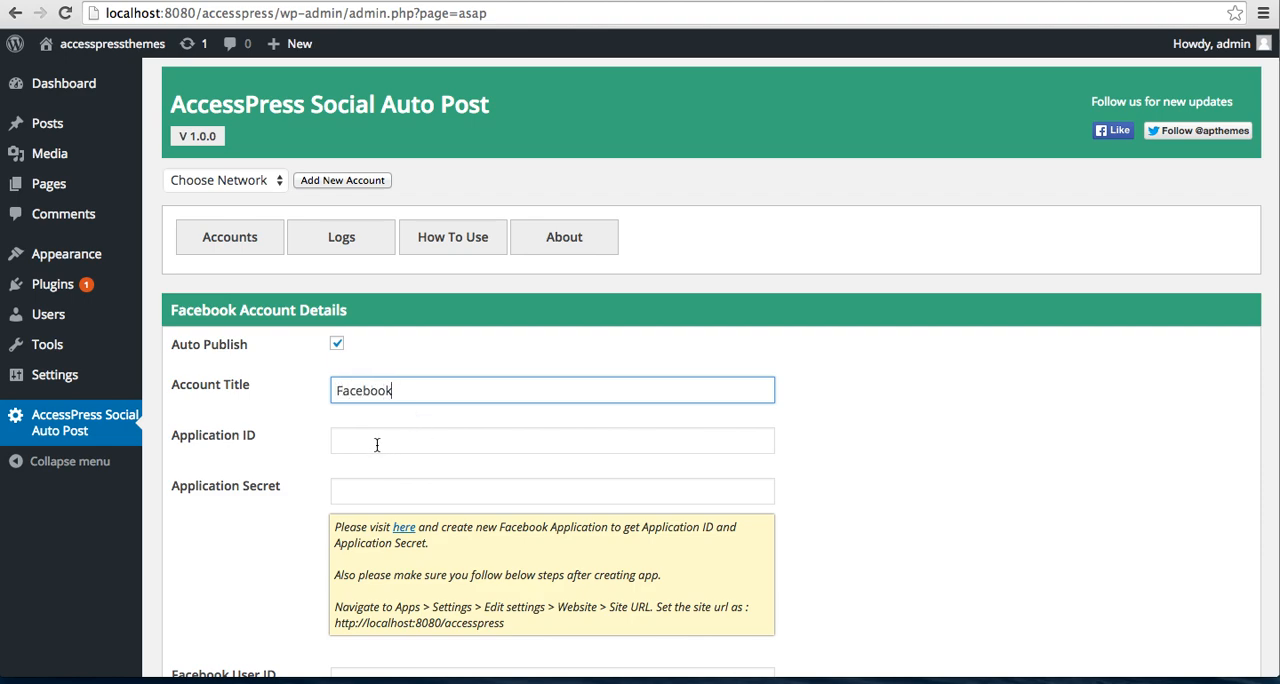
click(552, 440)
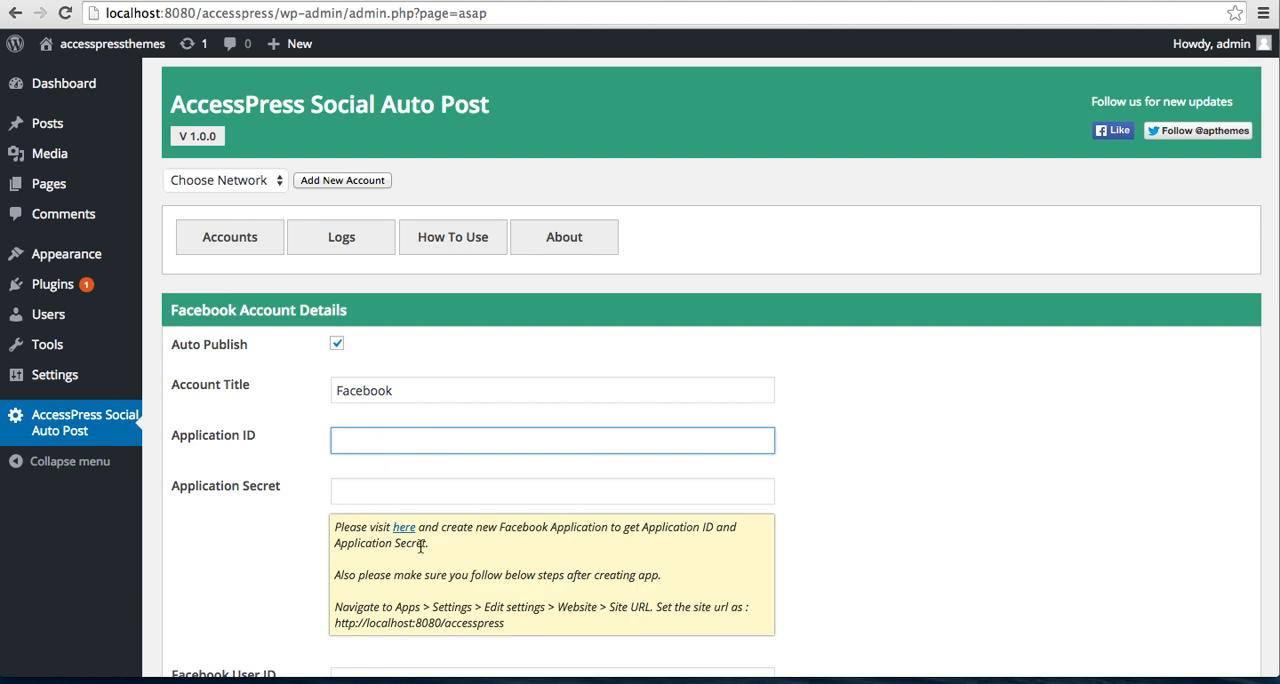
mouse_move(404, 528)
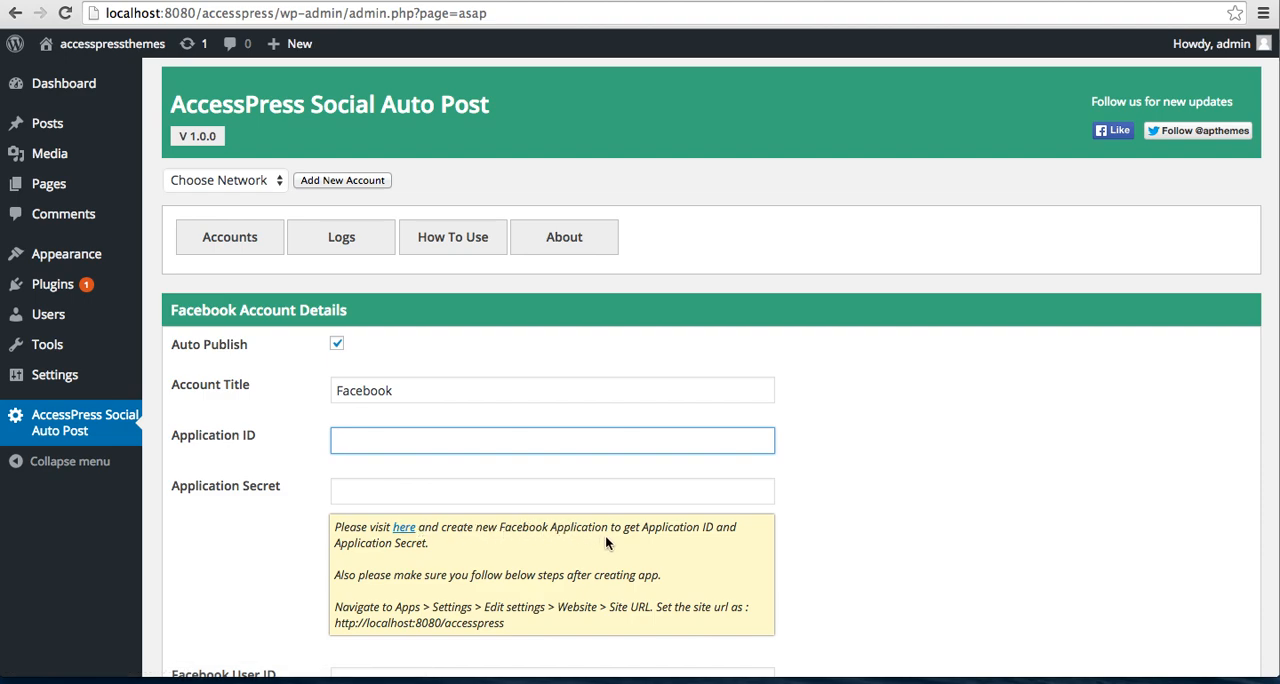
mouse_move(428, 576)
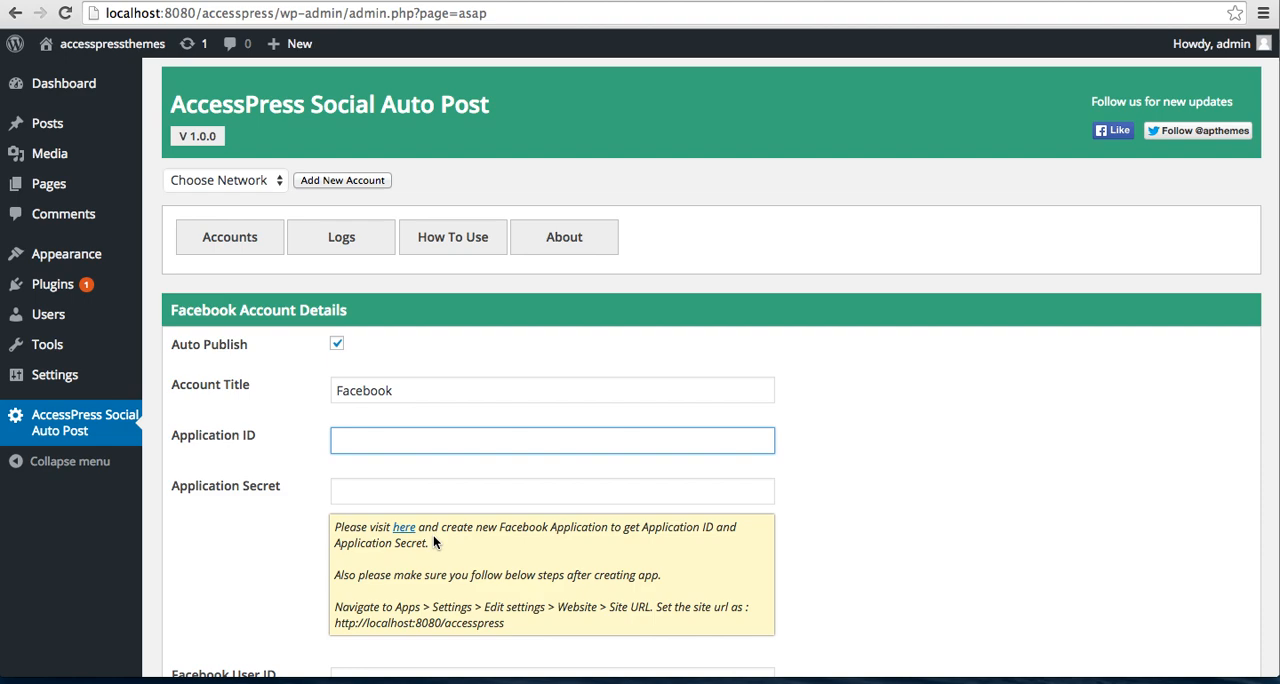
click(404, 528)
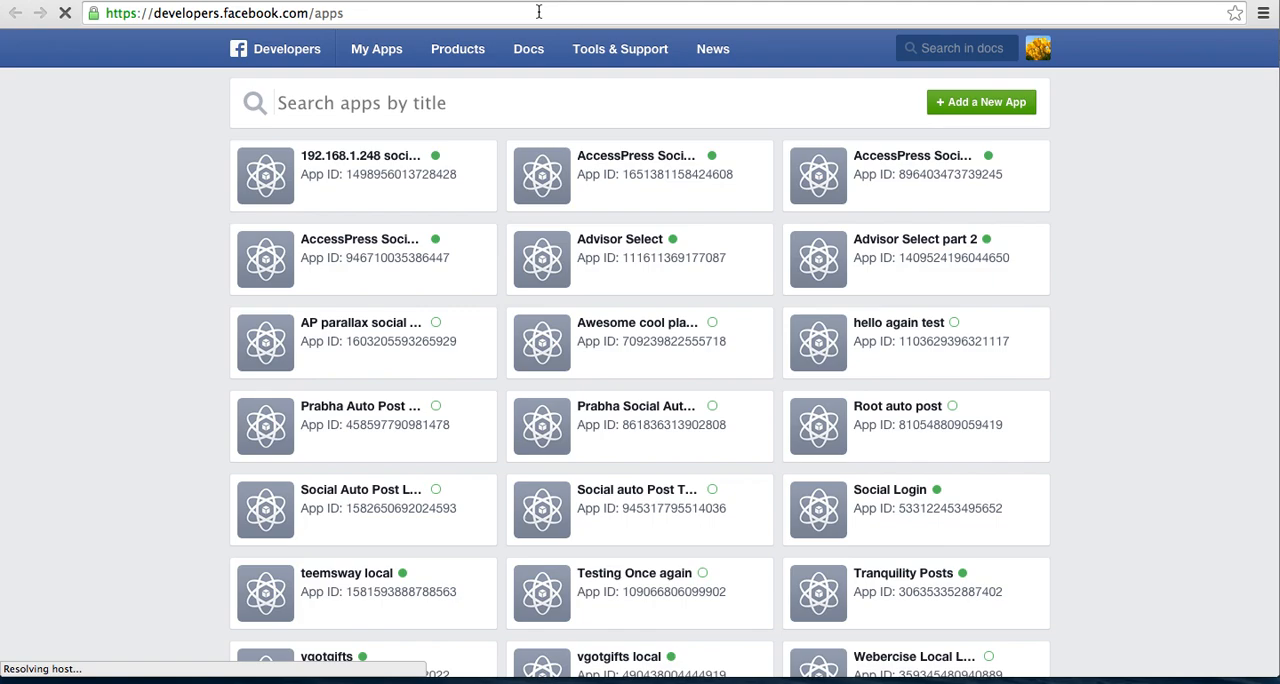
mouse_move(984, 108)
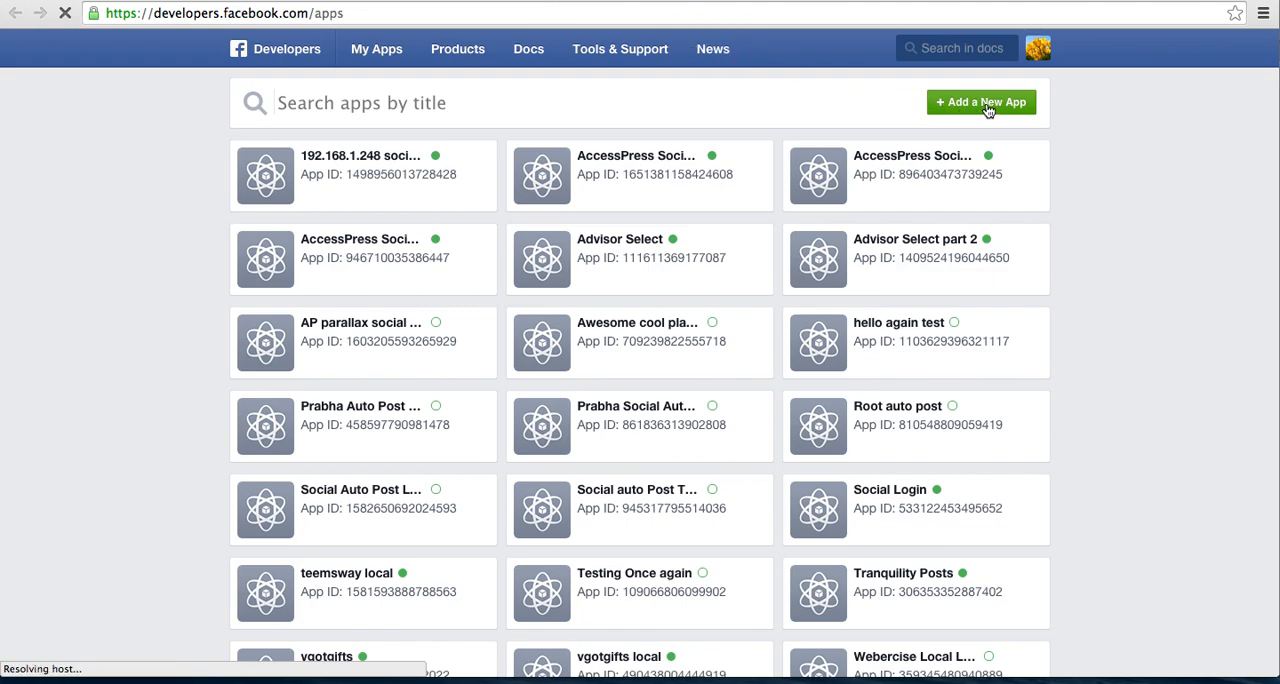
Step: Start a new Website app and skip the quick start to reach the Create App ID form
click(980, 102)
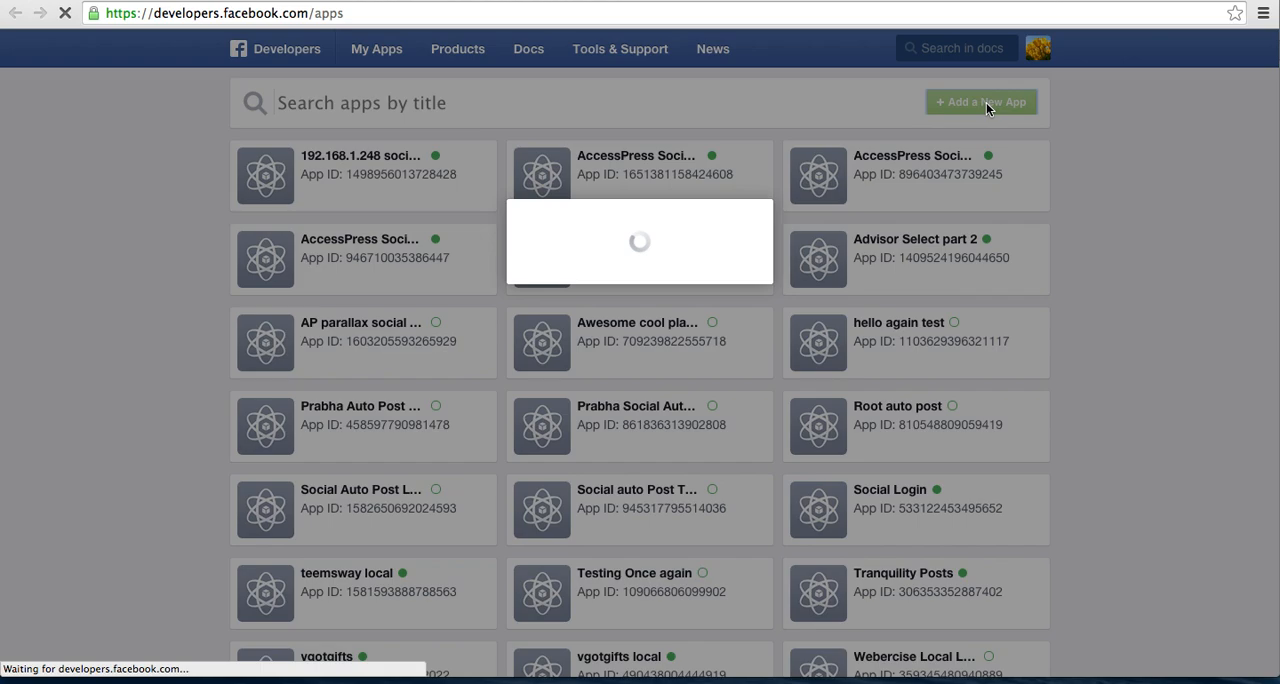
click(980, 100)
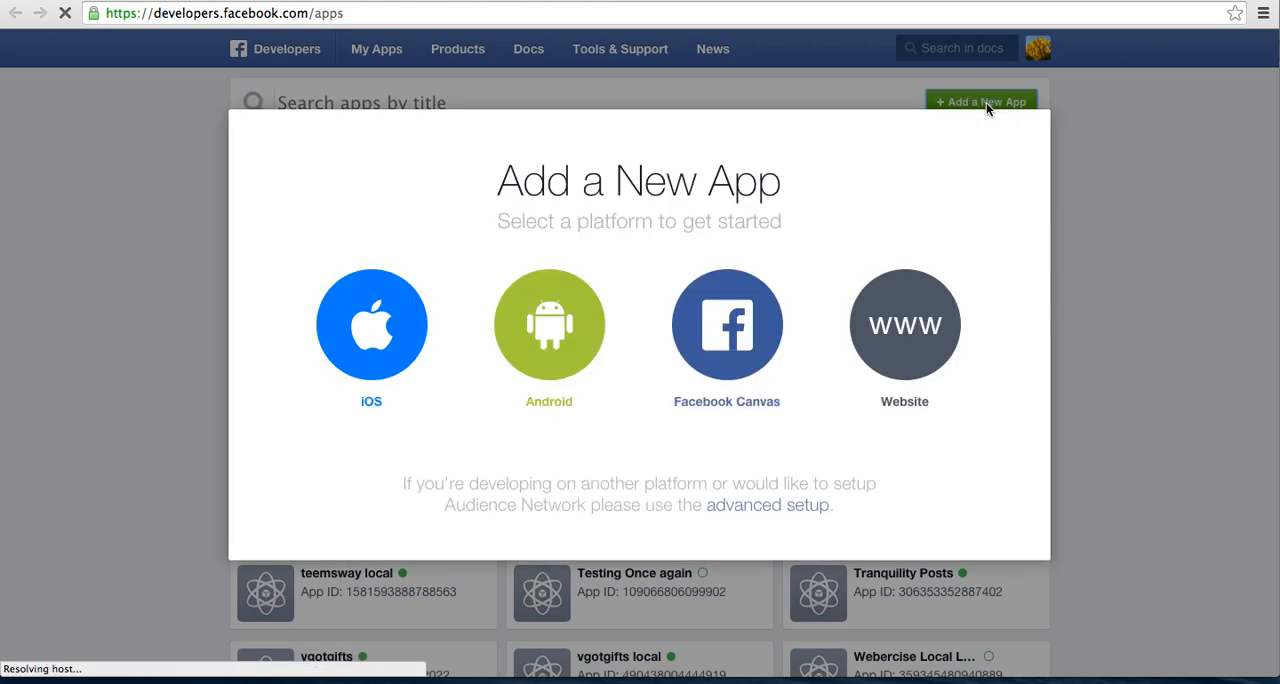
click(904, 324)
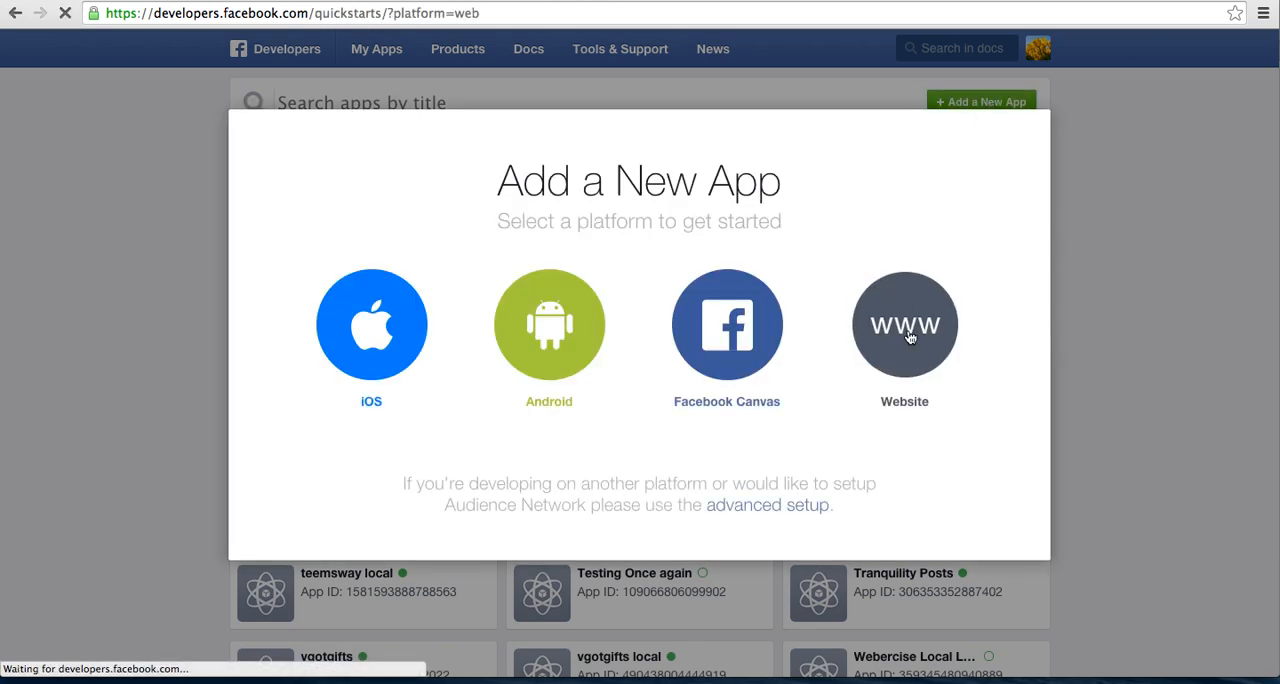
click(904, 324)
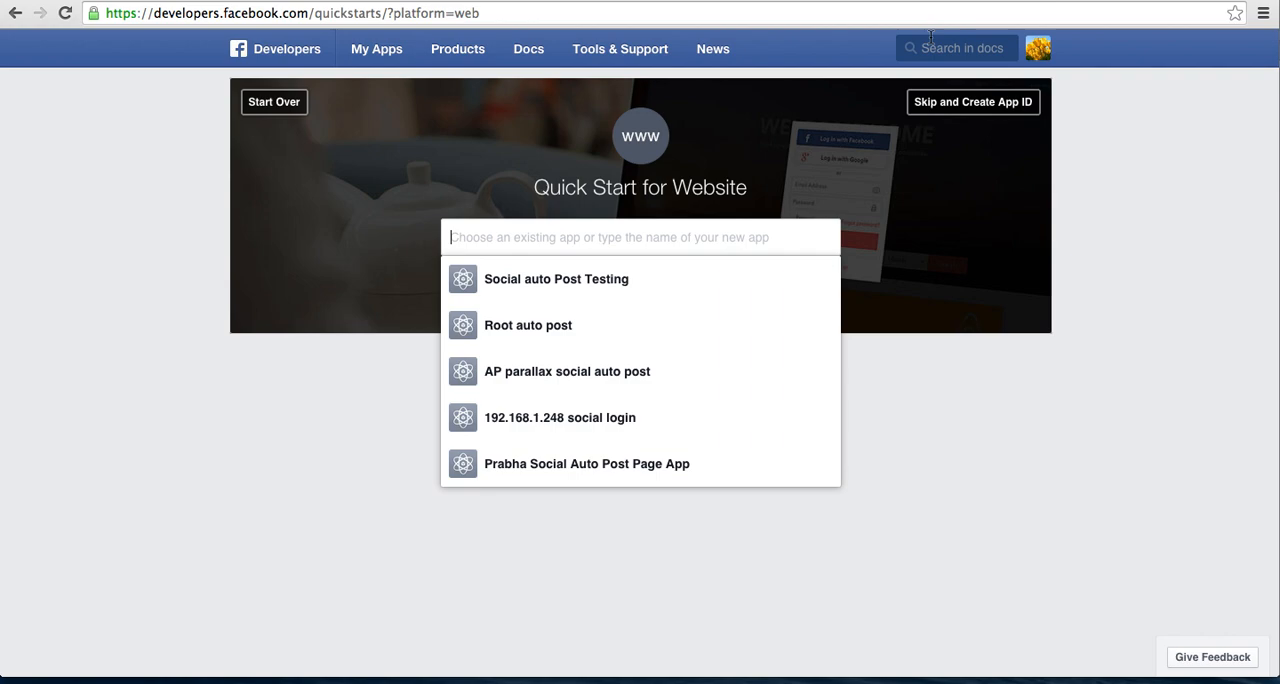
click(972, 102)
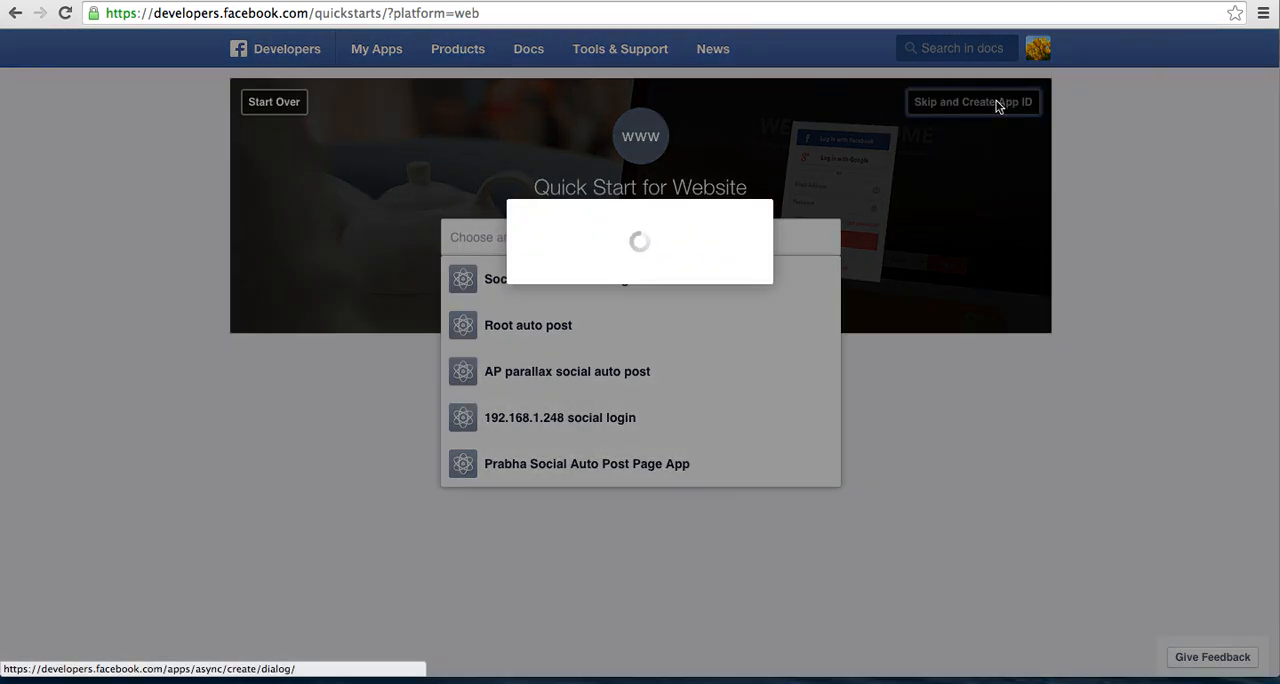
click(972, 102)
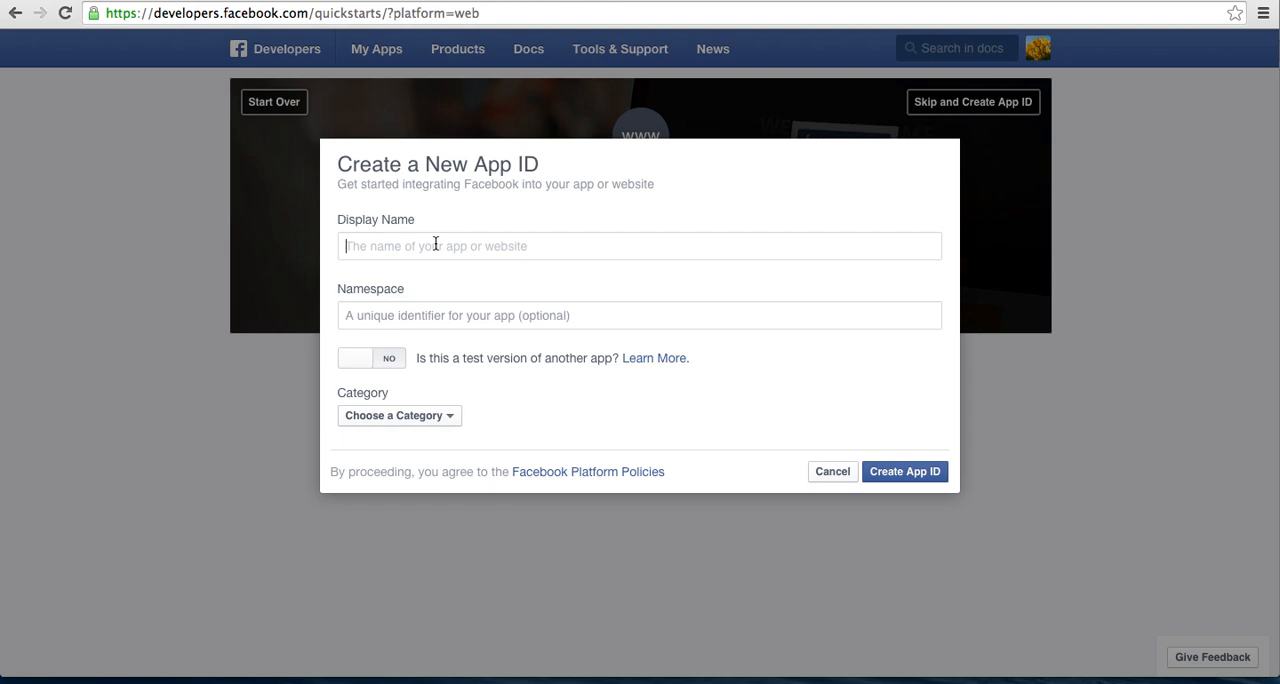
Step: Create the app ID 'Access Social Post Test' in the Apps for Pages category
text(Access Social Post)
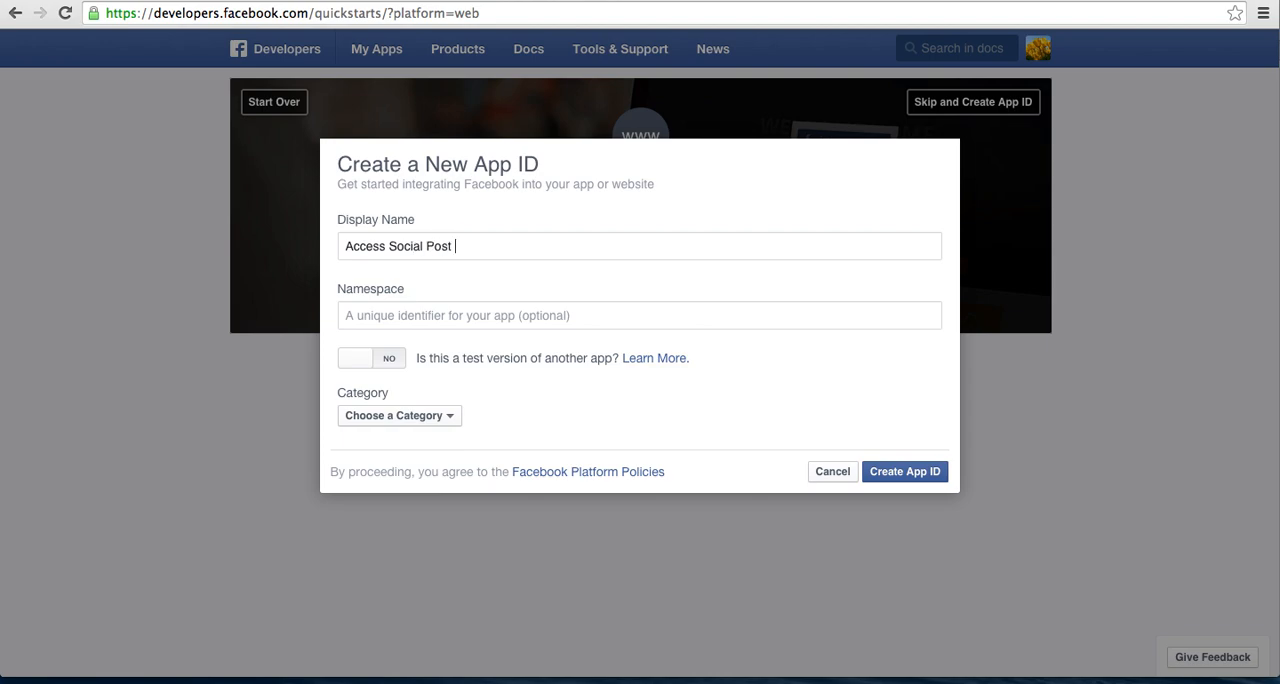
text(Test)
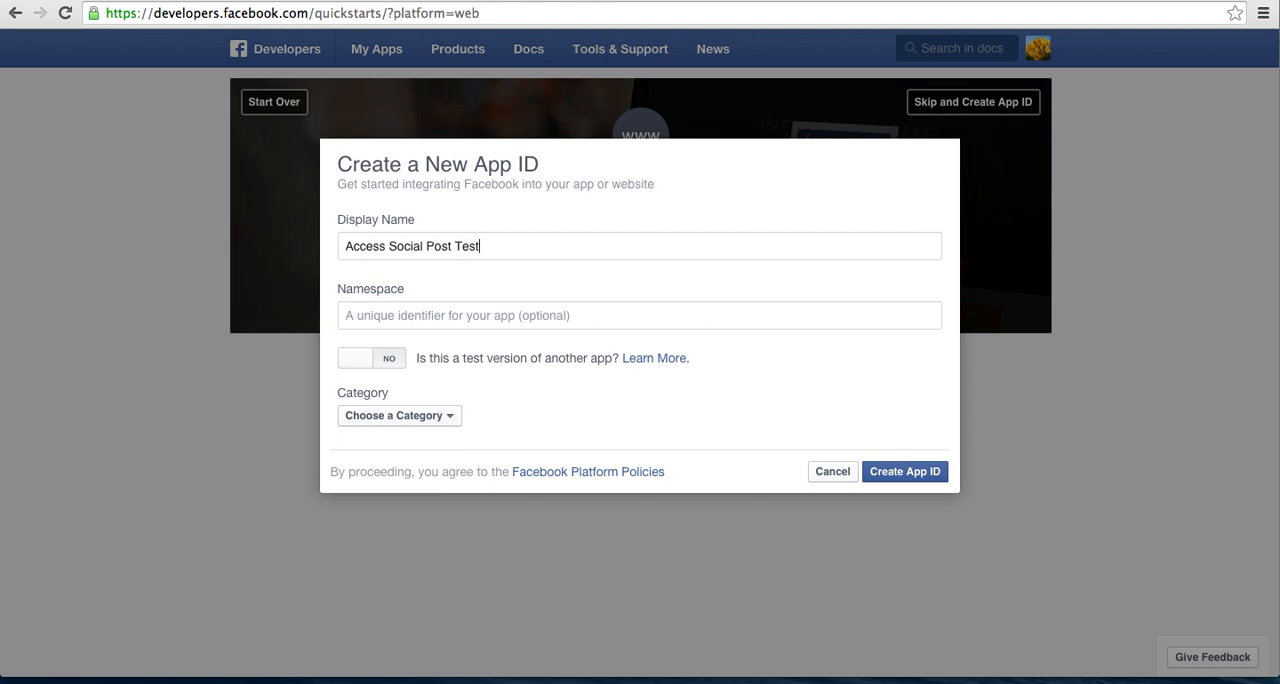
click(400, 416)
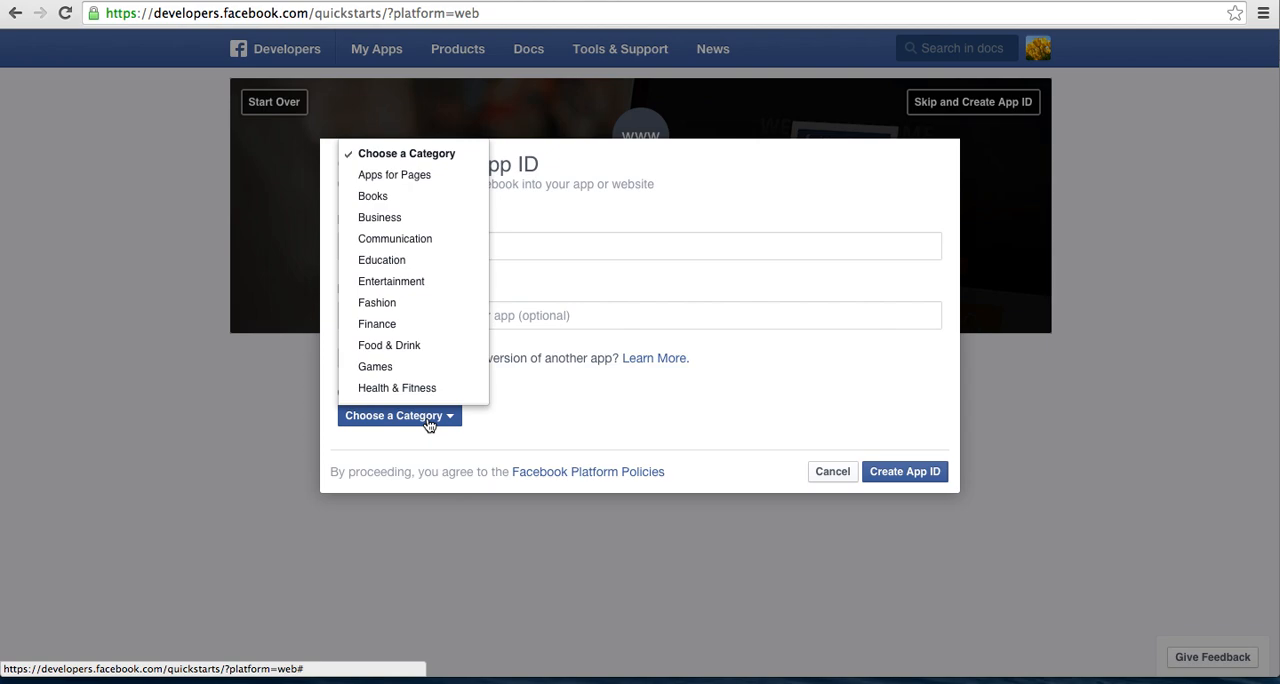
click(394, 174)
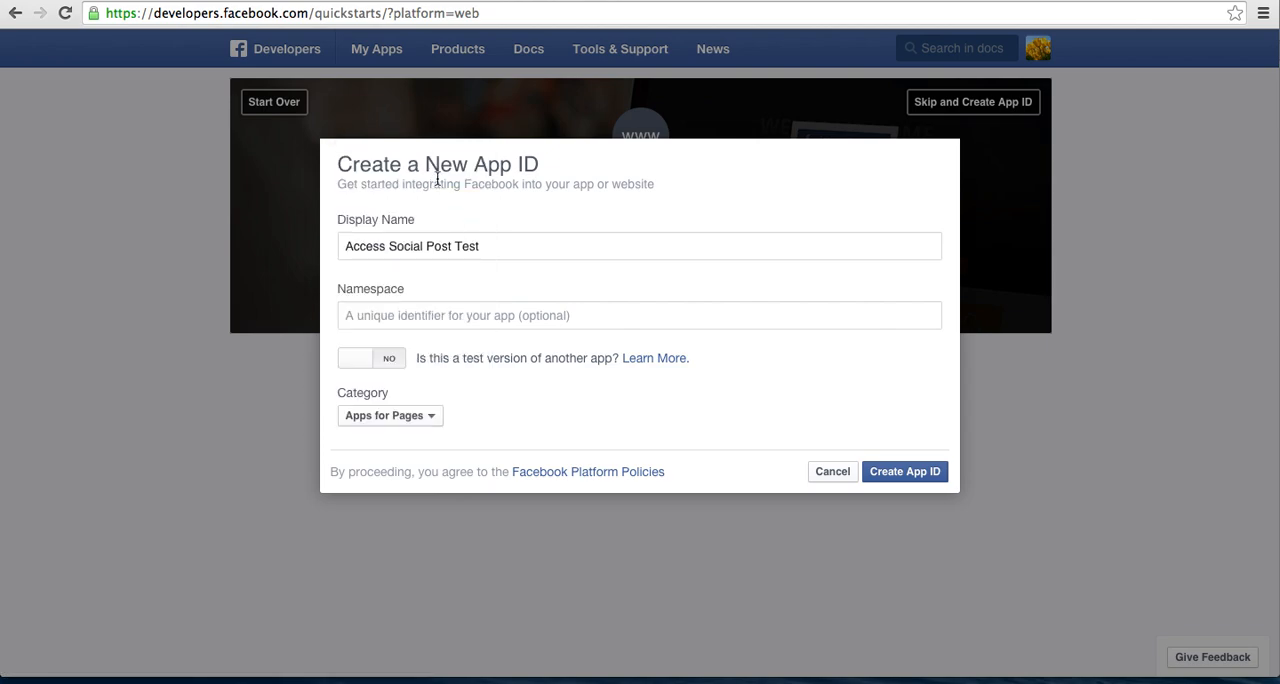
click(904, 472)
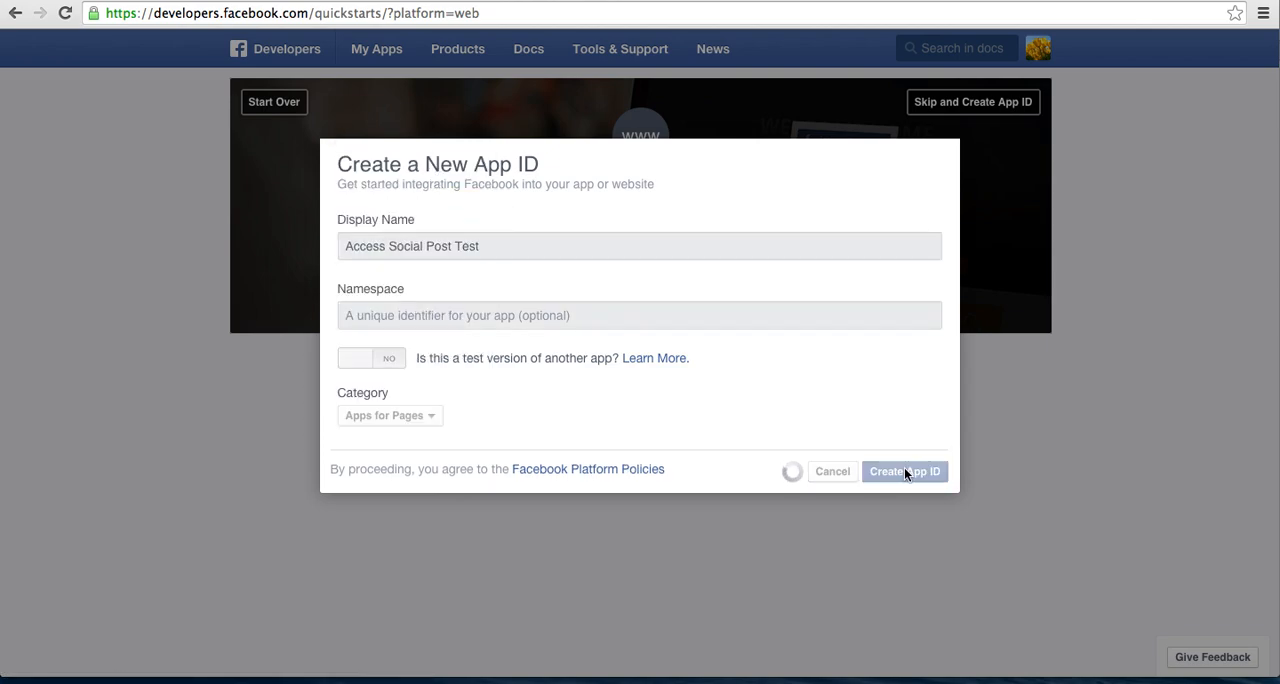
click(904, 472)
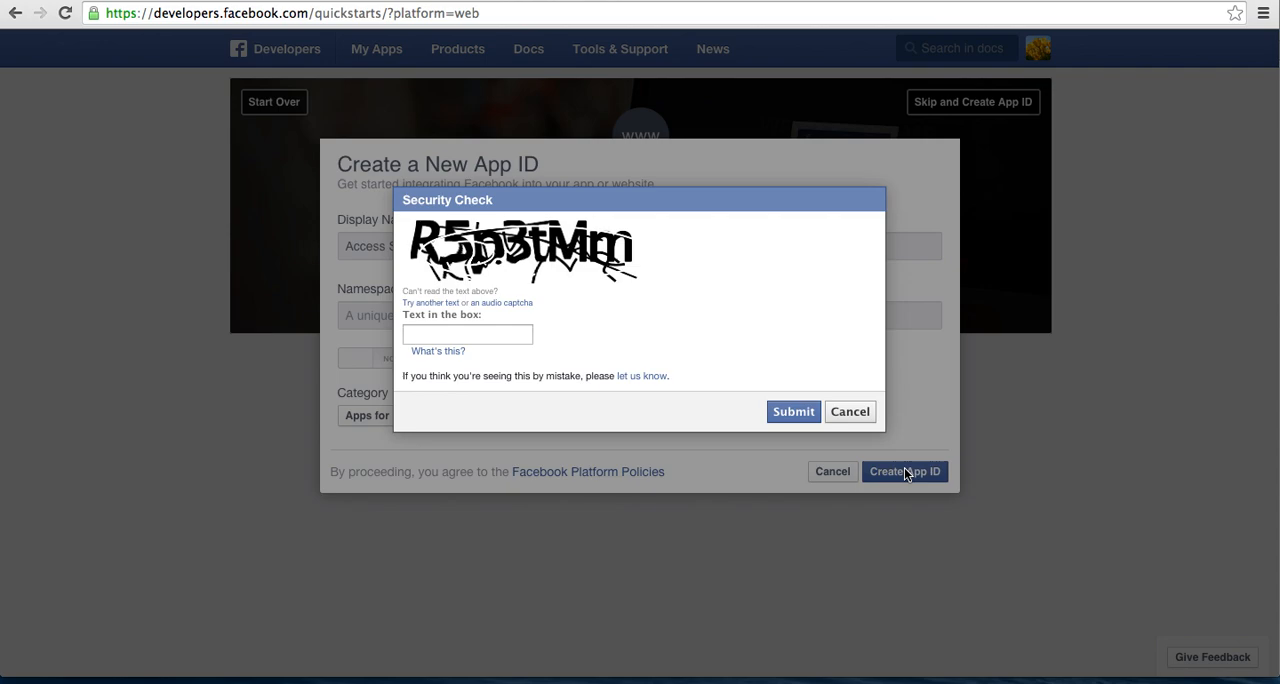
Step: Answer the security check captcha with 'r2t' and submit it
click(468, 334)
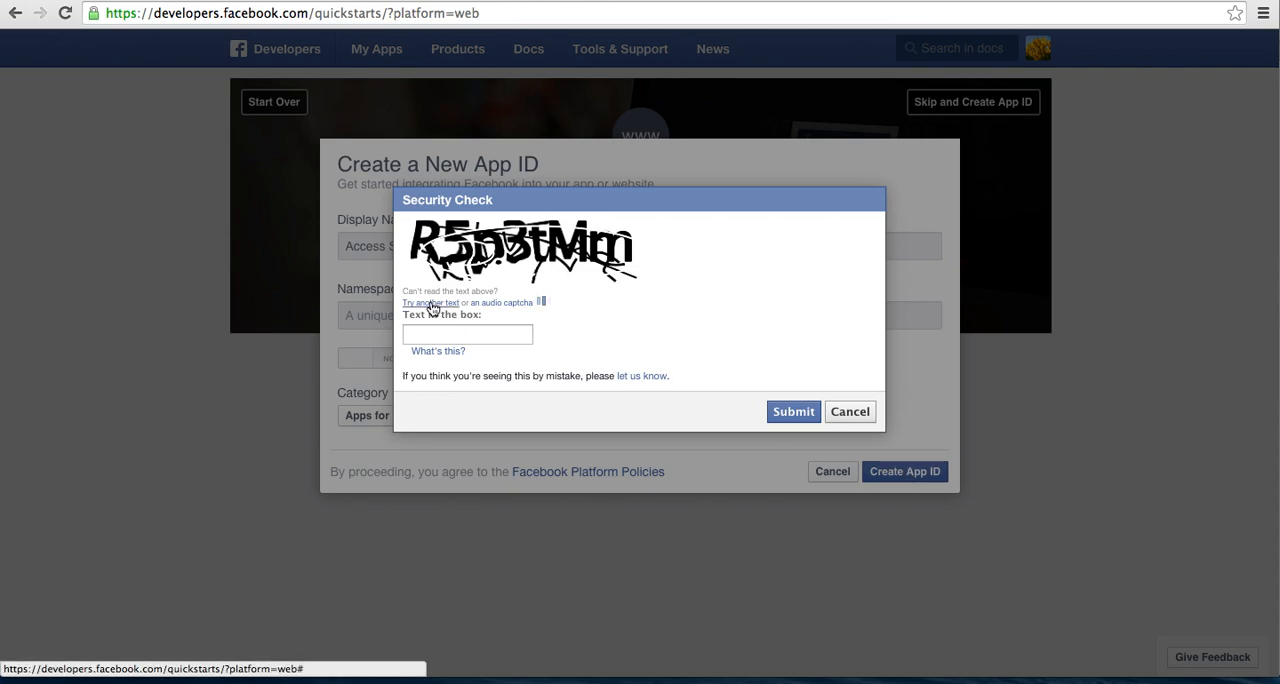
click(428, 304)
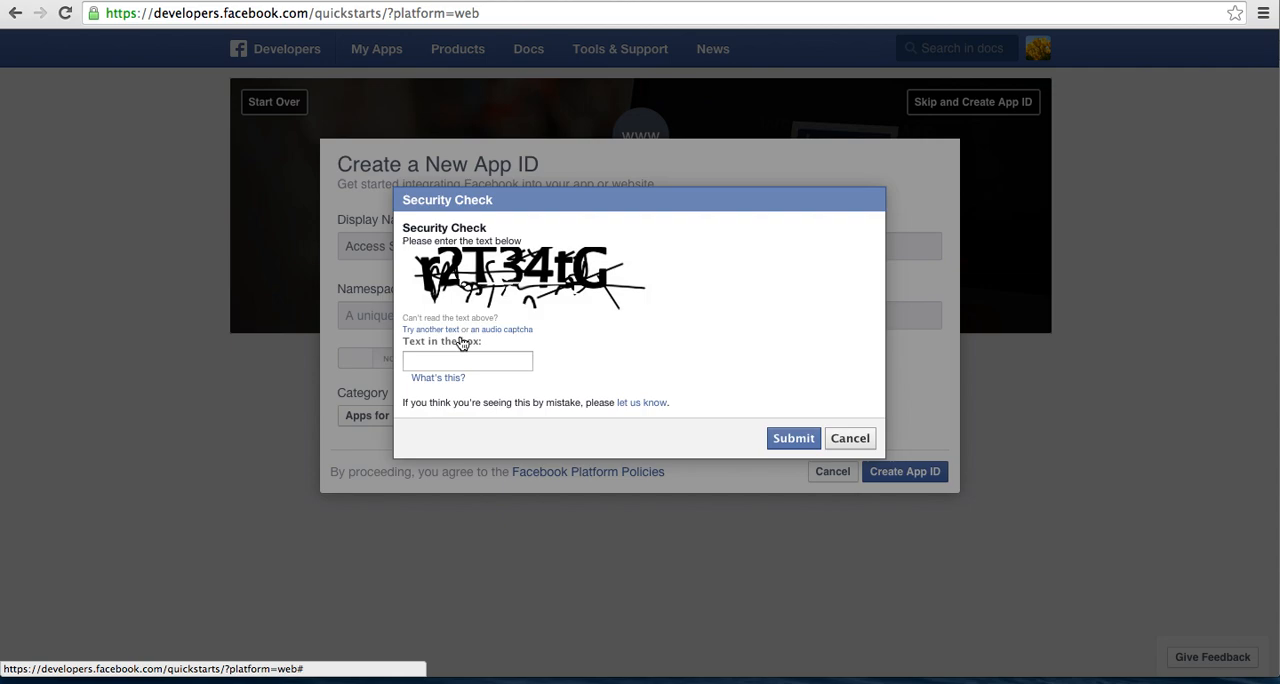
text(r)
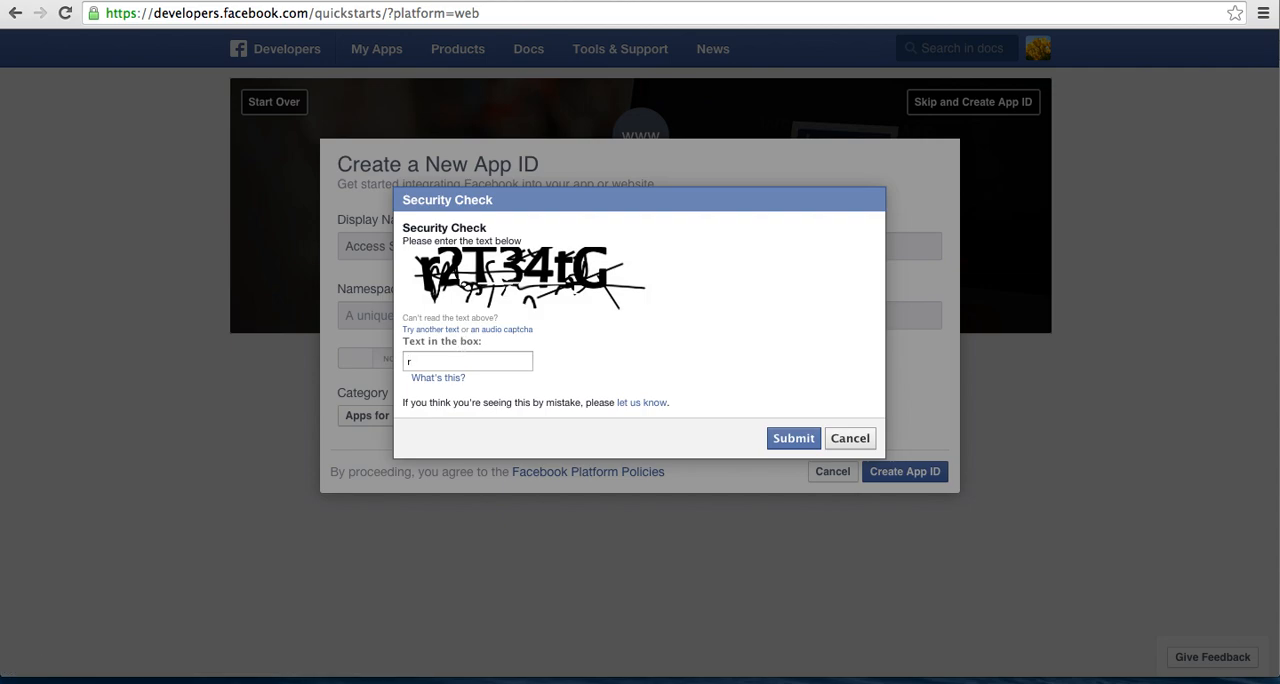
text(2t34t)
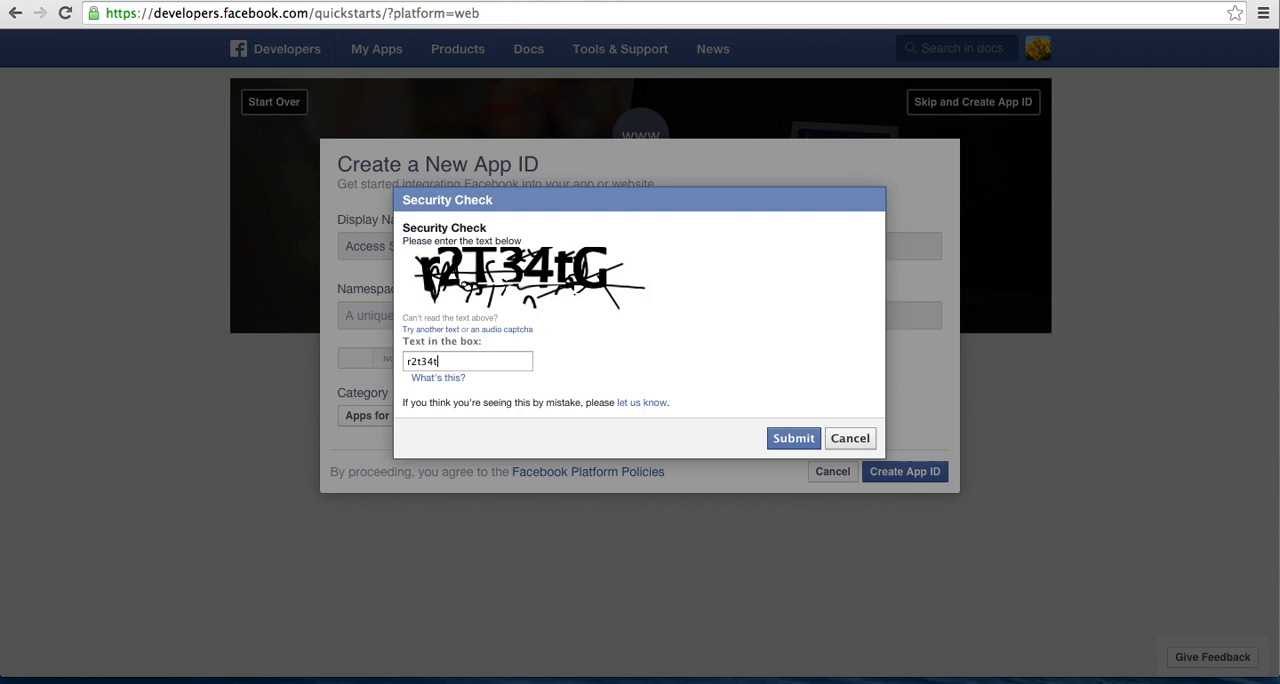
click(792, 438)
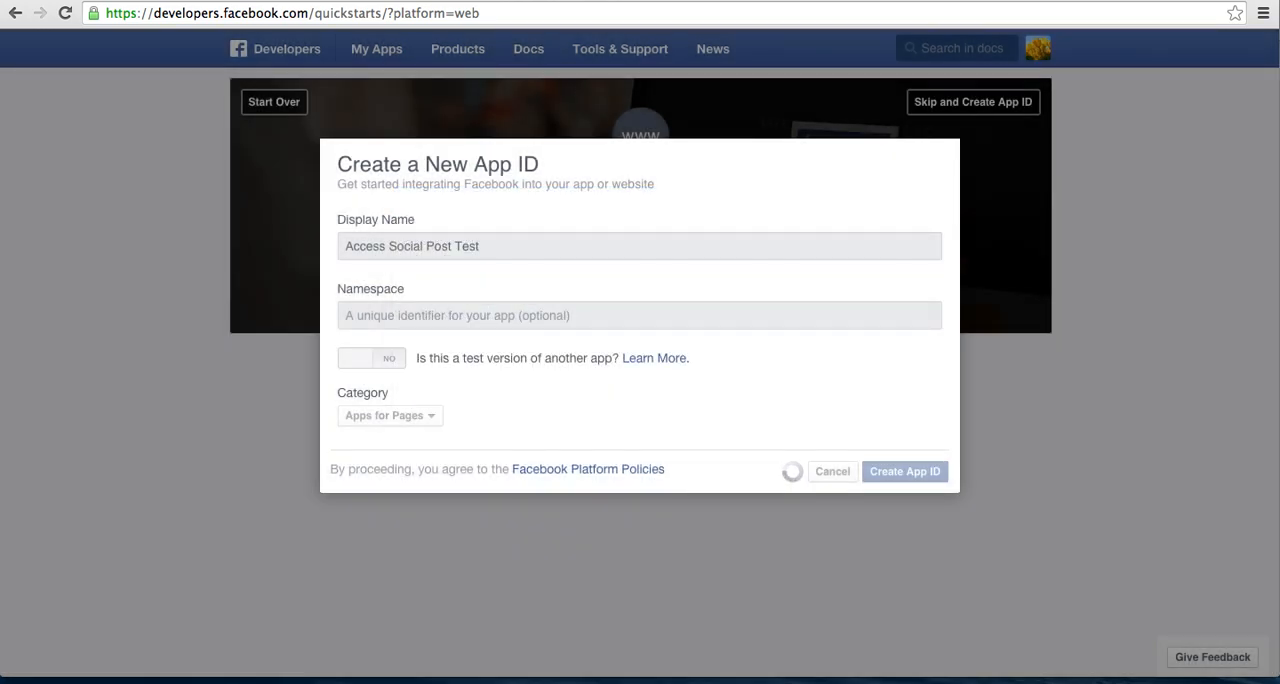
click(904, 472)
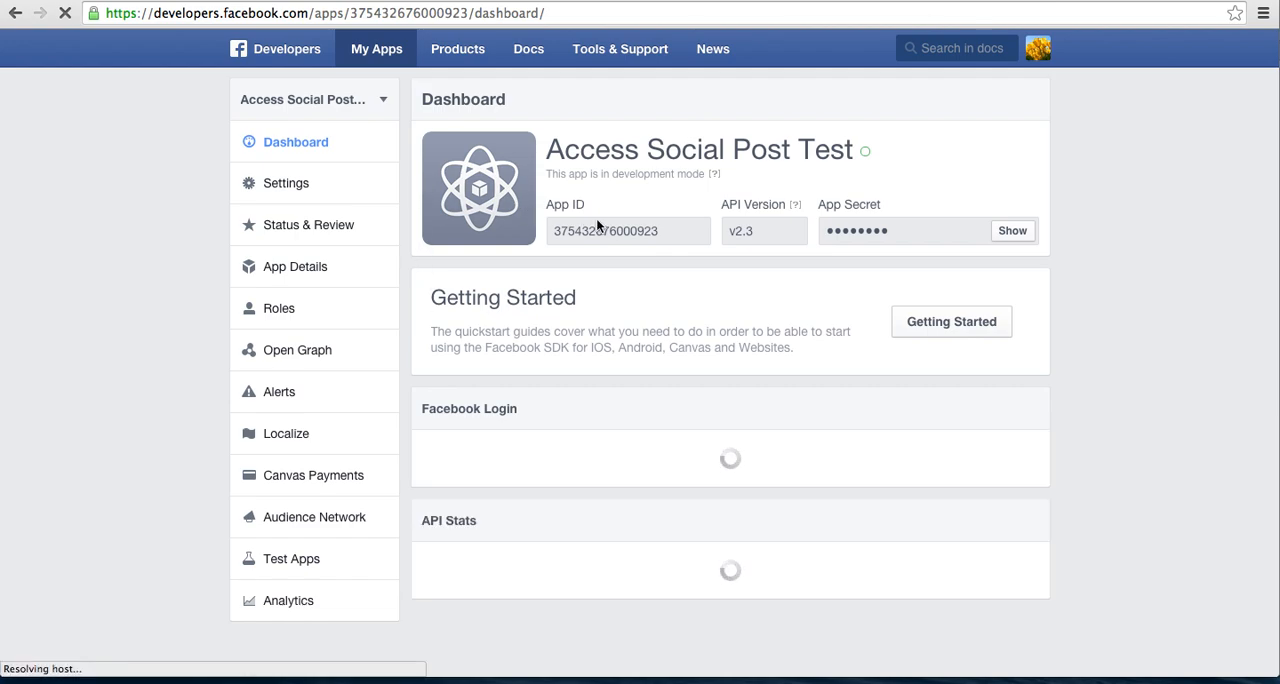
double_click(614, 232)
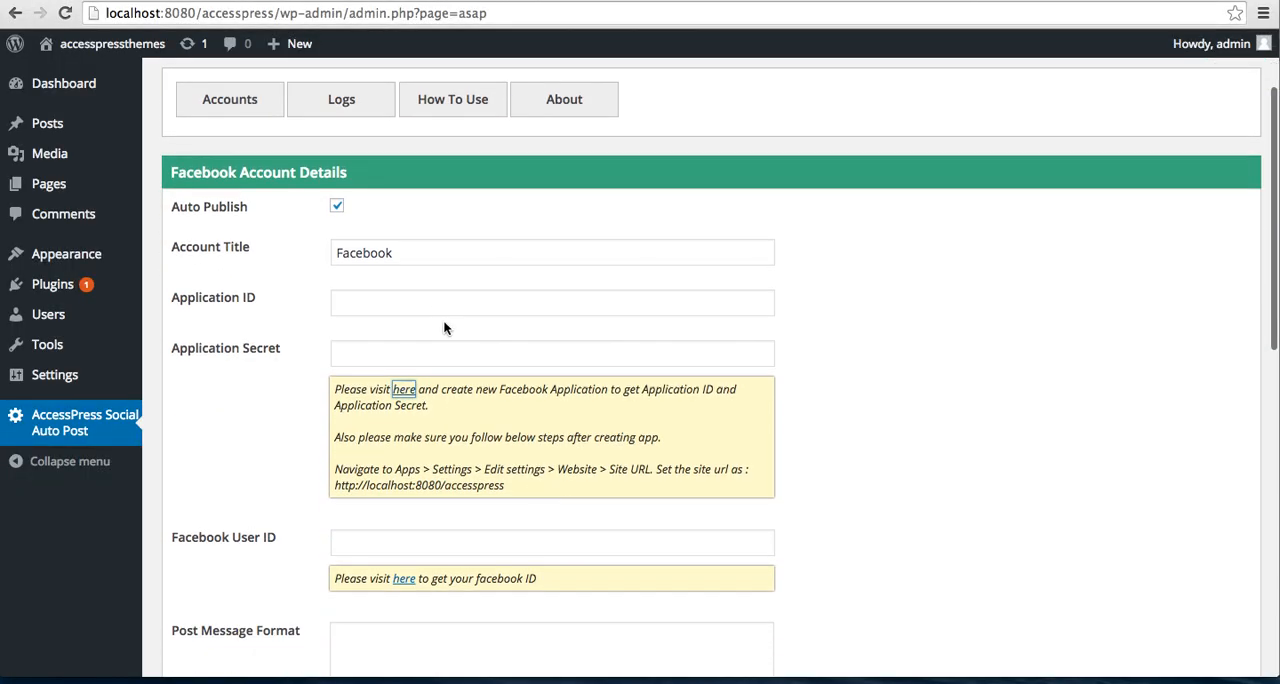
text(375432676000923)
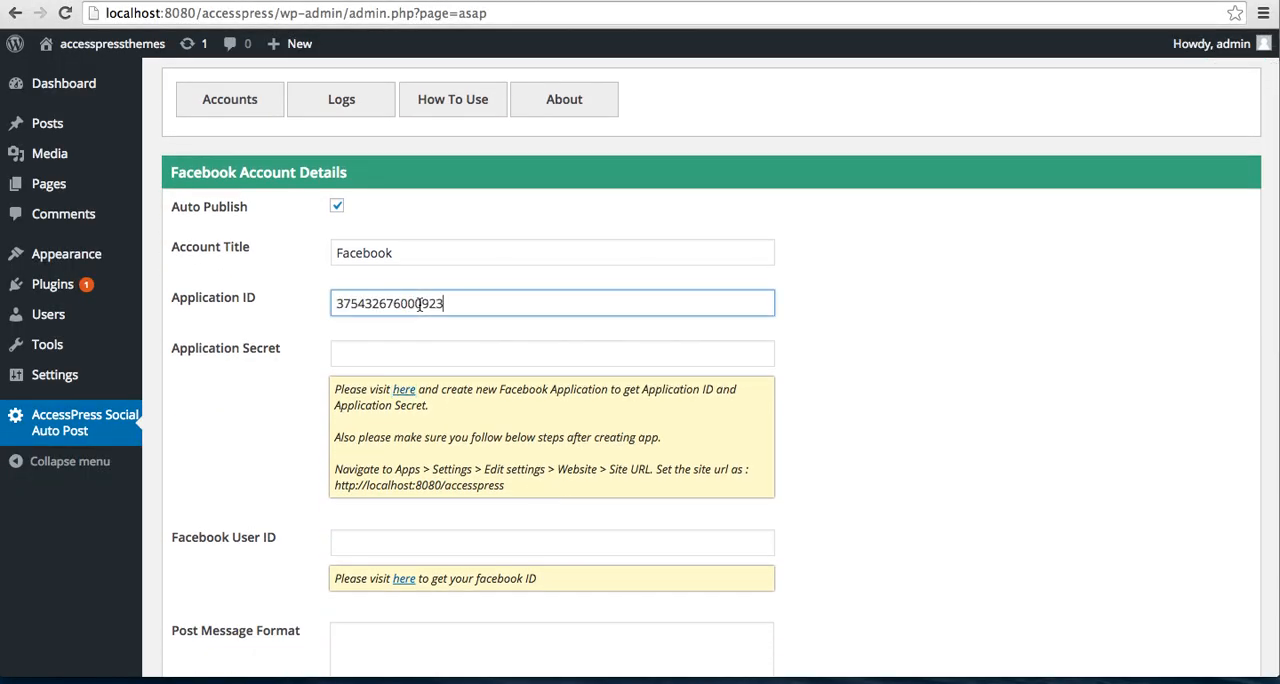
mouse_move(630, 4)
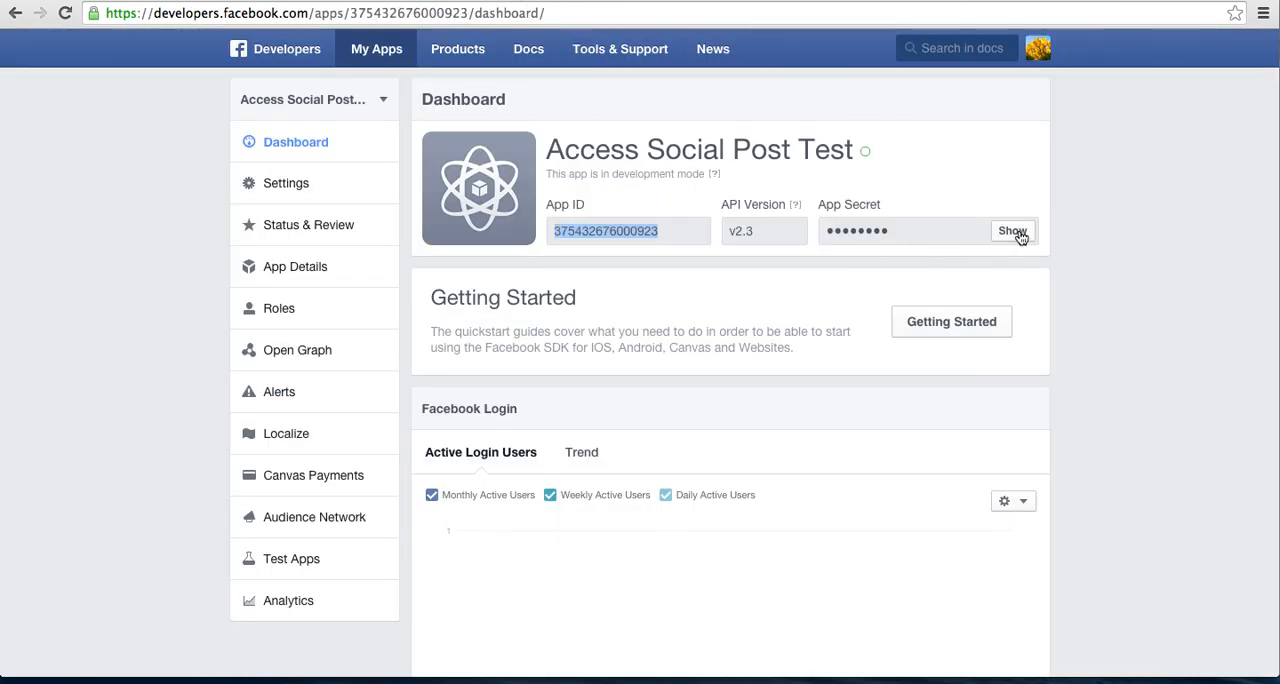
click(1012, 232)
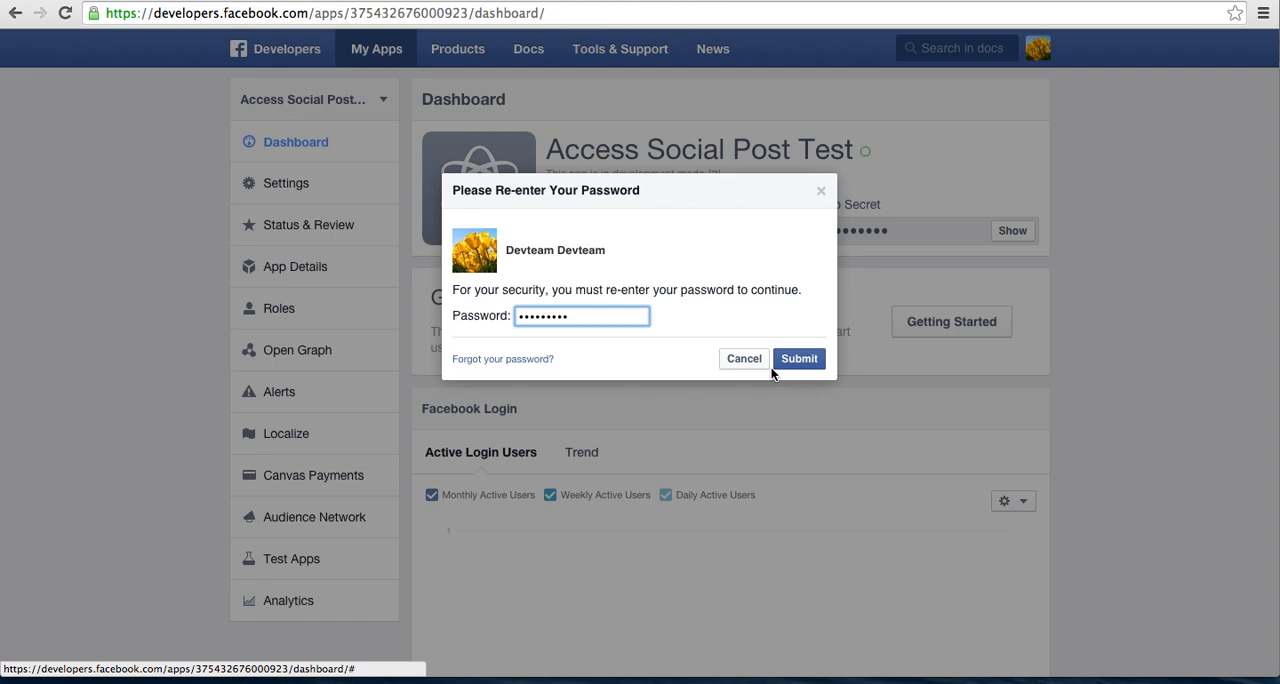
click(800, 358)
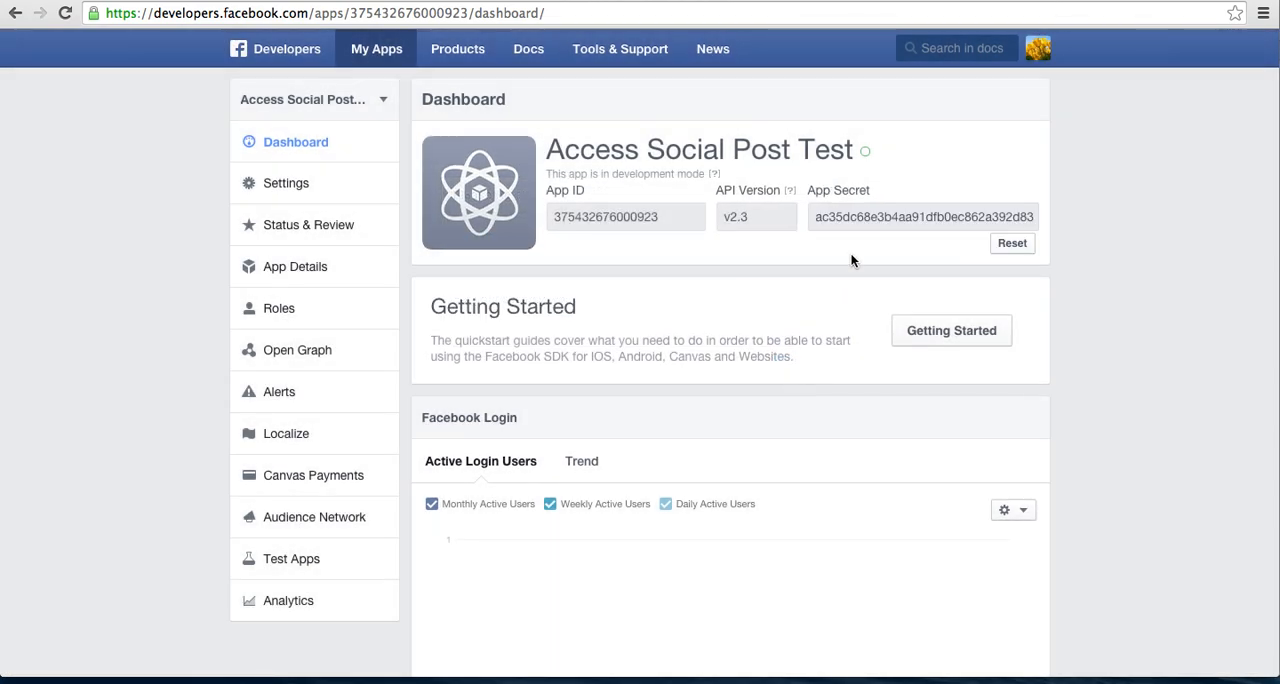
triple_click(920, 218)
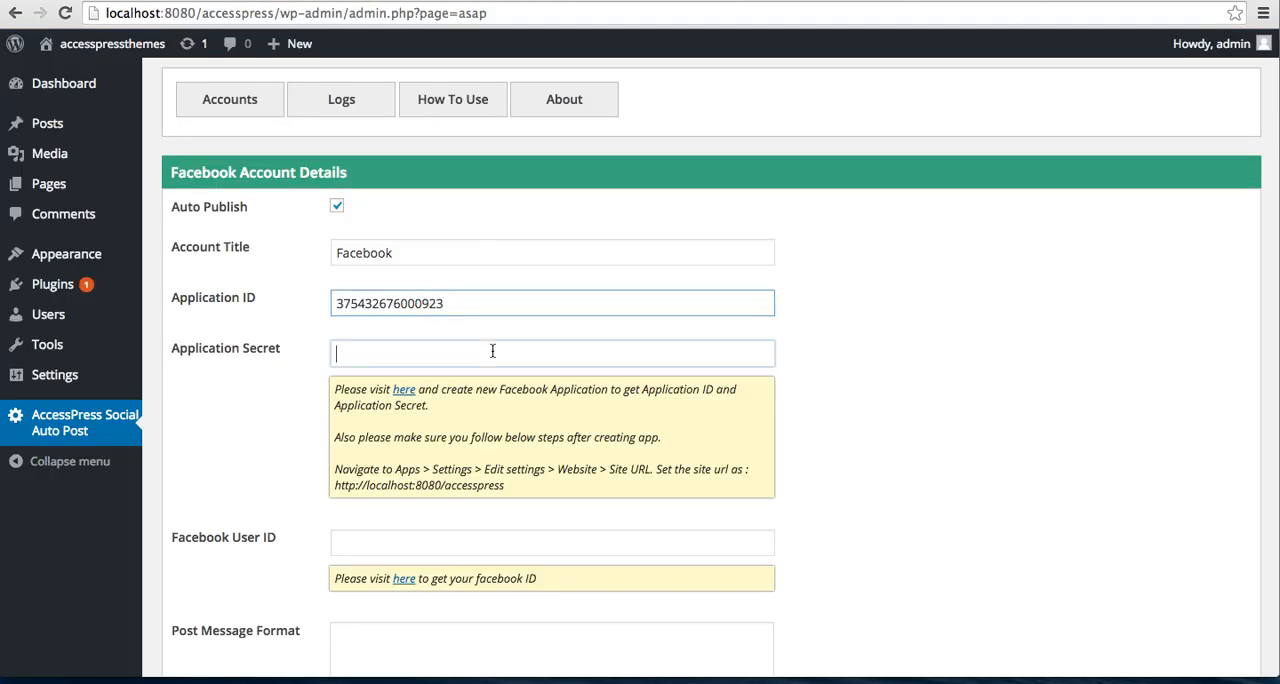
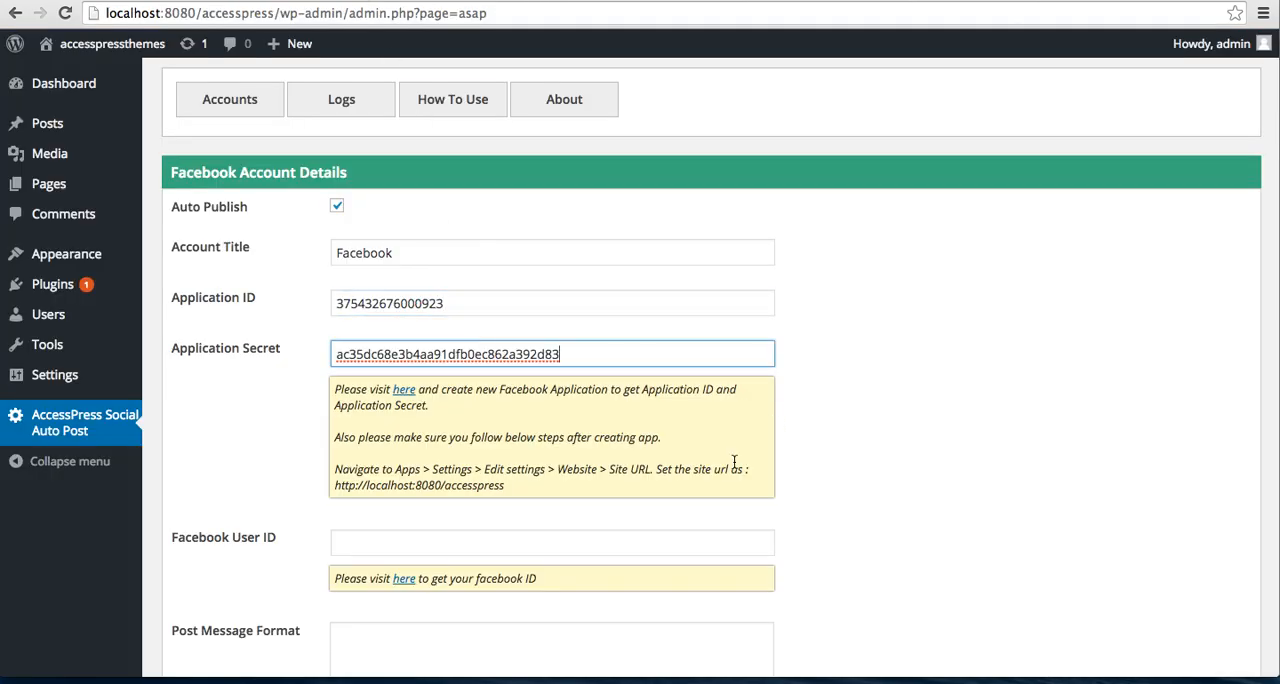
scroll(down, 3)
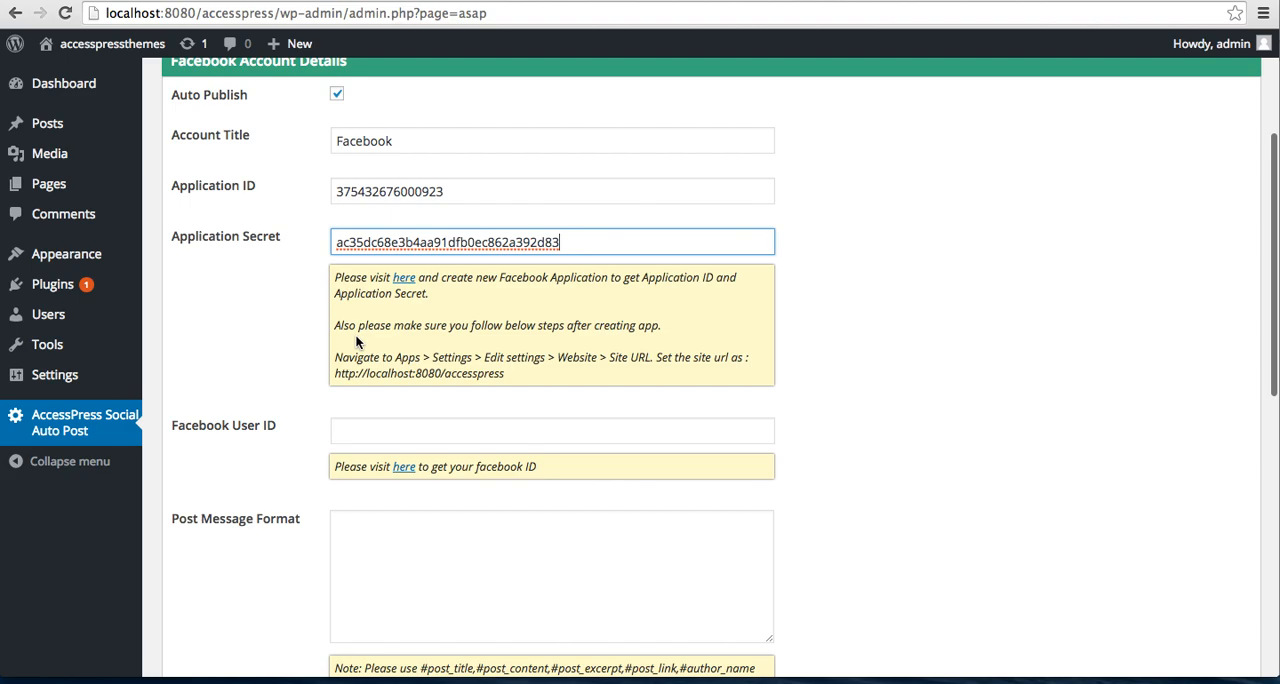
mouse_move(490, 344)
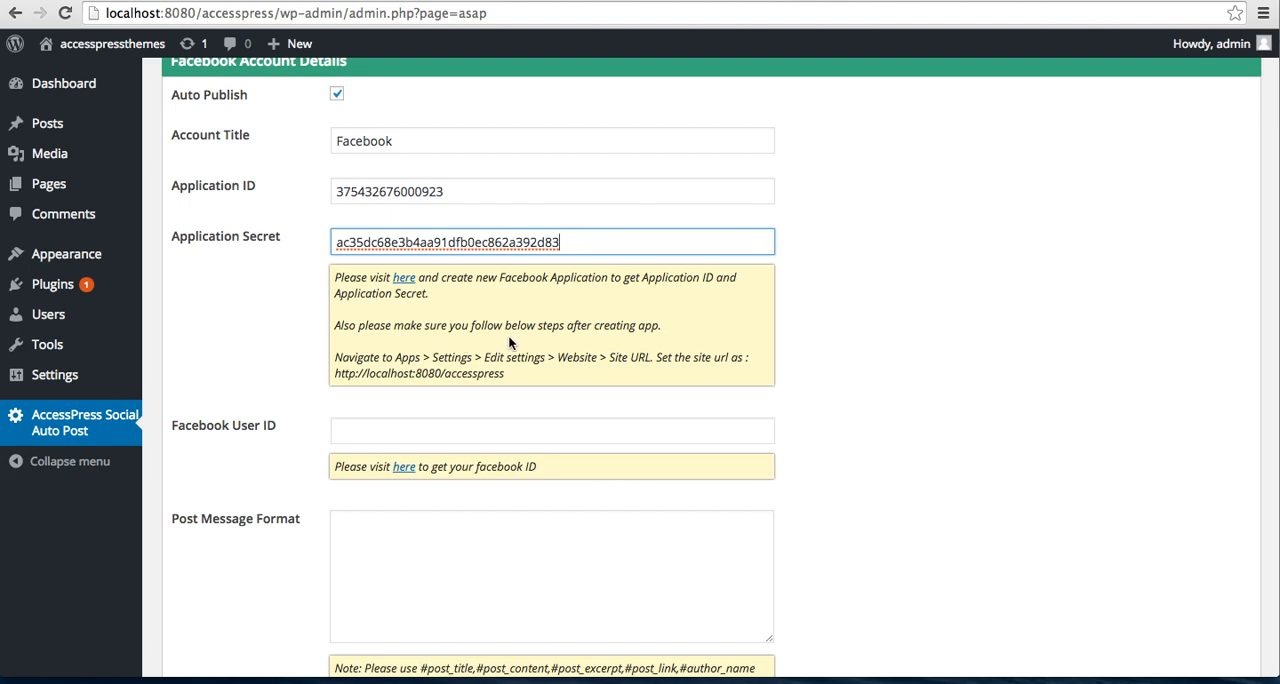
mouse_move(520, 368)
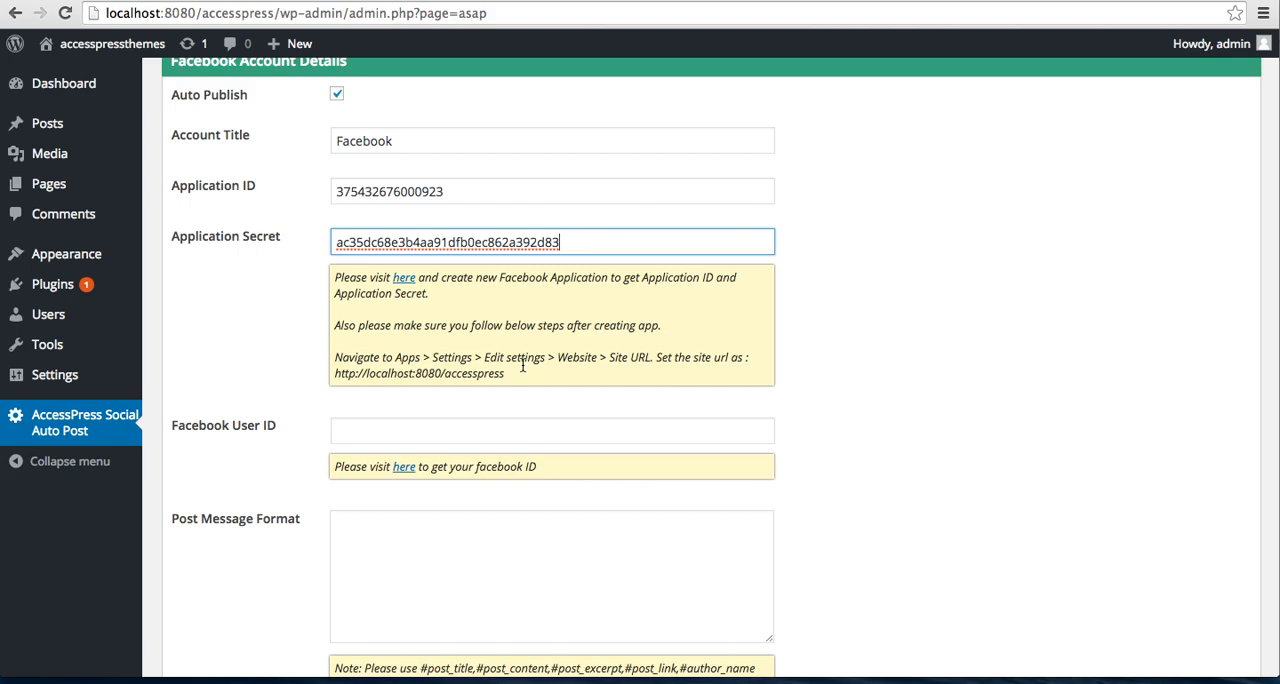
mouse_move(644, 368)
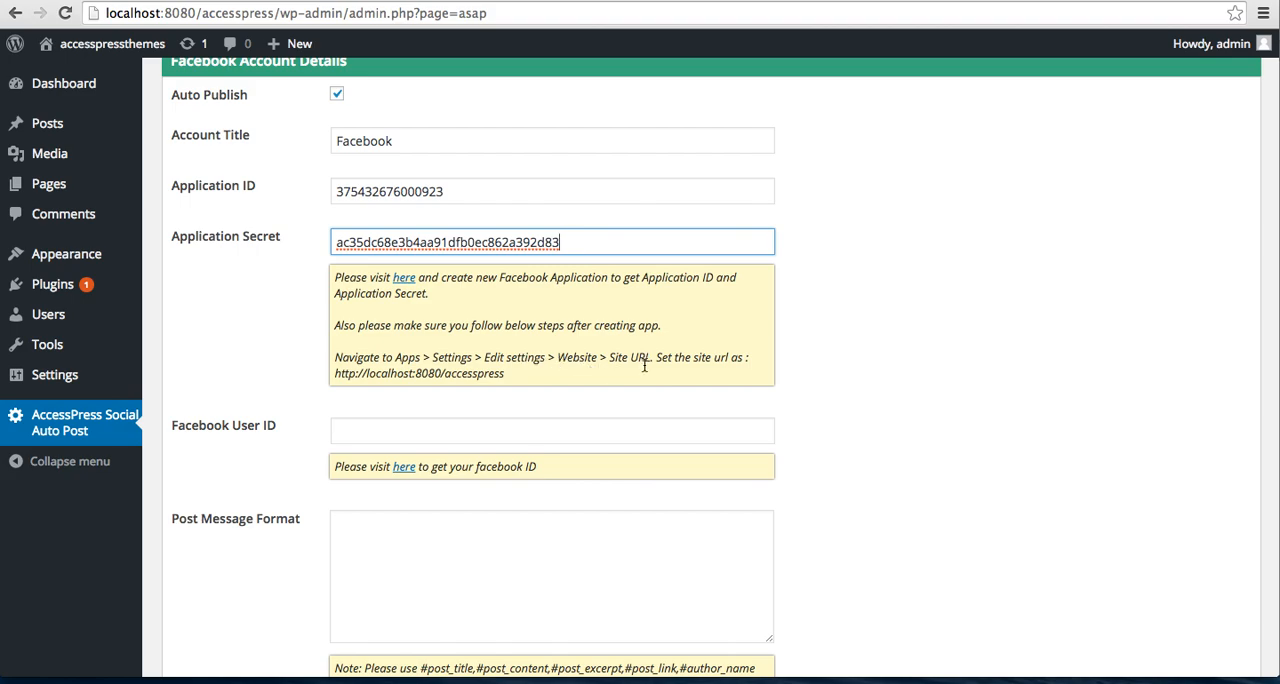
mouse_move(480, 400)
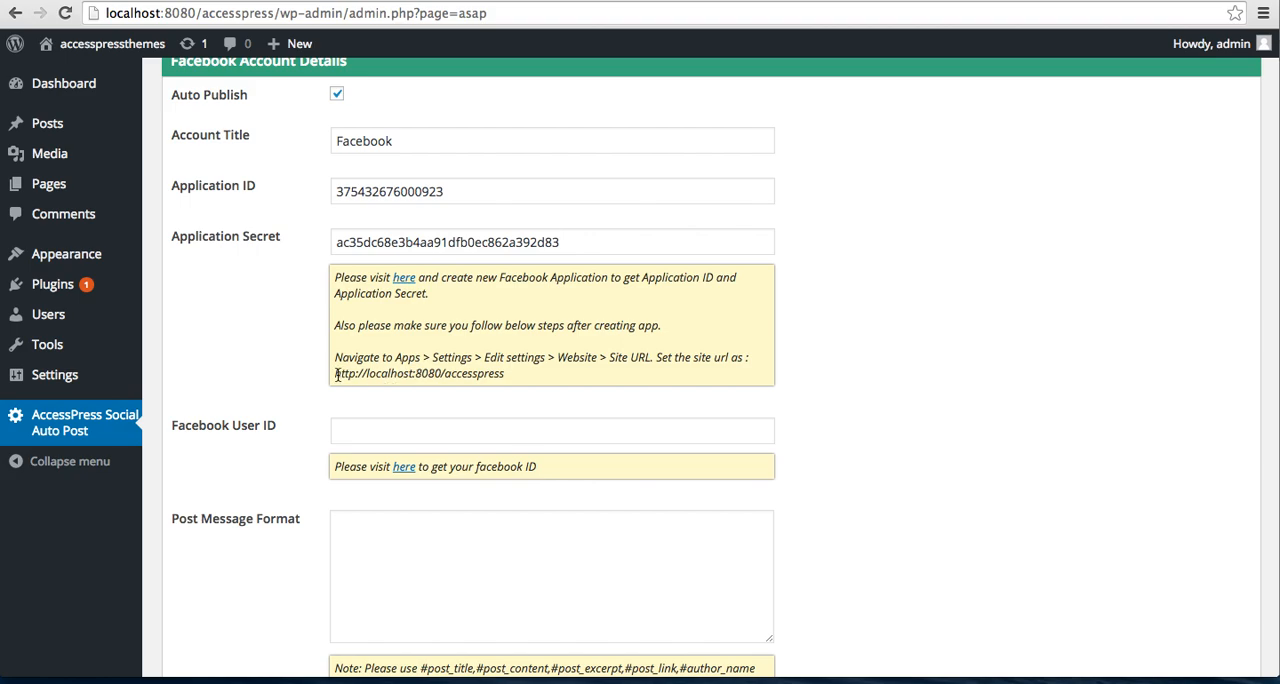
mouse_move(336, 380)
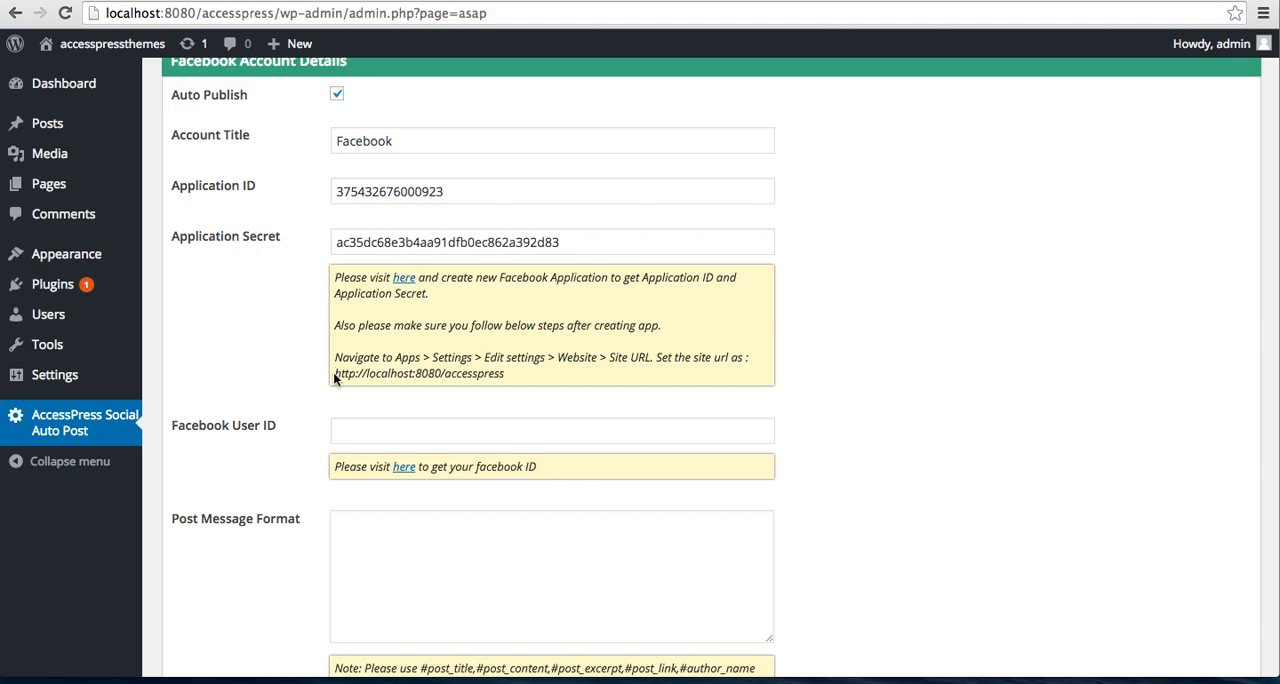
mouse_move(336, 376)
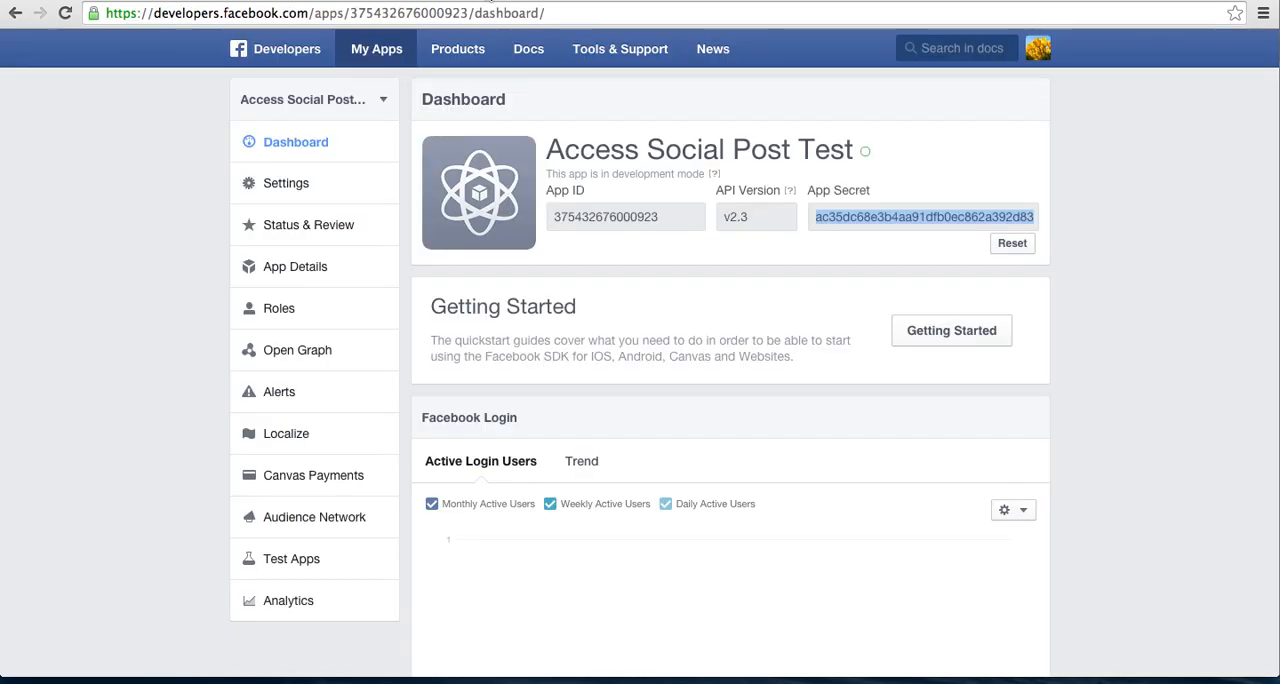
mouse_move(286, 184)
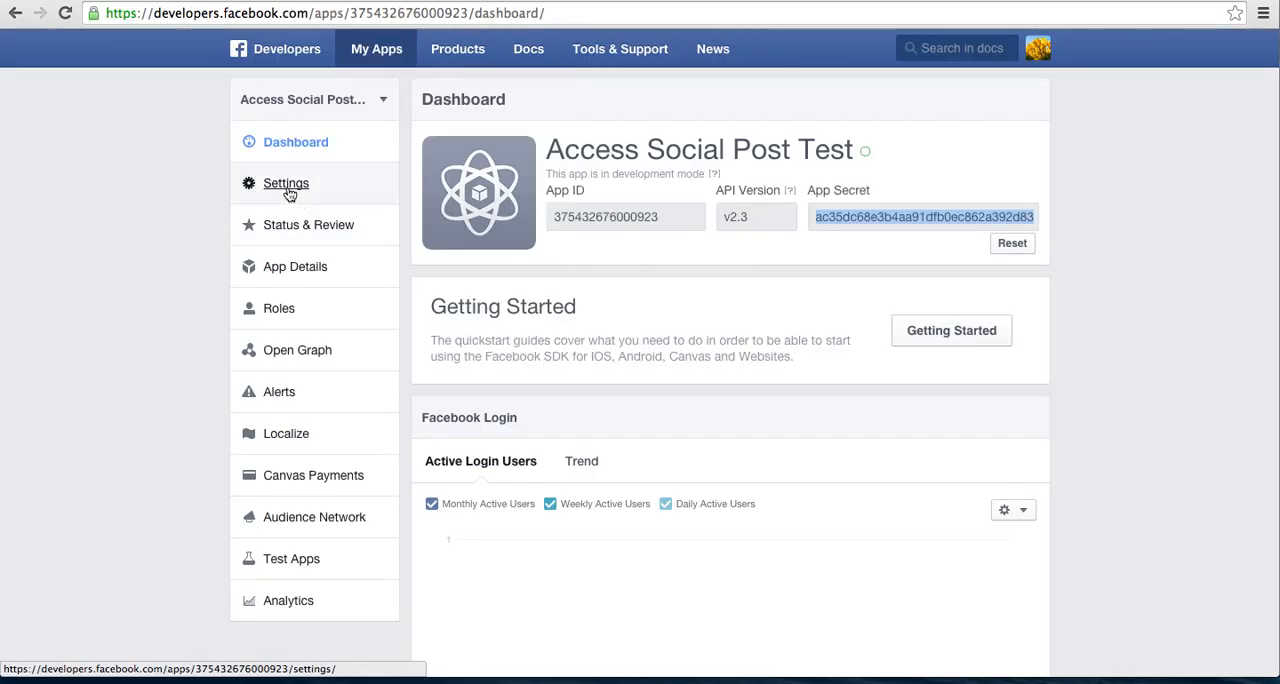
Step: Add a Website platform in the Facebook app's settings
click(284, 184)
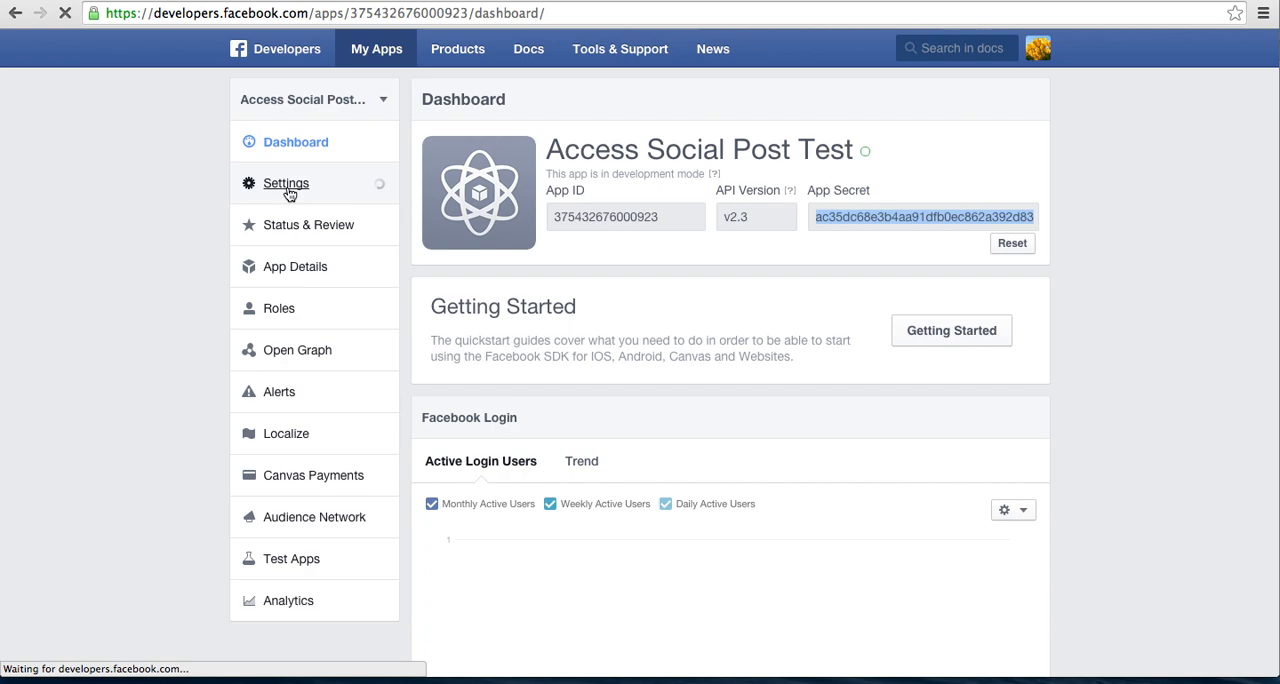
click(286, 184)
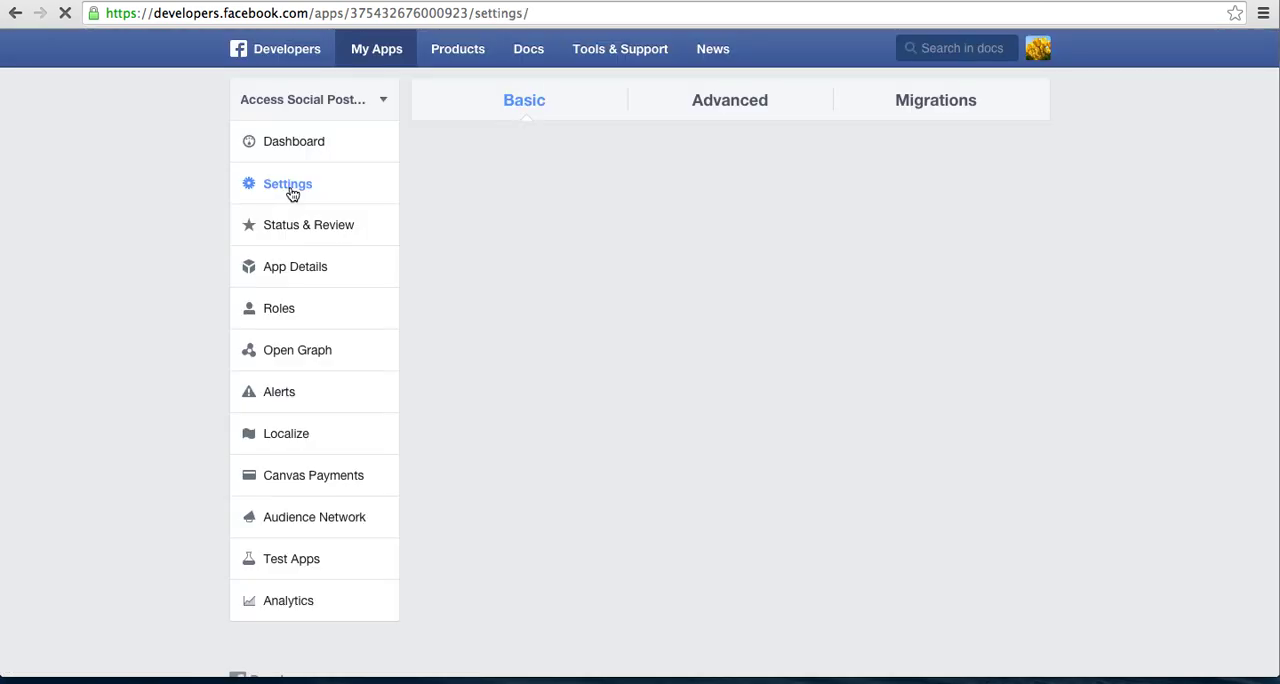
click(288, 184)
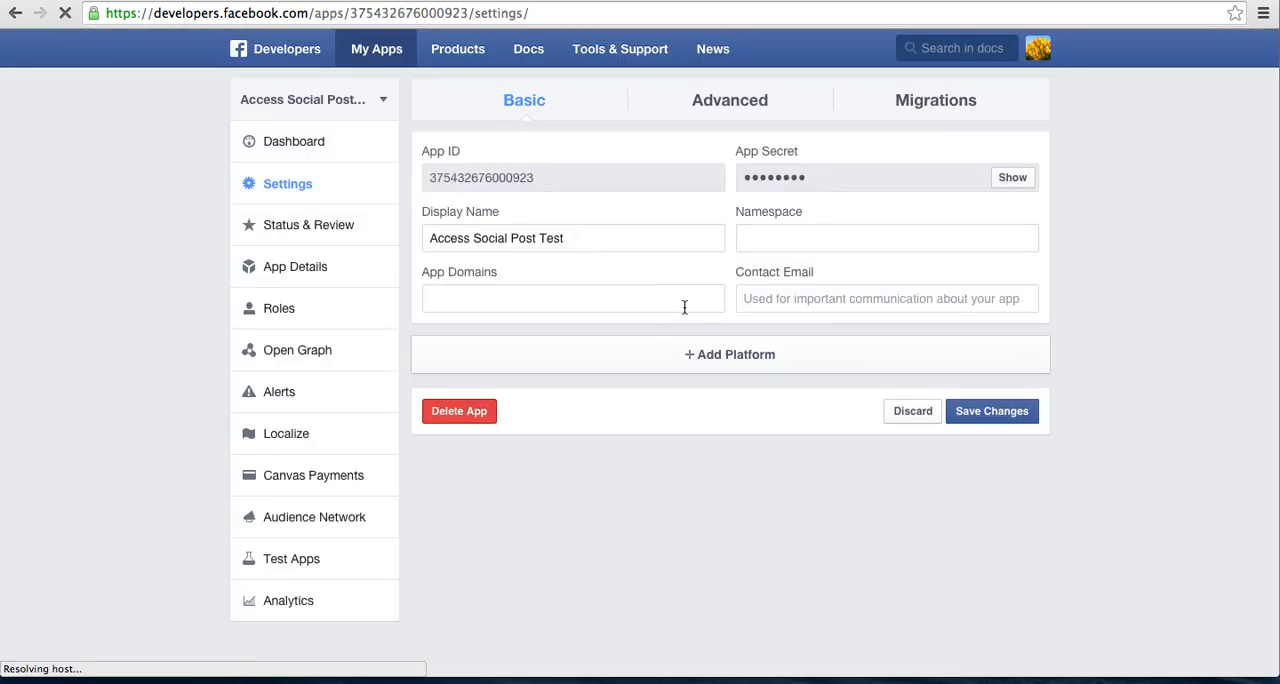
click(728, 354)
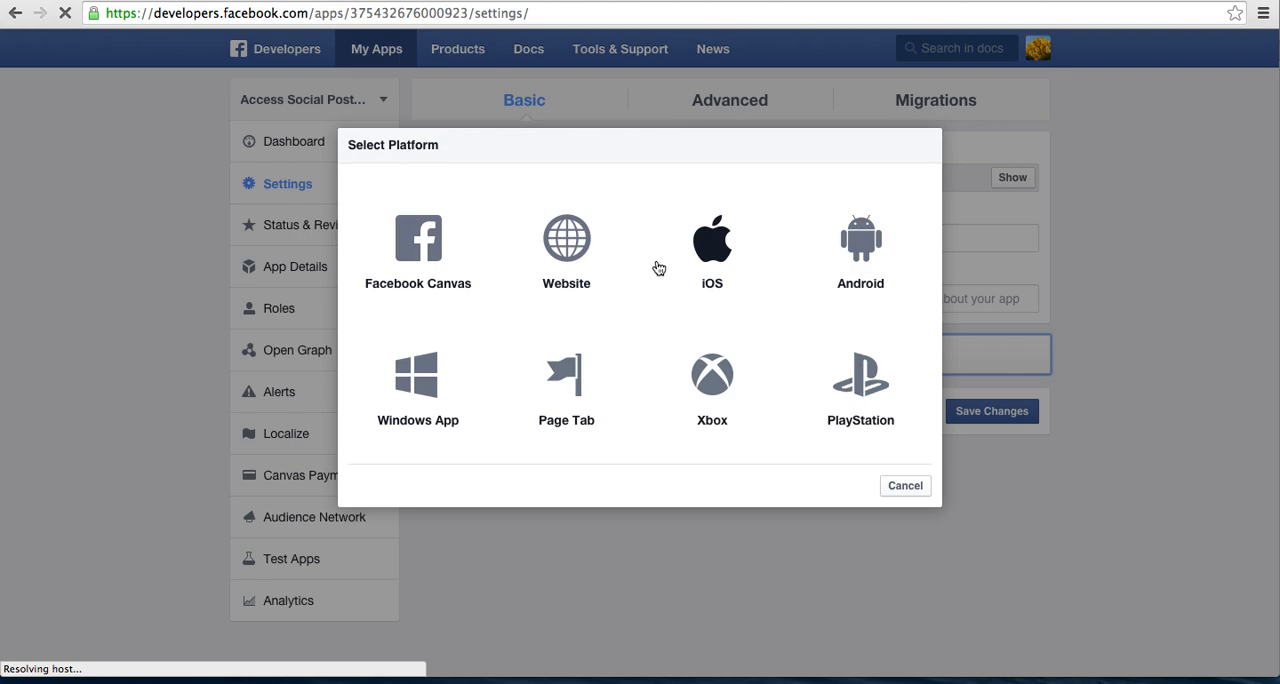
click(564, 238)
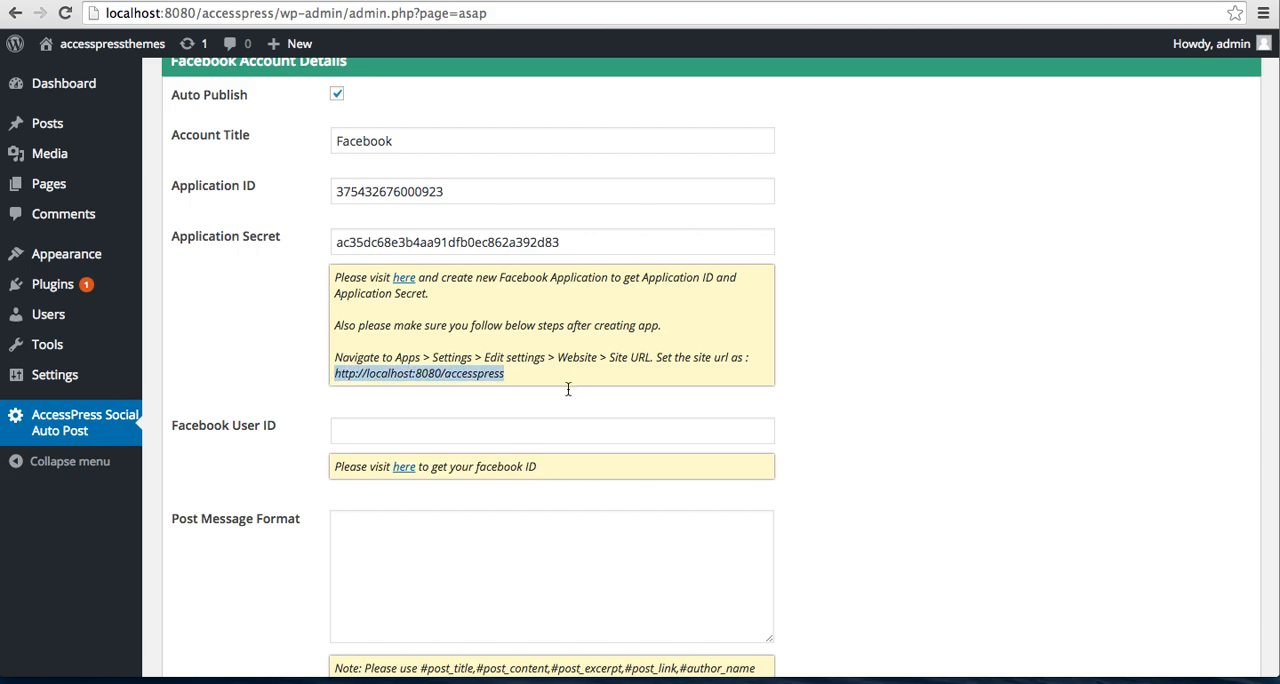
click(404, 276)
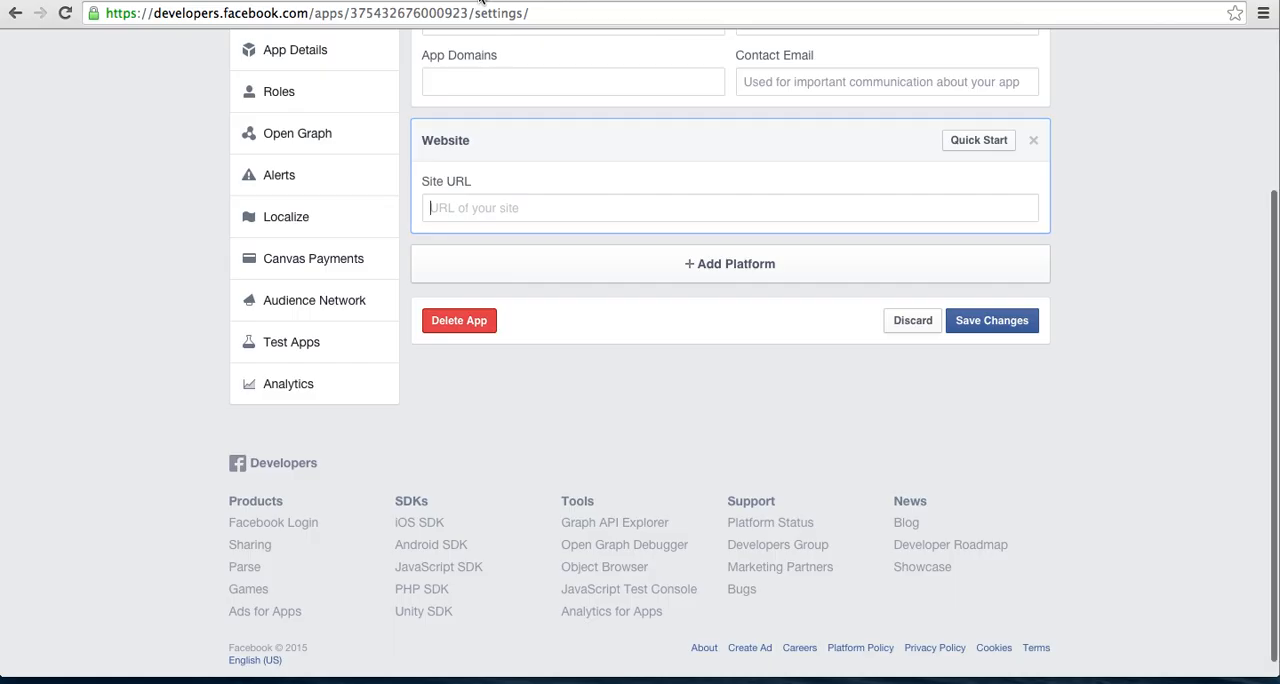
text(http://localhost:8080/accesspress)
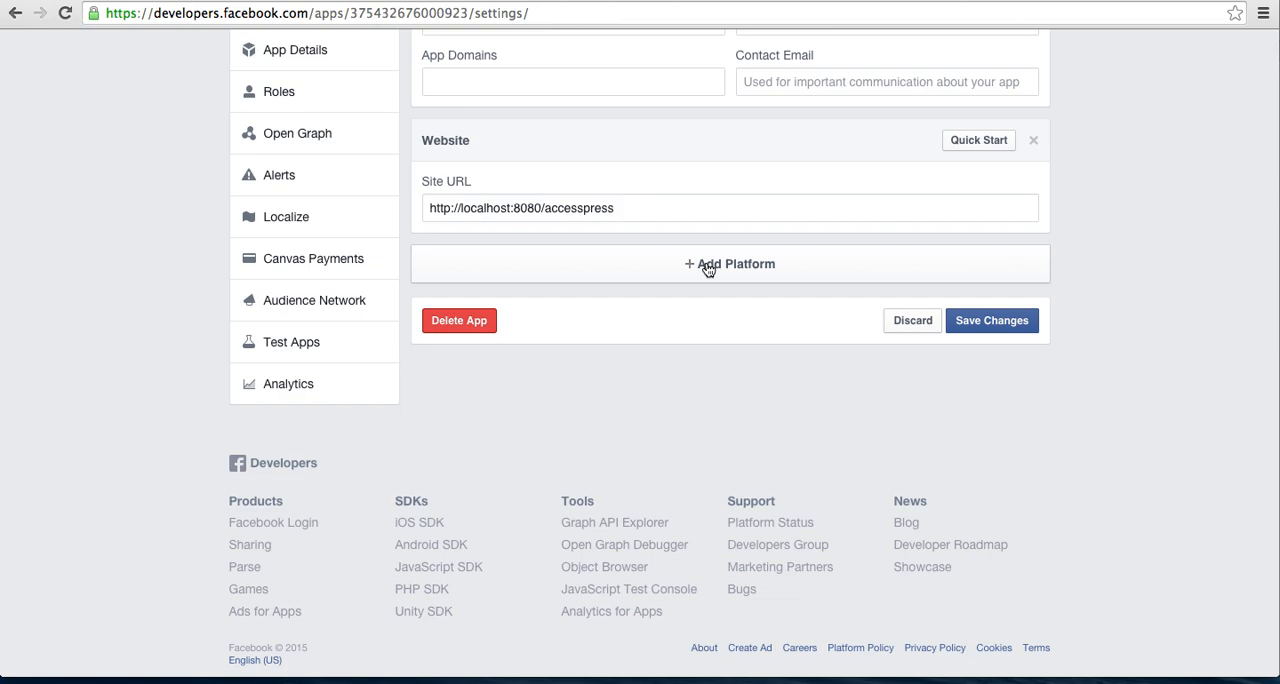
click(992, 320)
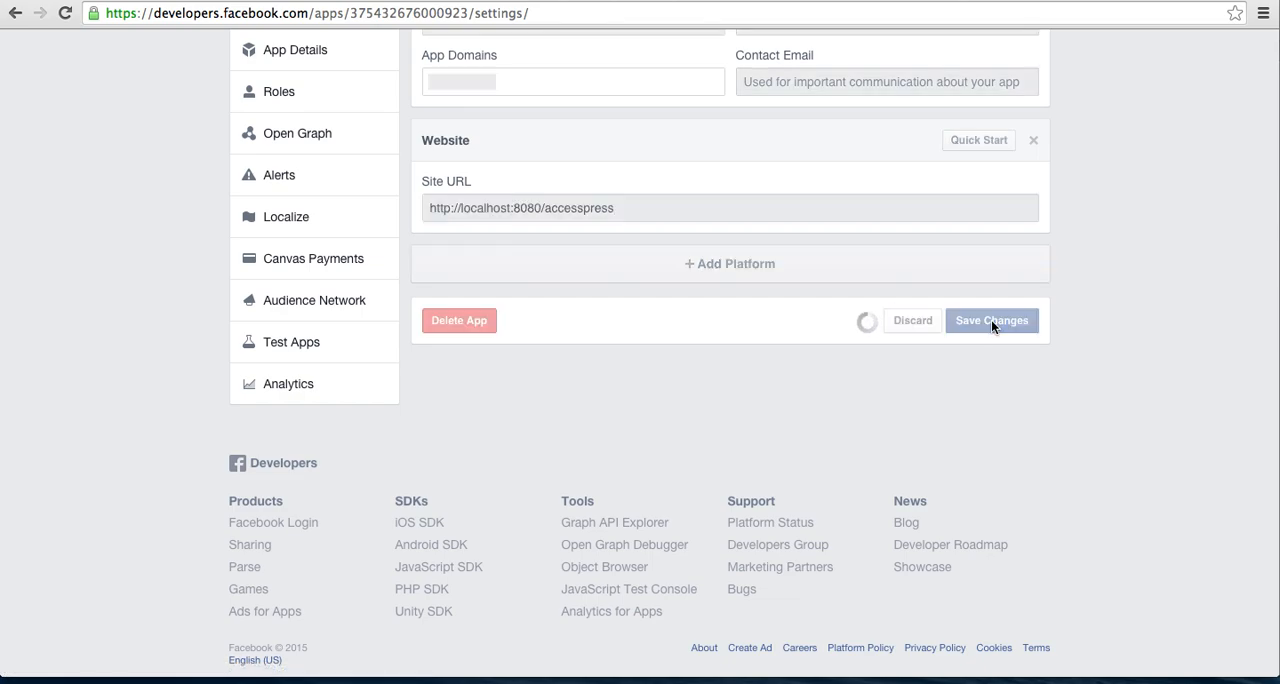
click(992, 320)
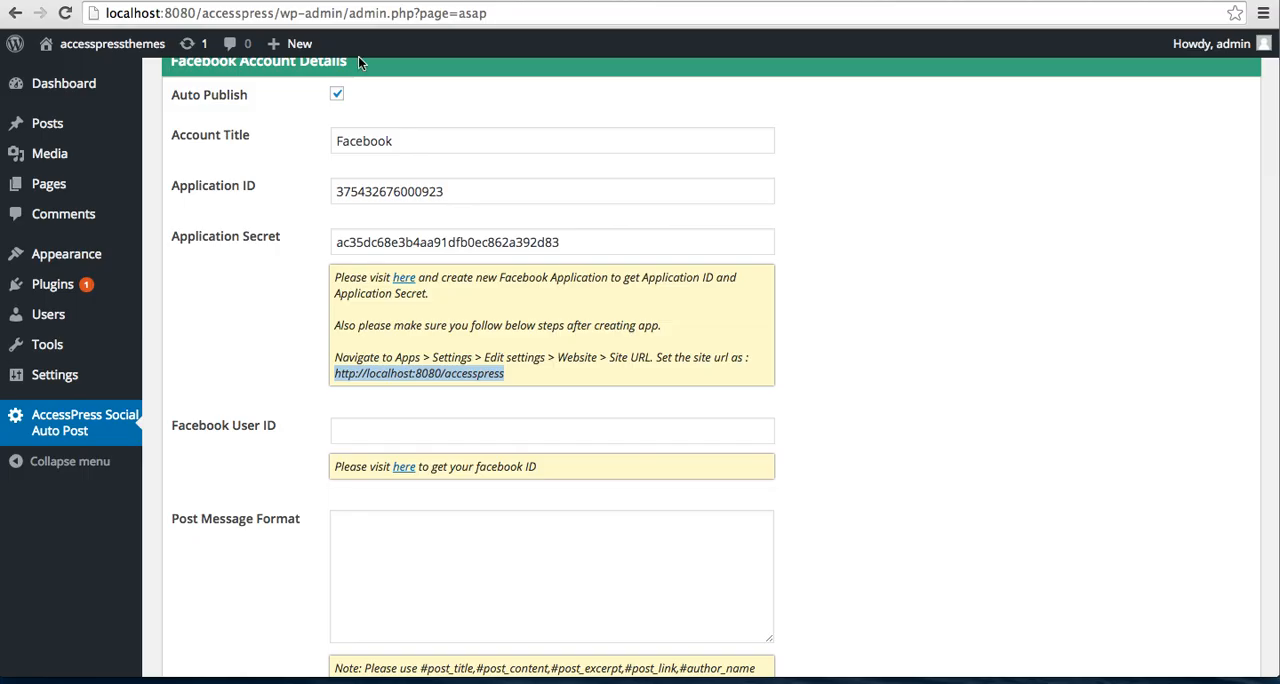
Step: Follow the Facebook User ID help link to the Facebook ID lookup site
scroll(down, 3)
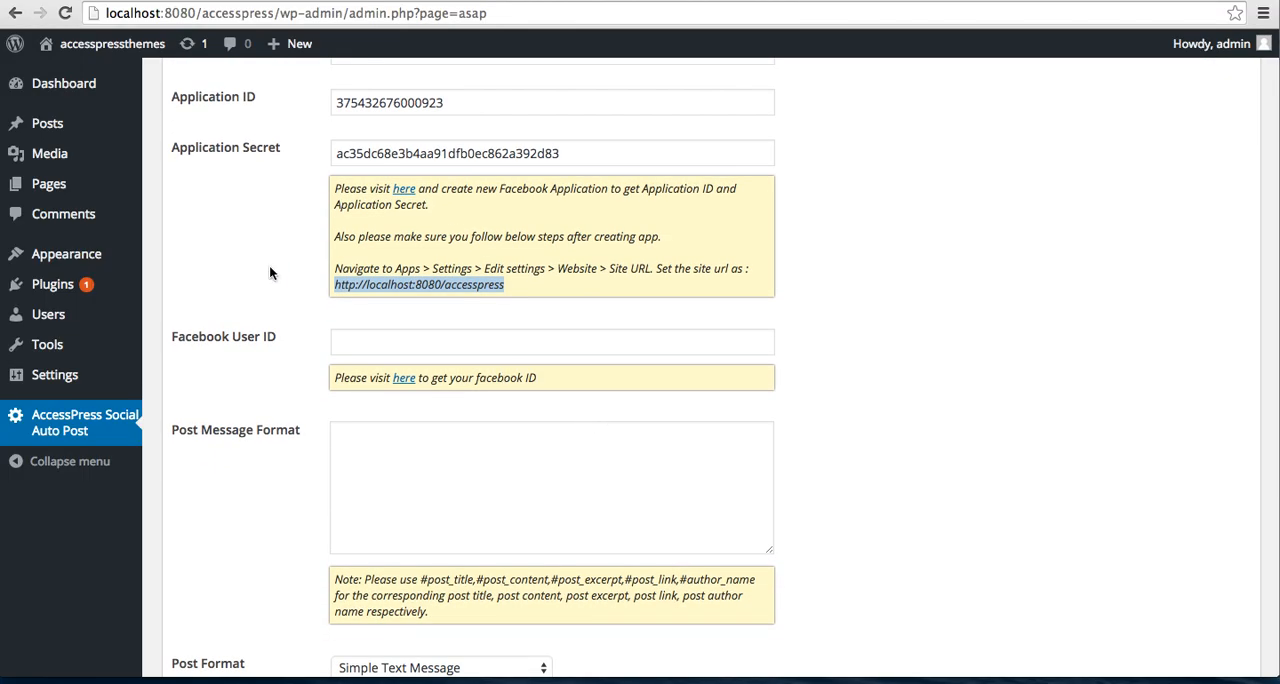
mouse_move(236, 368)
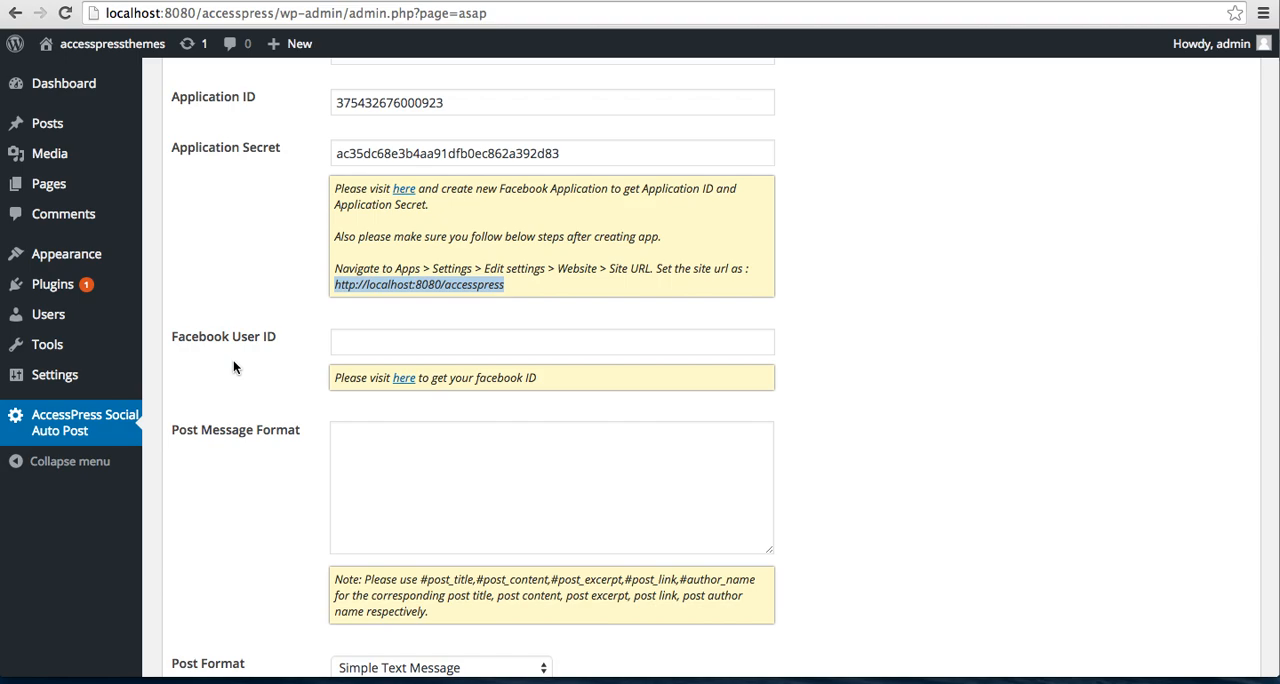
mouse_move(272, 356)
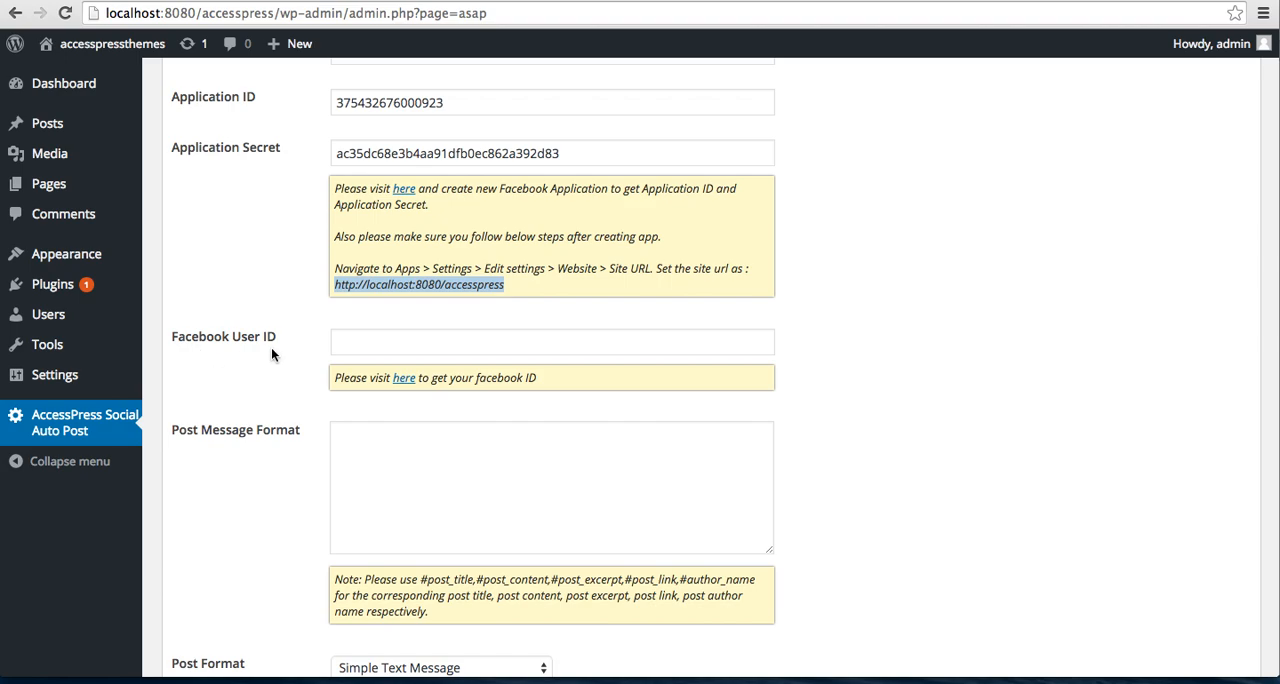
mouse_move(400, 402)
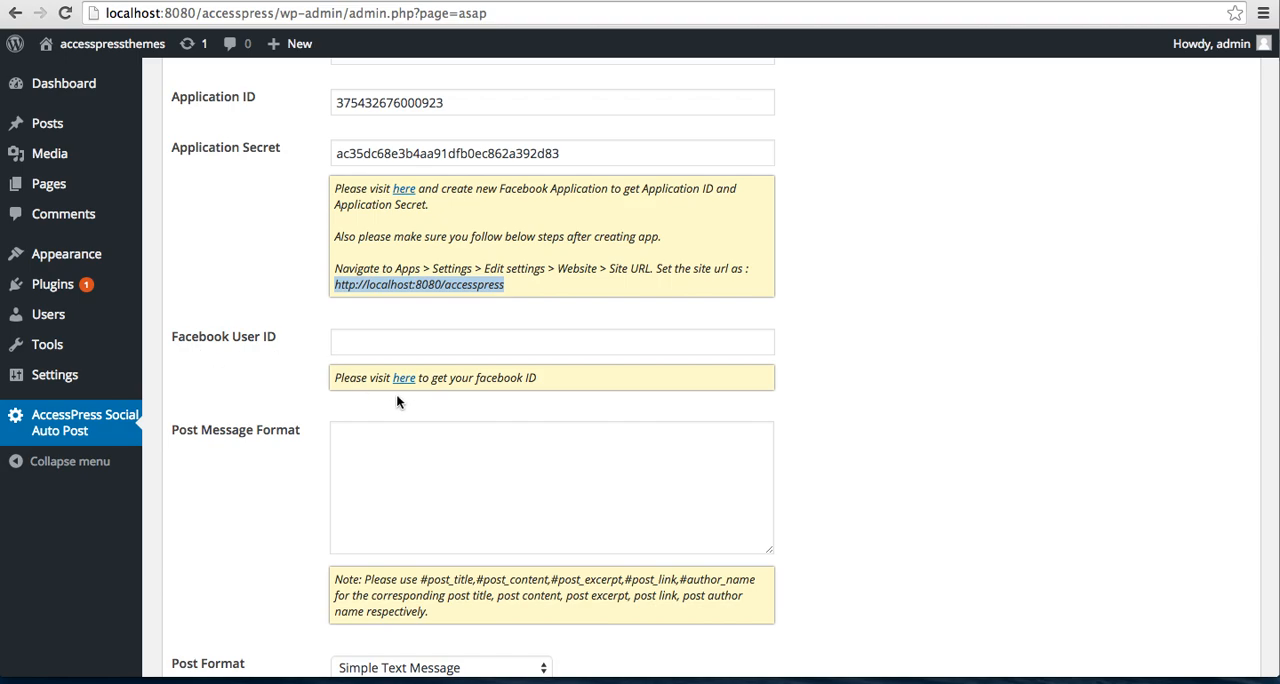
mouse_move(404, 380)
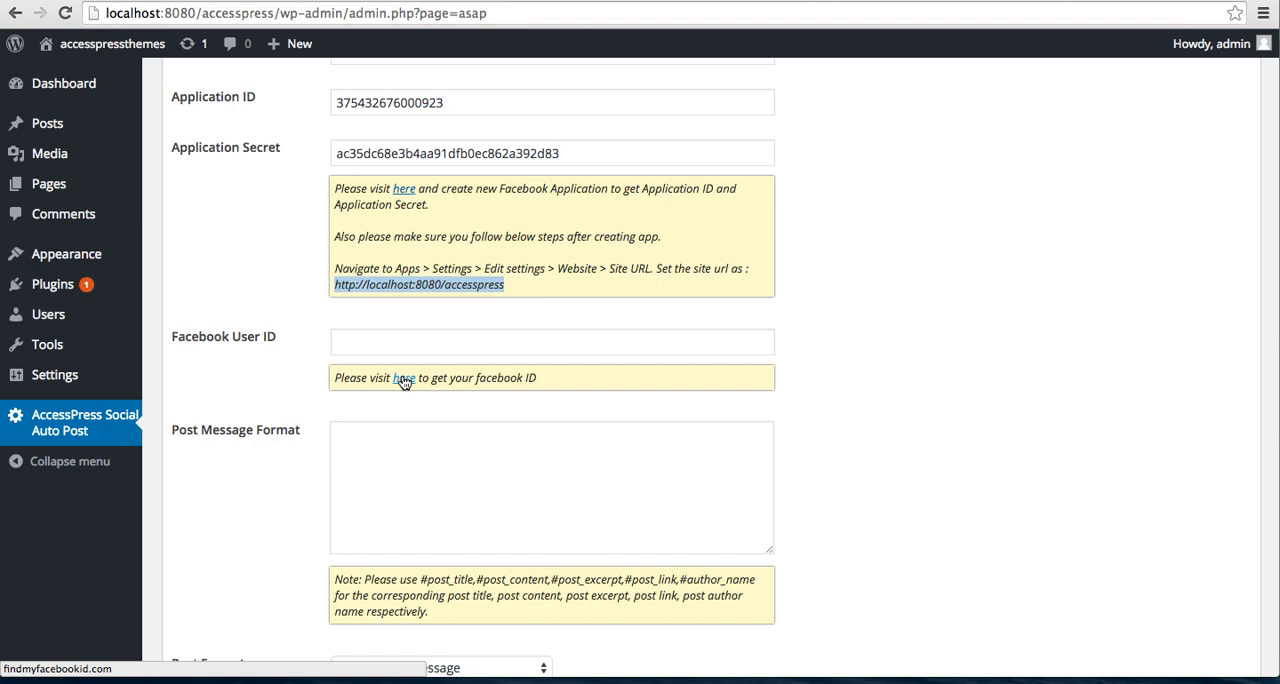
click(404, 378)
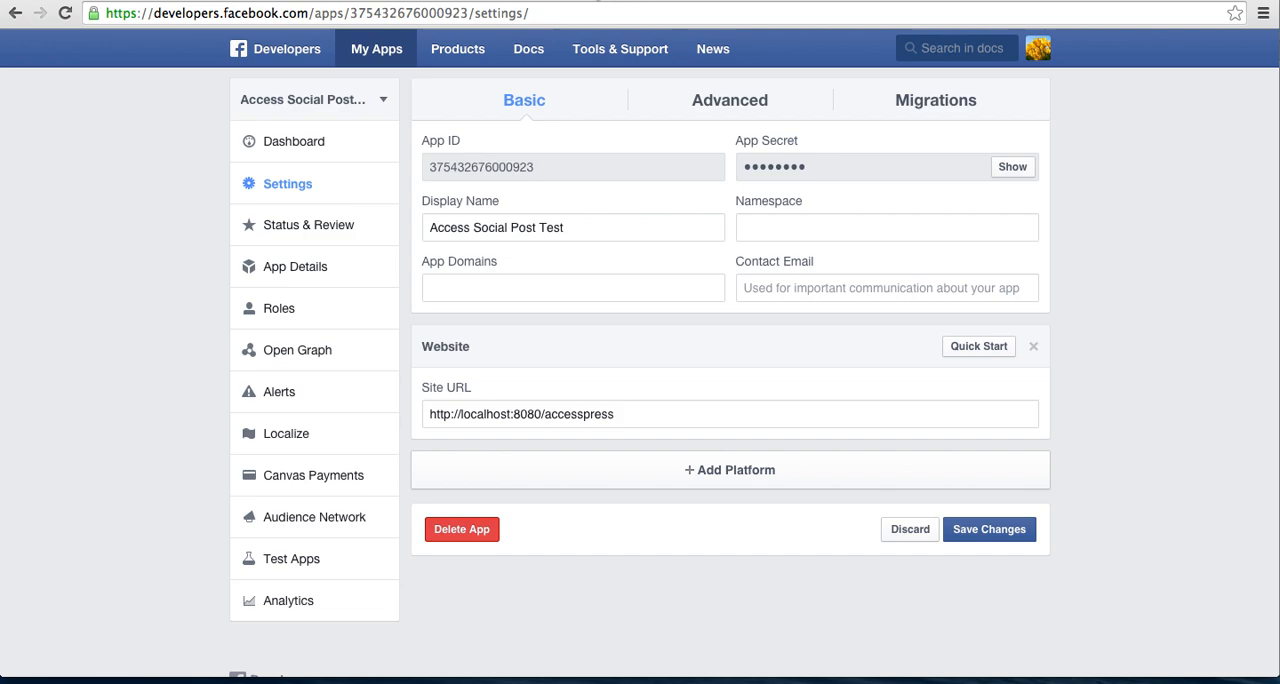
click(1040, 48)
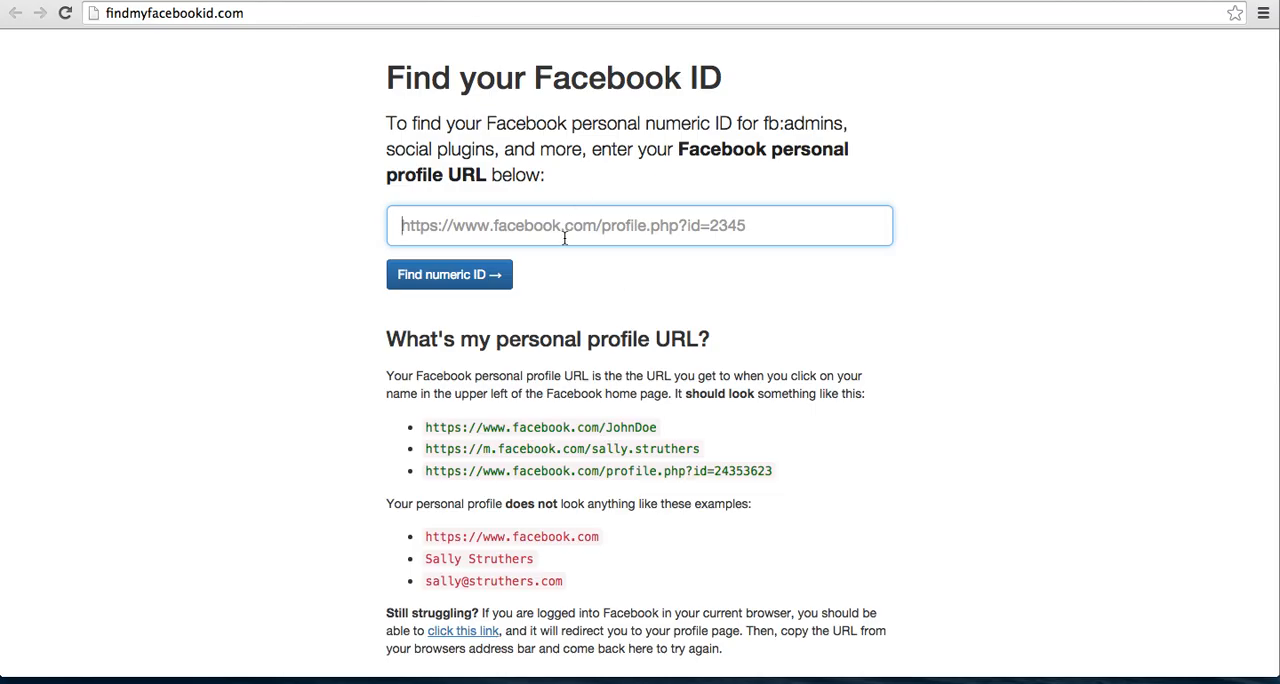
text(https://www.facebook.com/devteam2070)
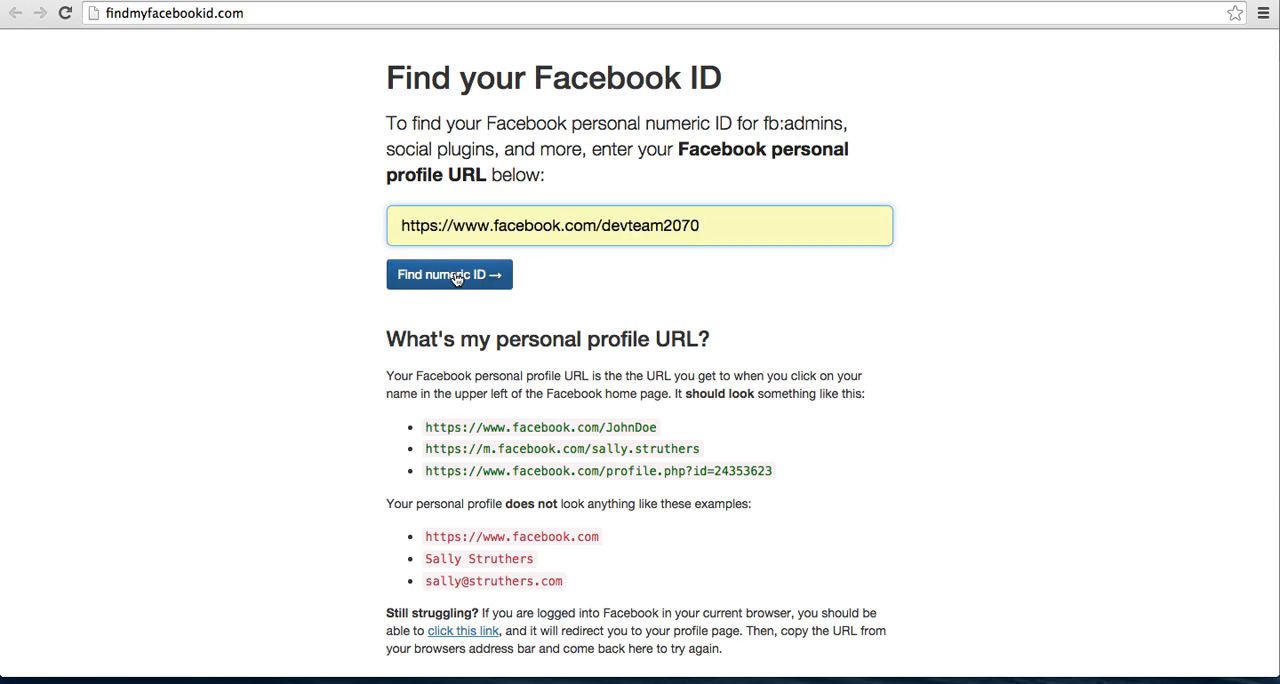
click(448, 274)
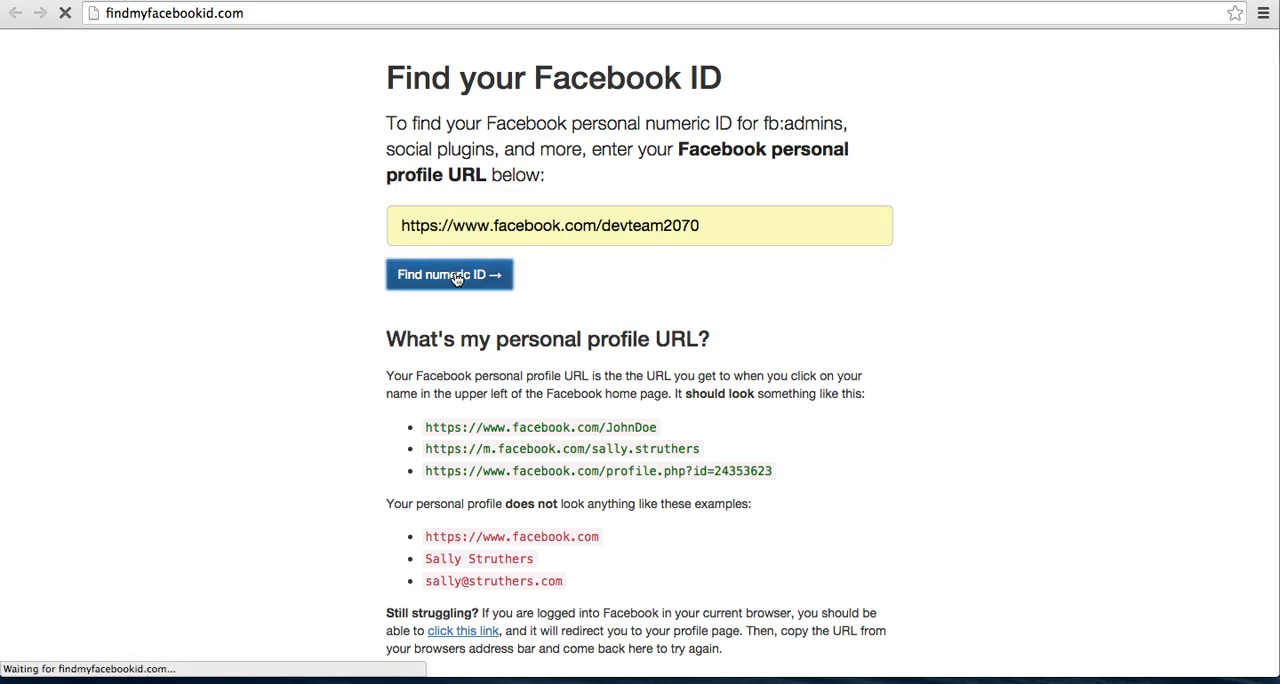
click(448, 274)
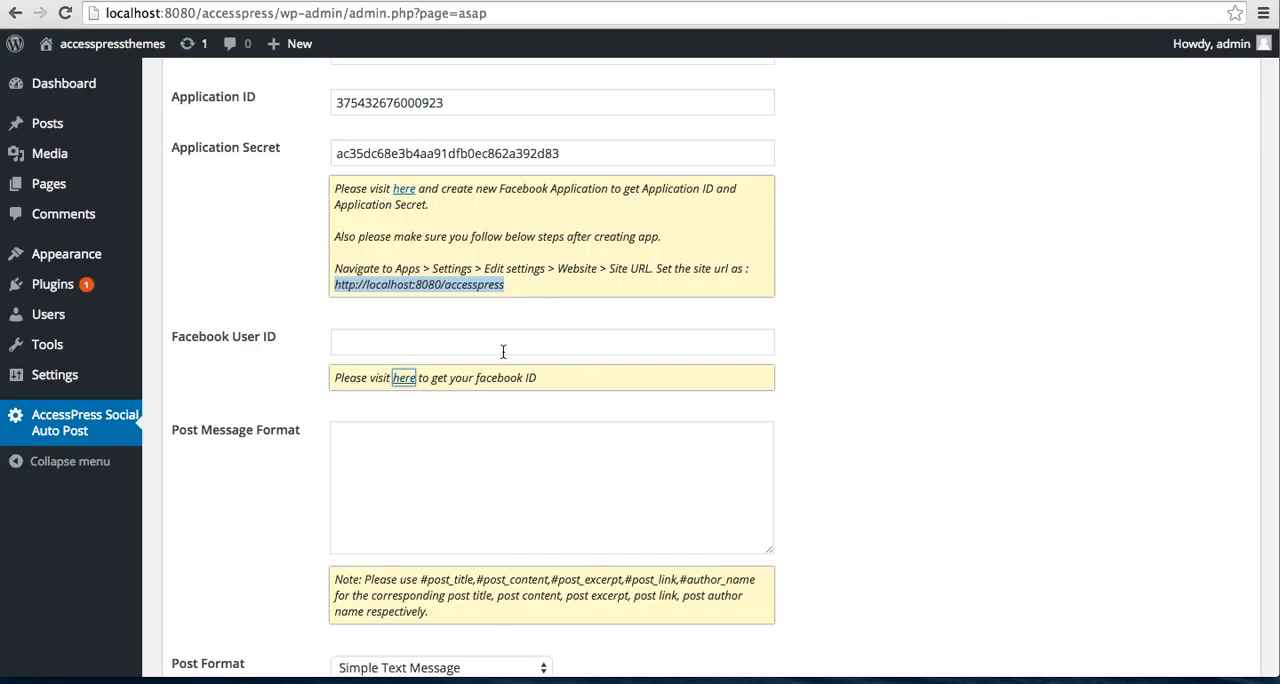
text(100005385916160)
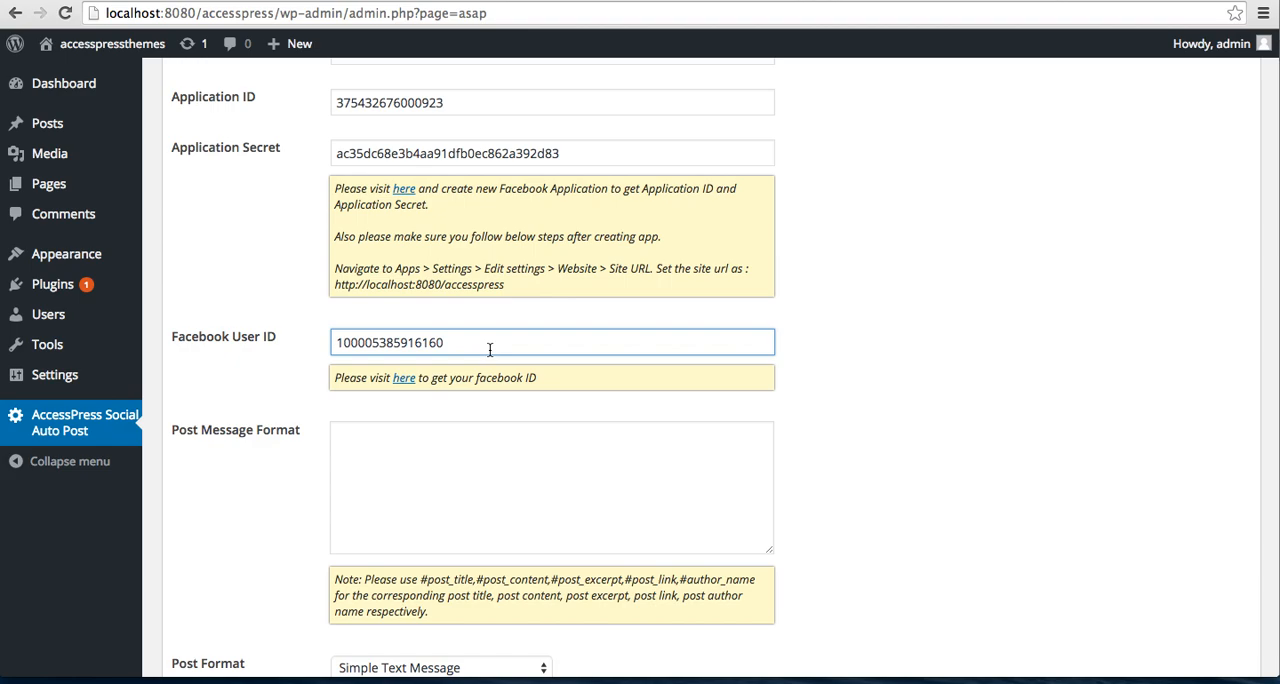
scroll(down, 3)
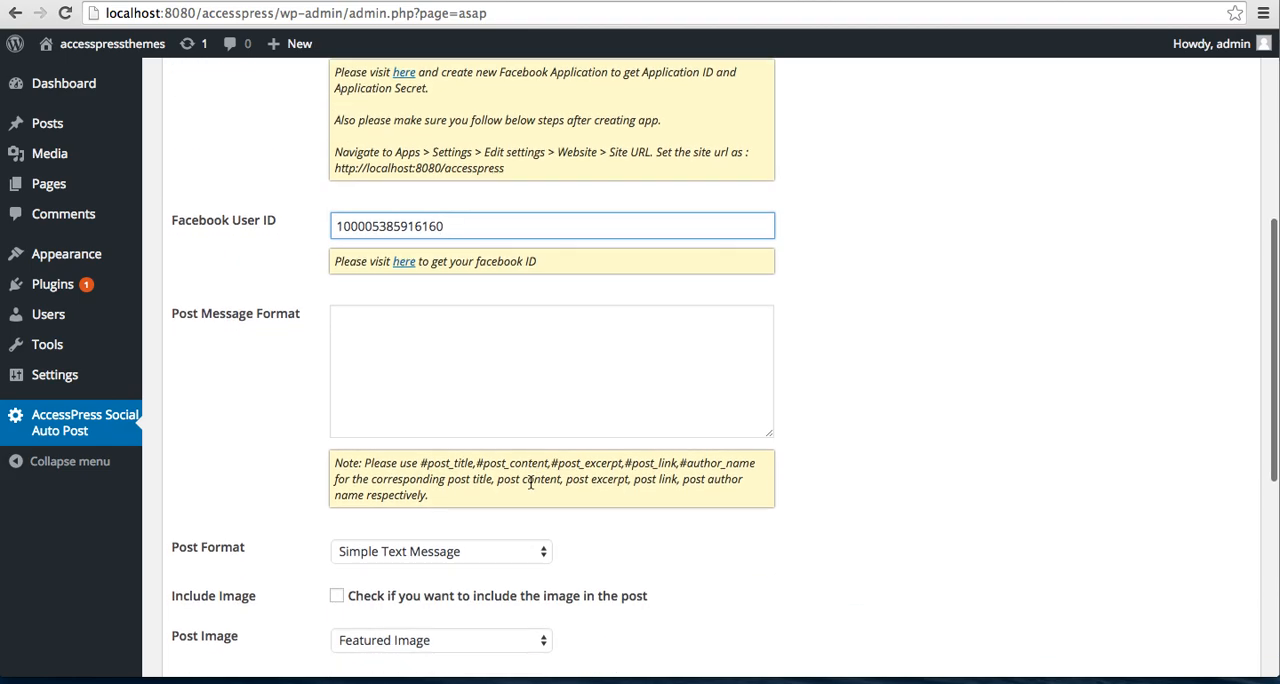
mouse_move(300, 342)
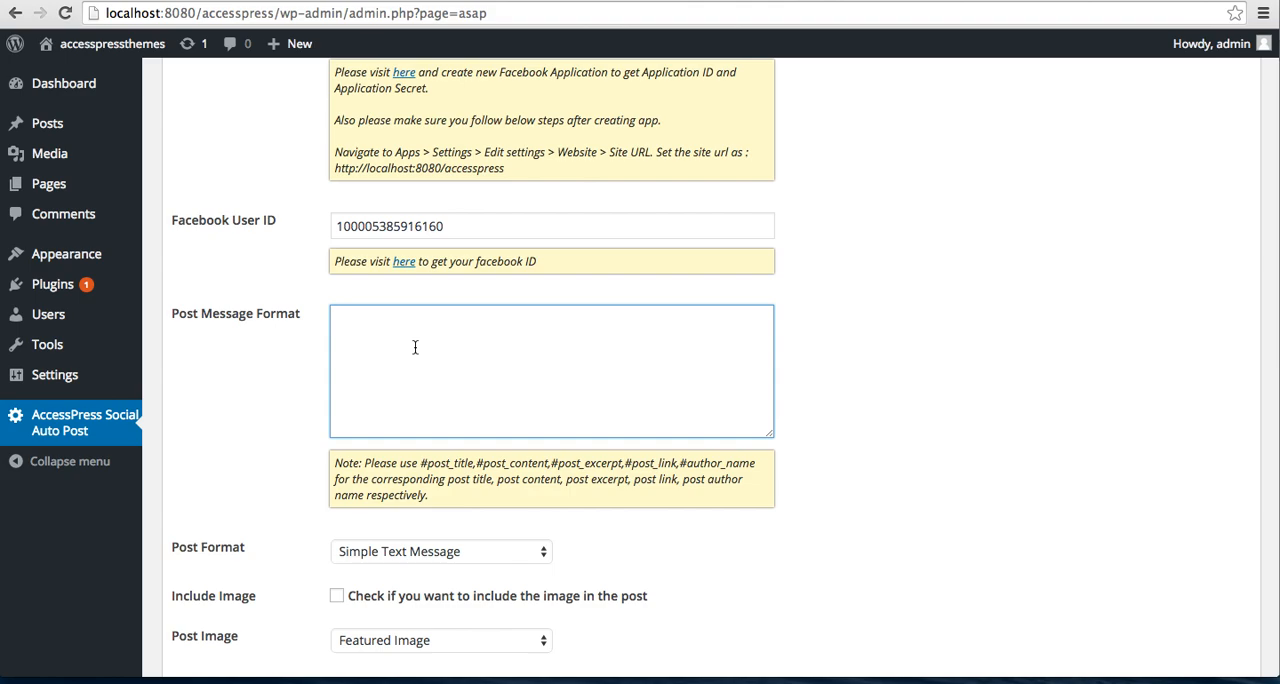
Step: Enter the message format 'New Post #post_title #post_content by #author_name'
text(N)
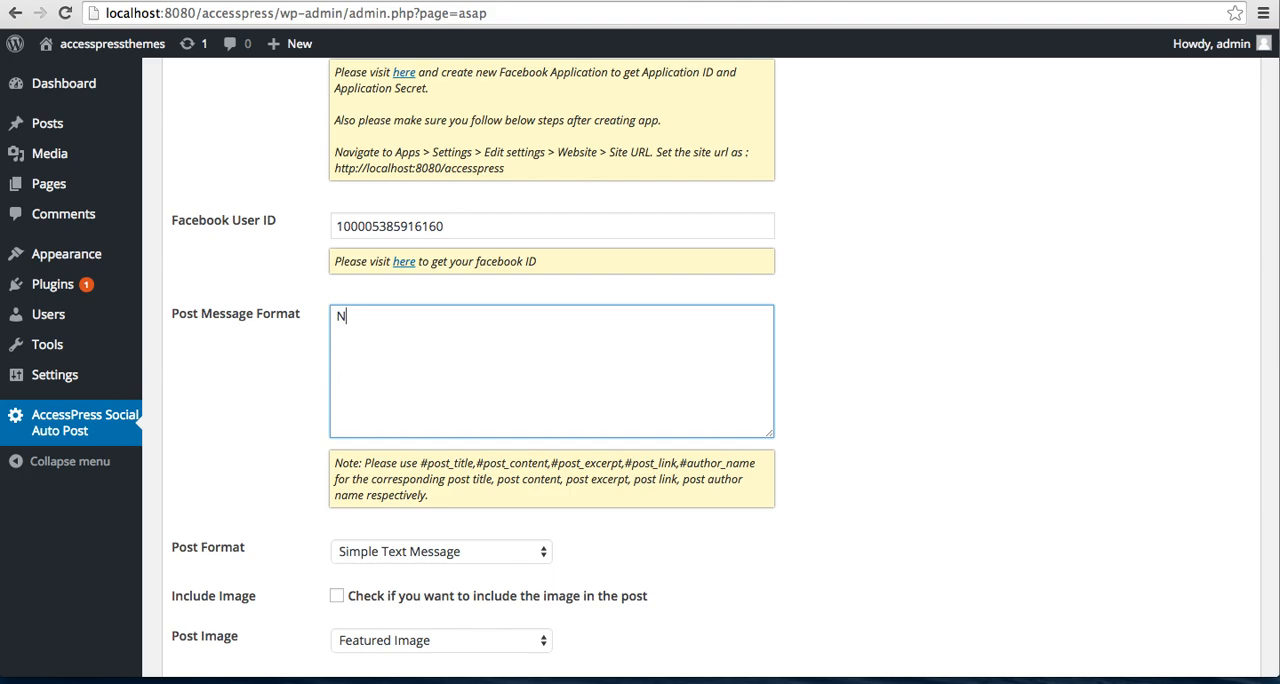
text(ew Post)
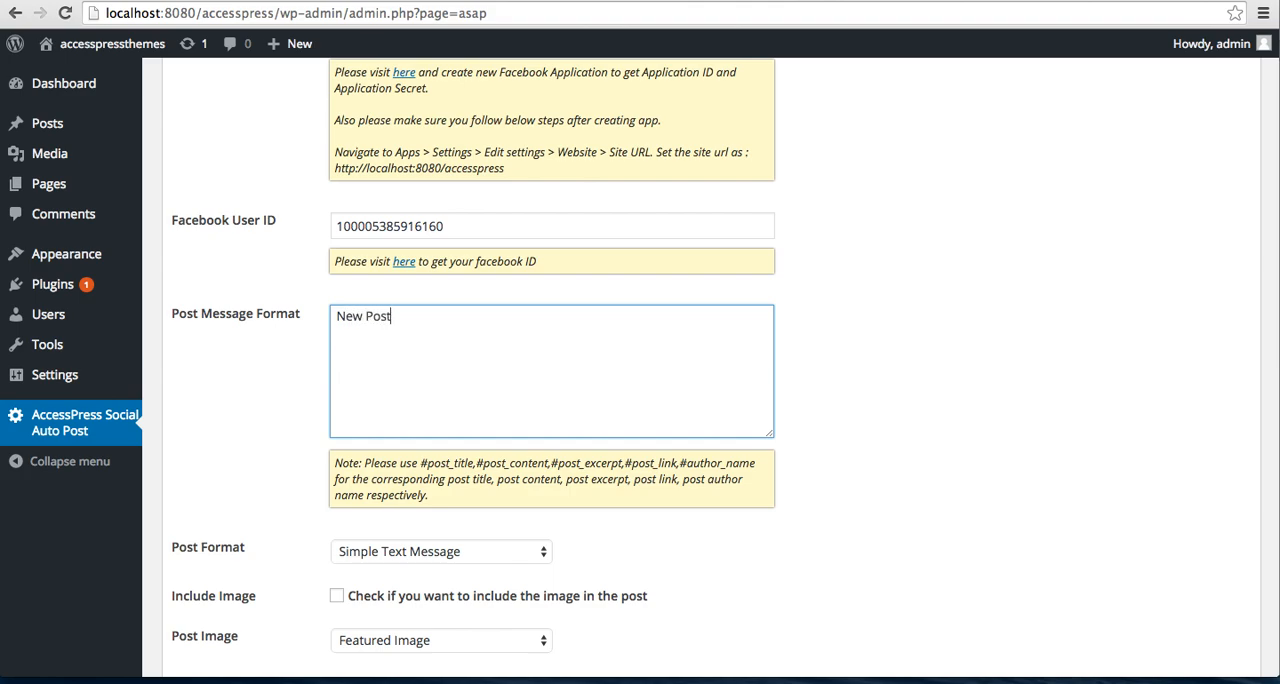
mouse_move(448, 496)
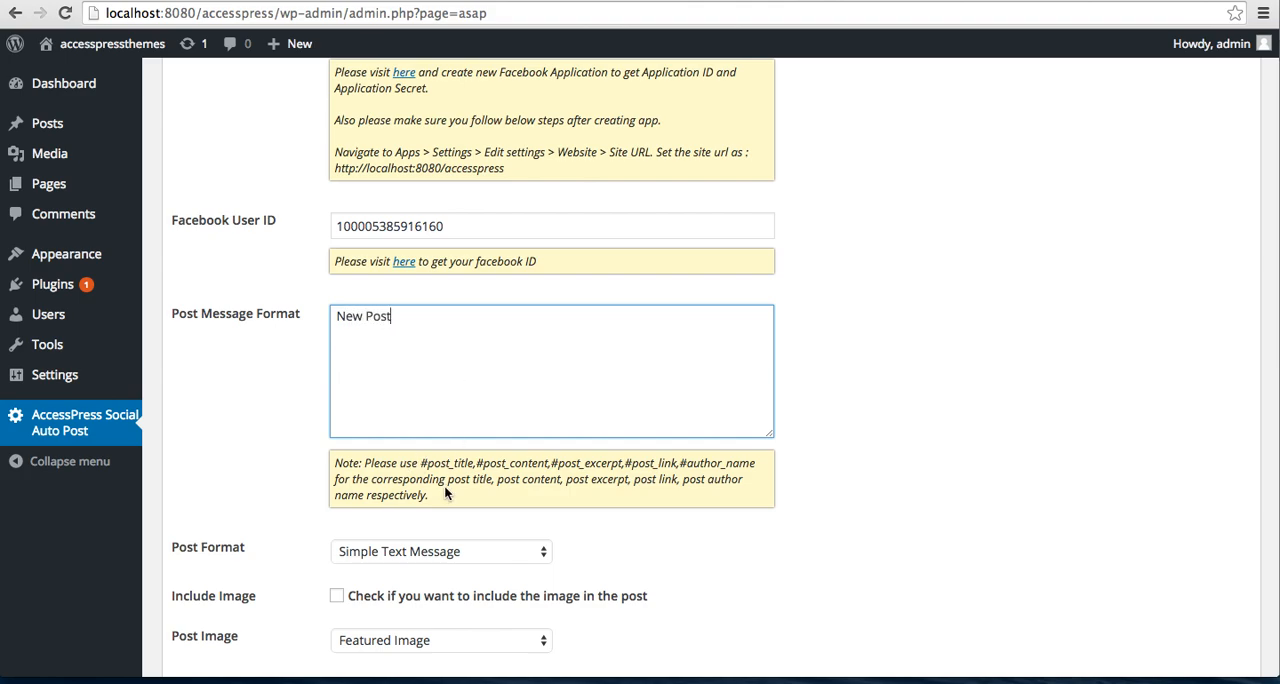
mouse_move(376, 468)
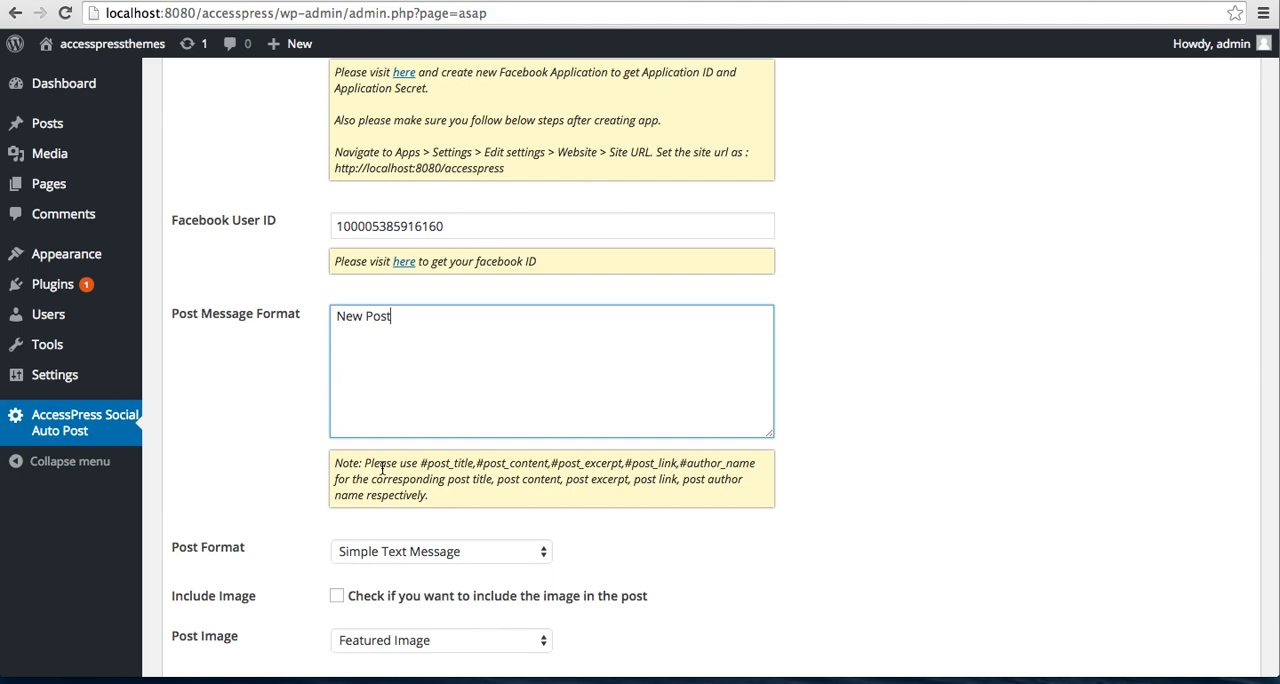
mouse_move(448, 468)
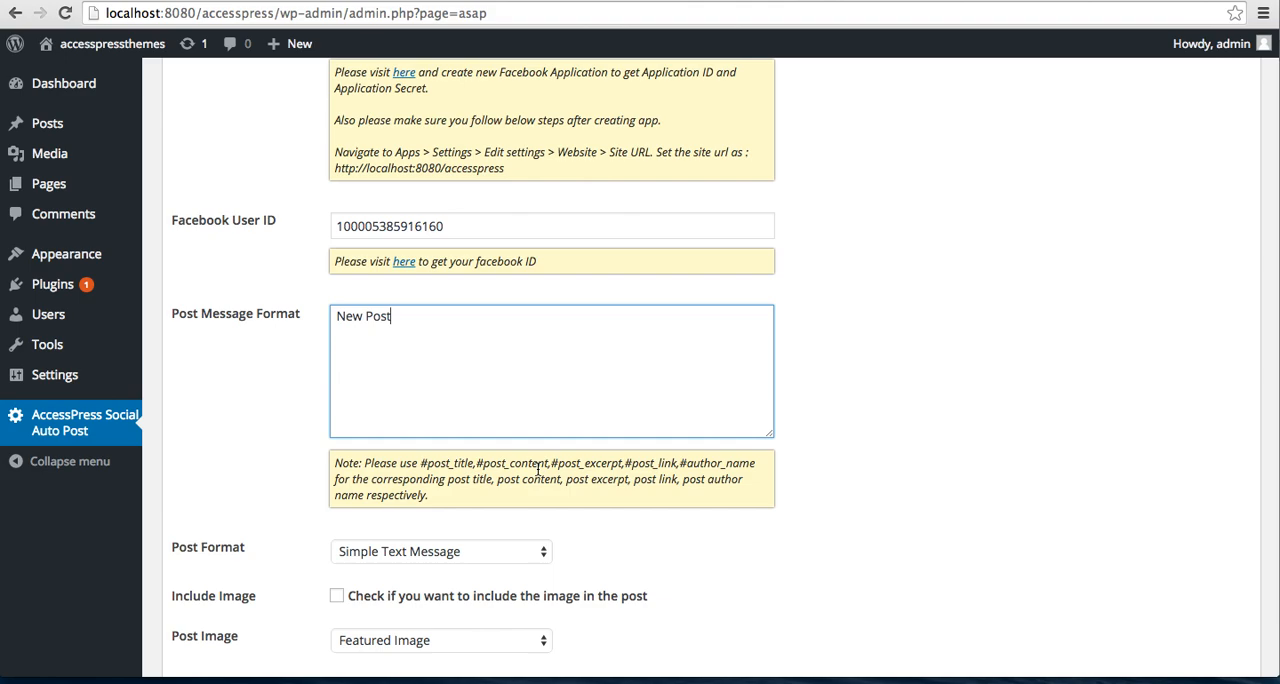
mouse_move(652, 464)
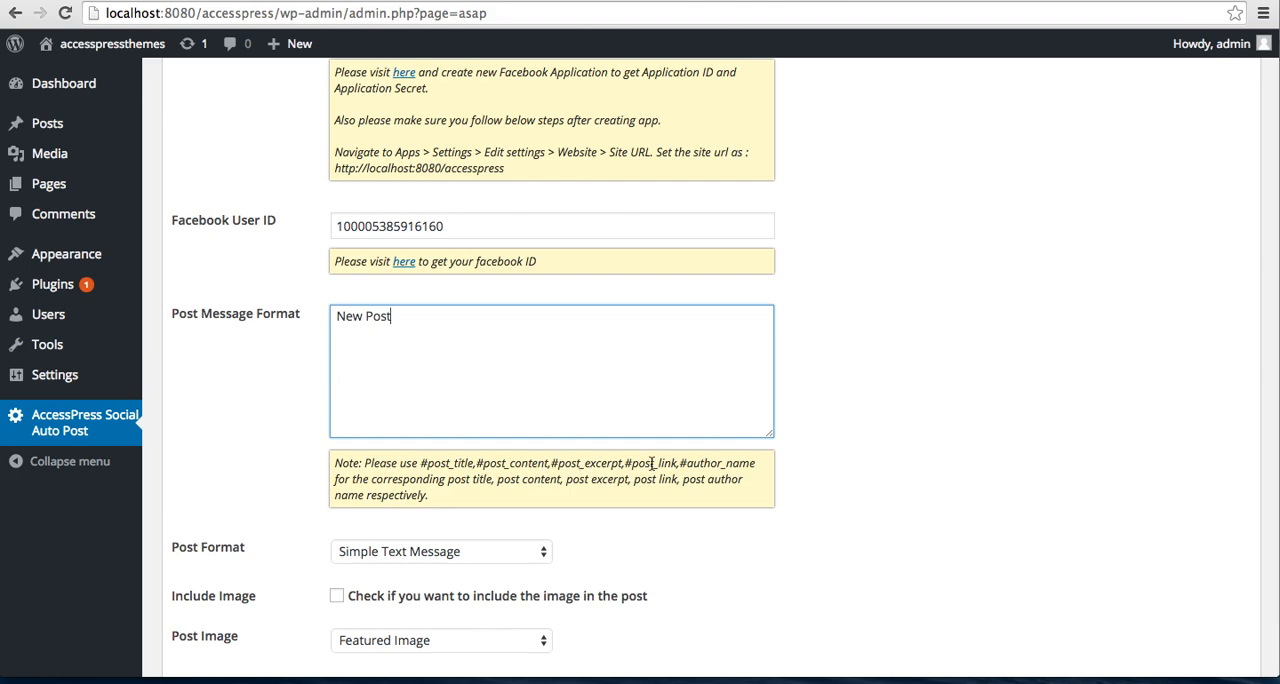
mouse_move(492, 358)
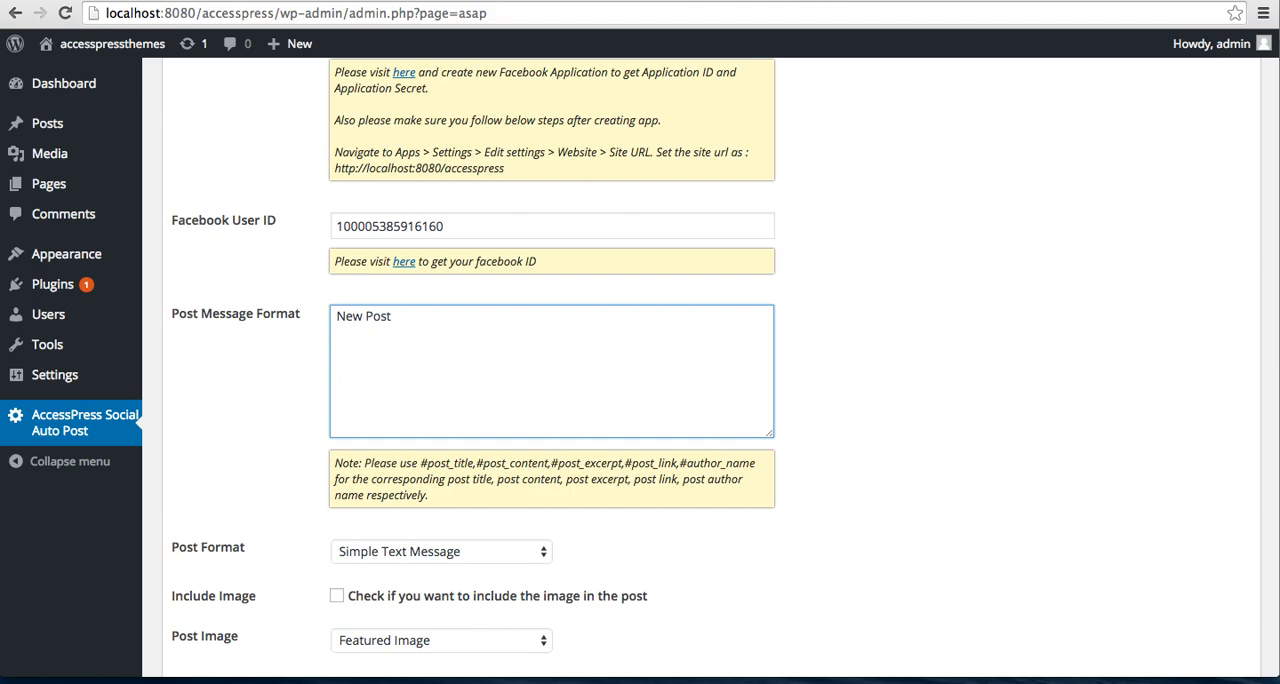
text(#post)
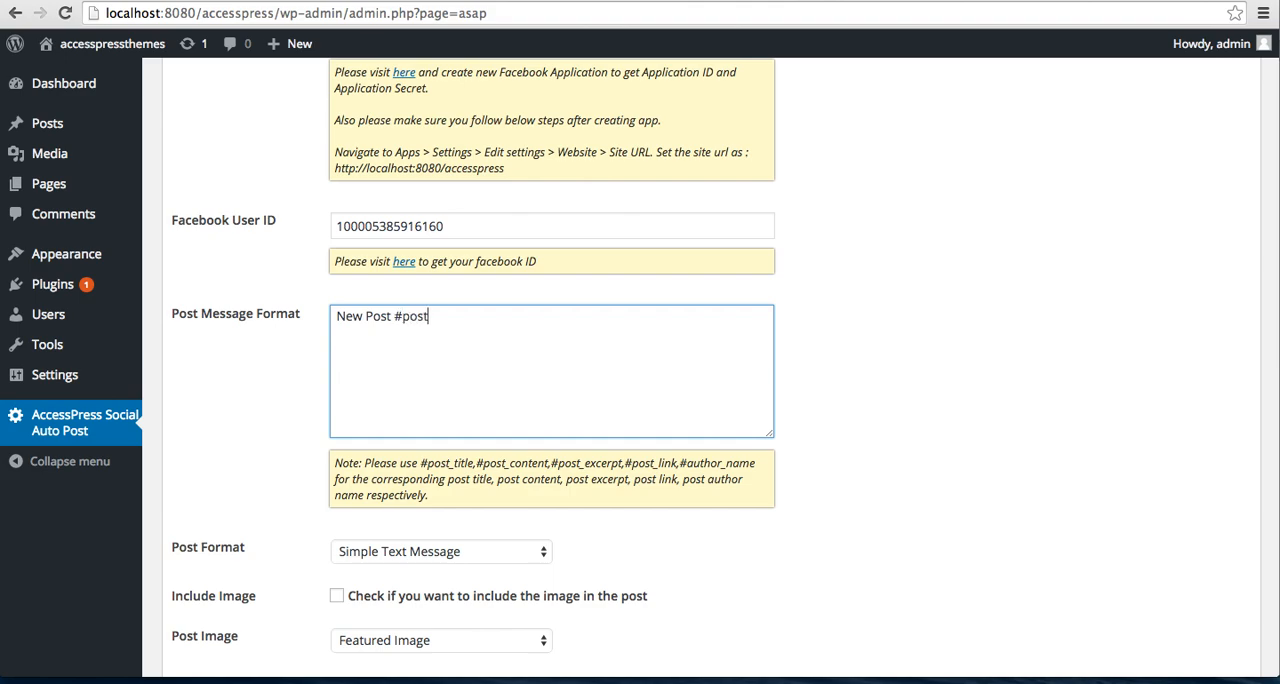
text(_title)
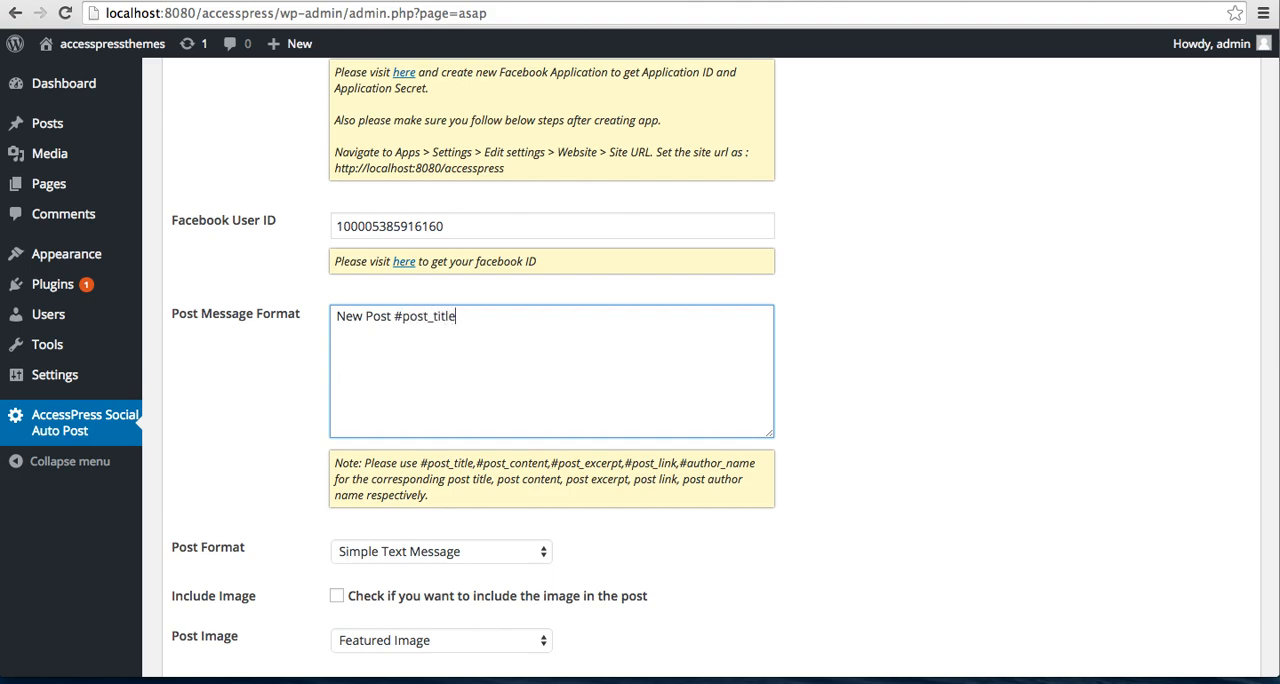
text(3)
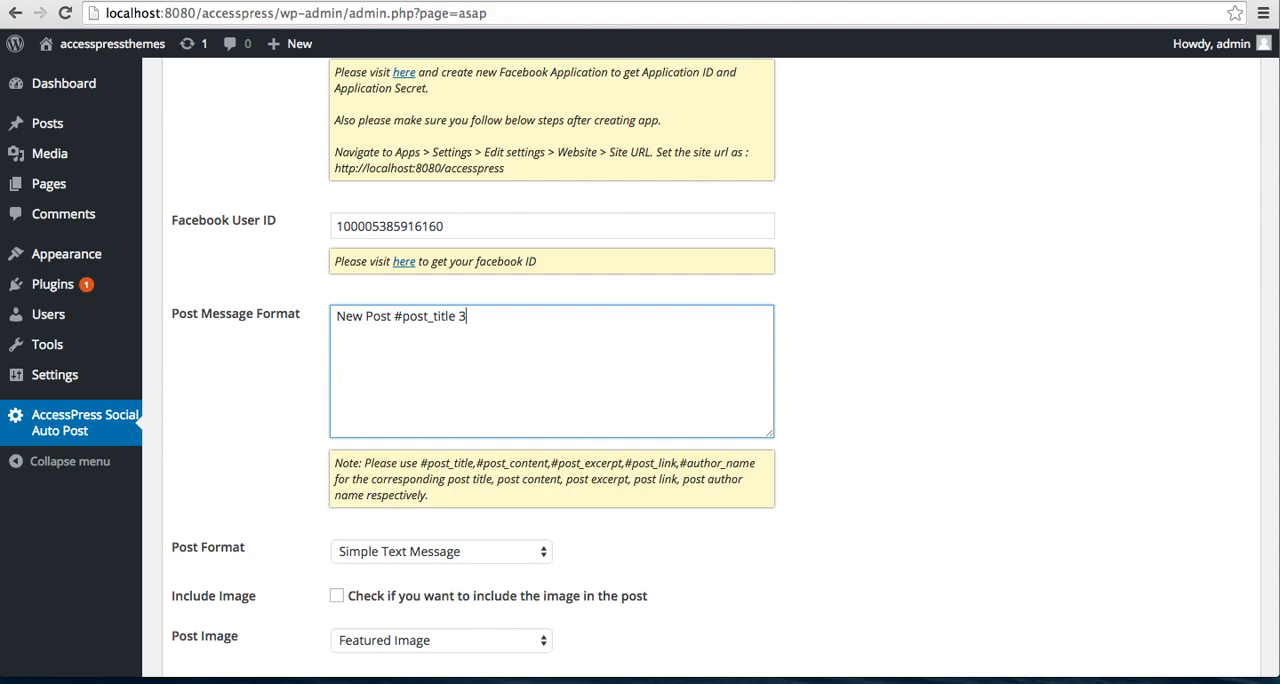
text(#)
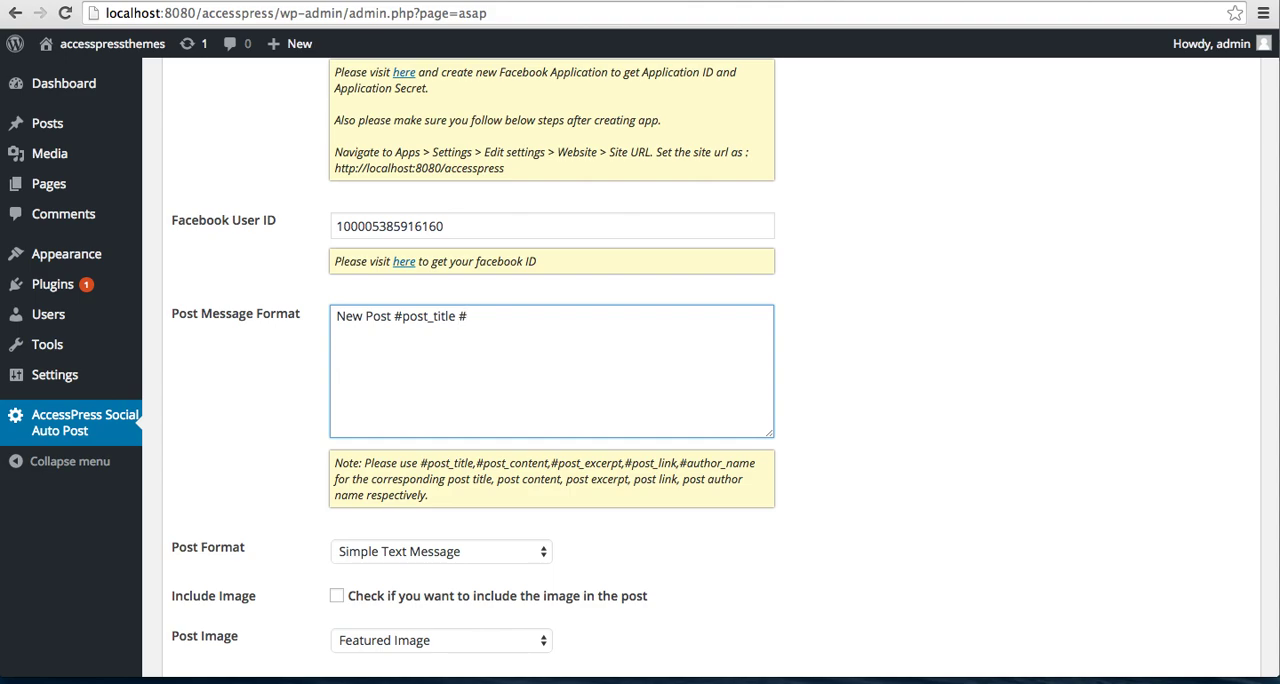
text(post_)
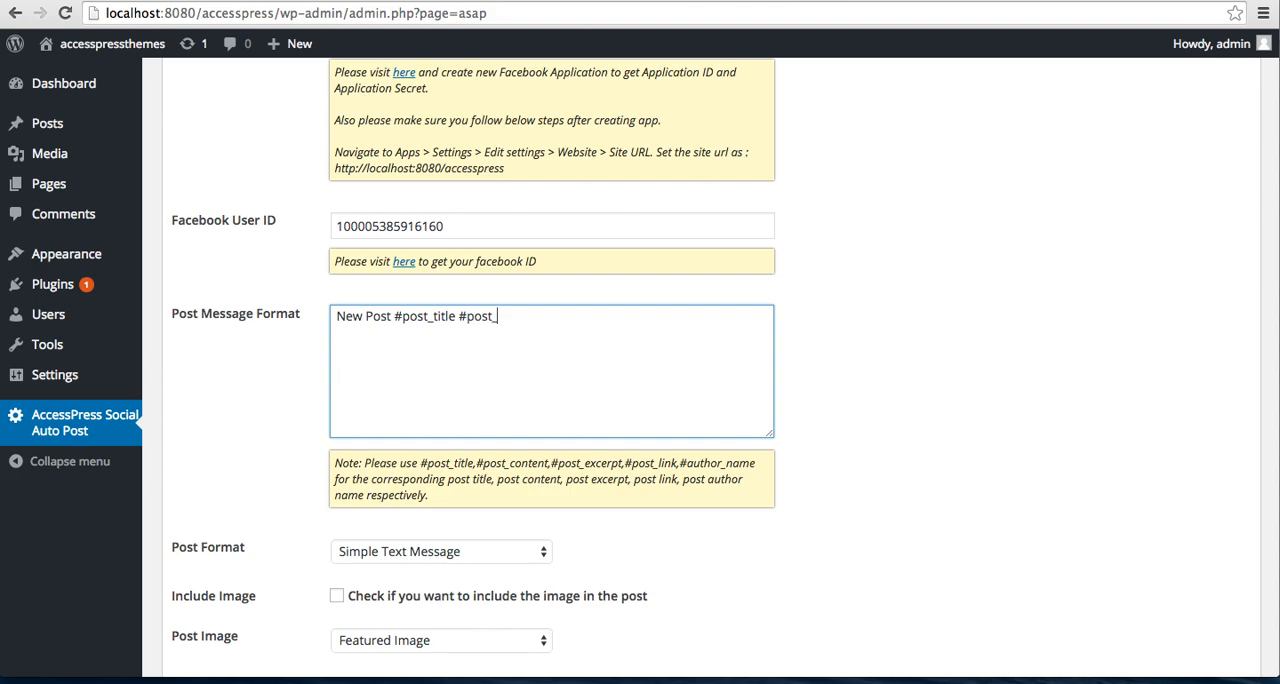
text(conten)
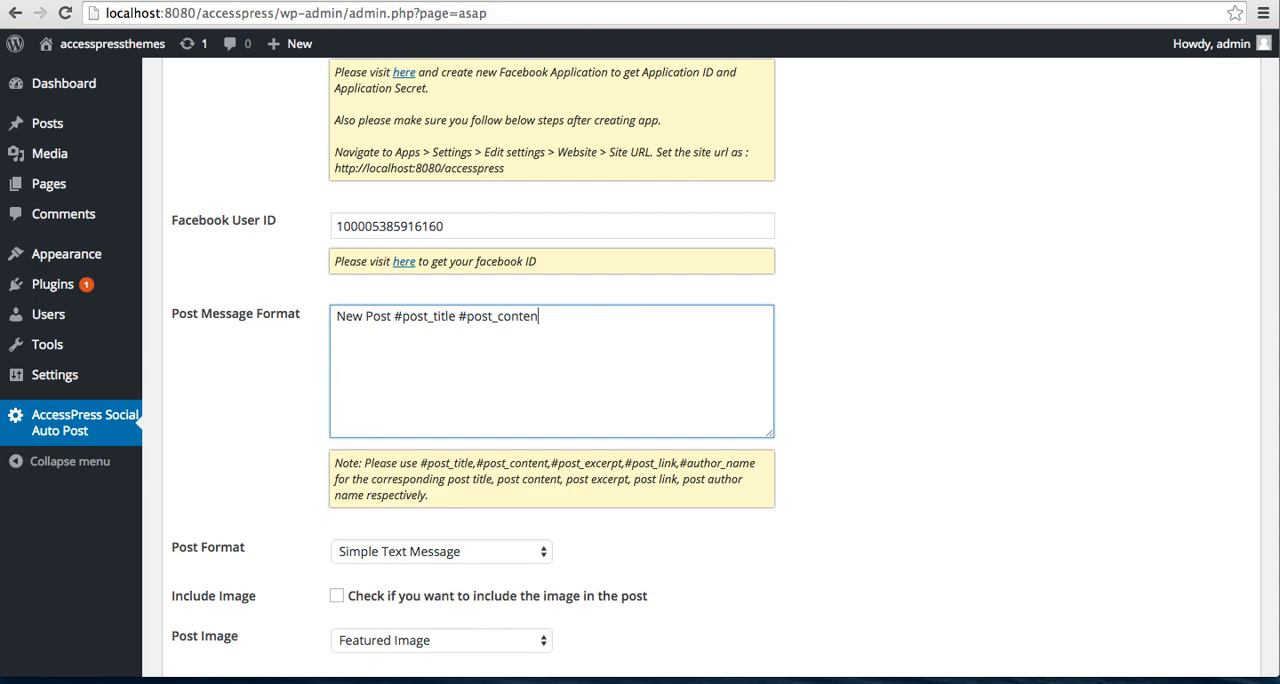
text(t)
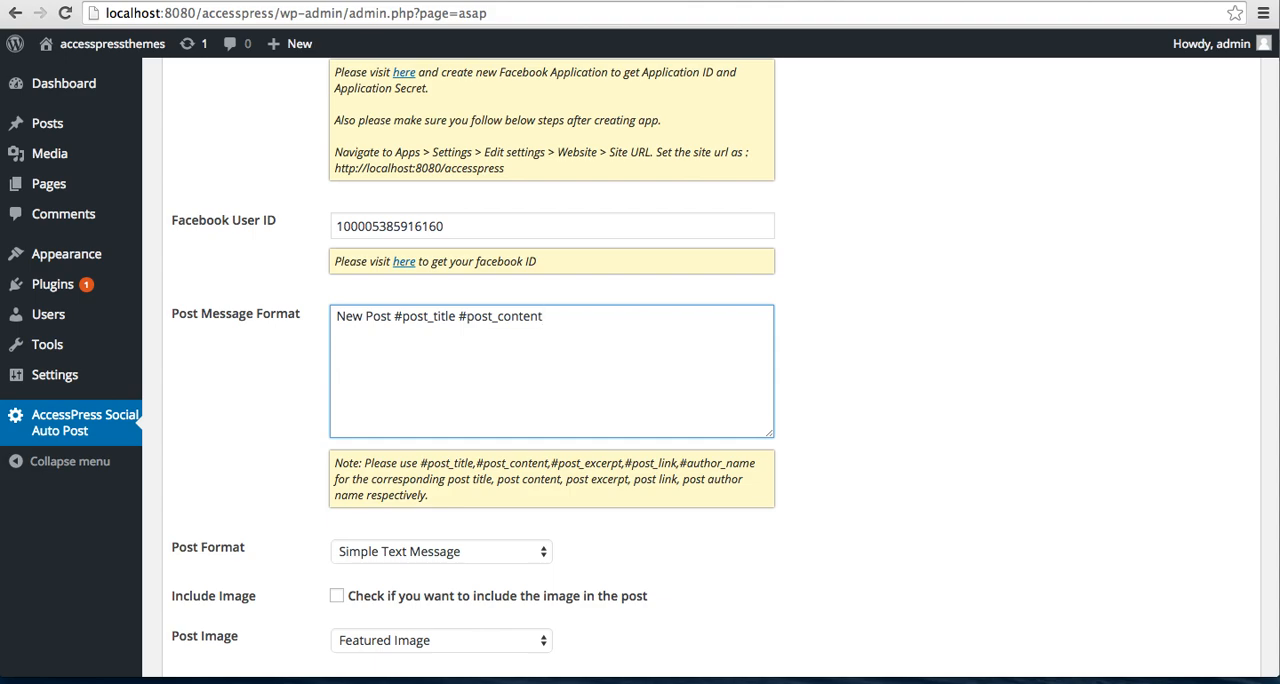
text(by)
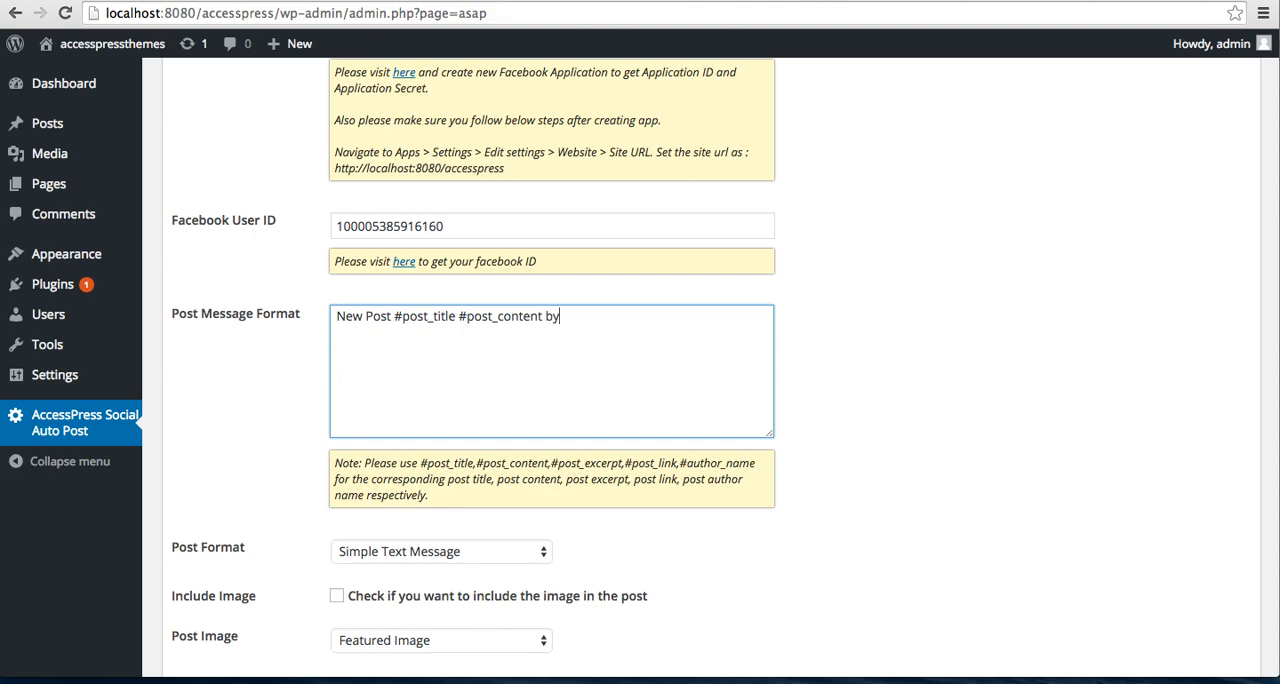
text(#a)
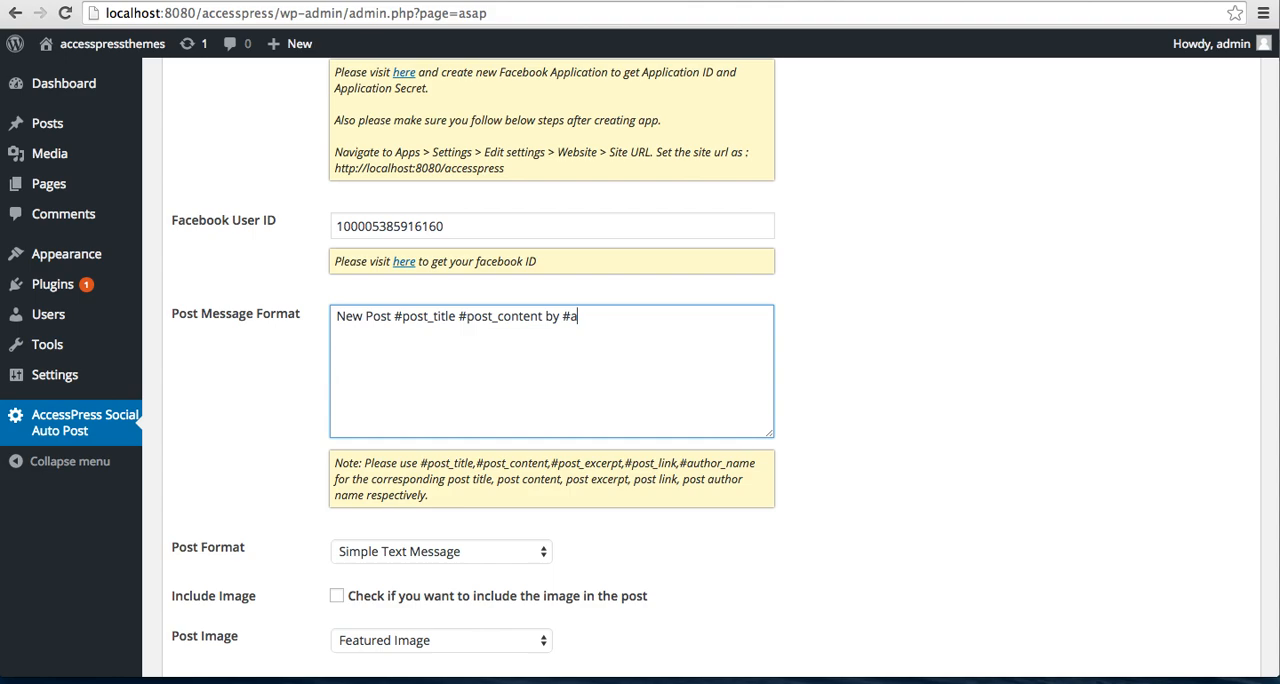
text(uthor)
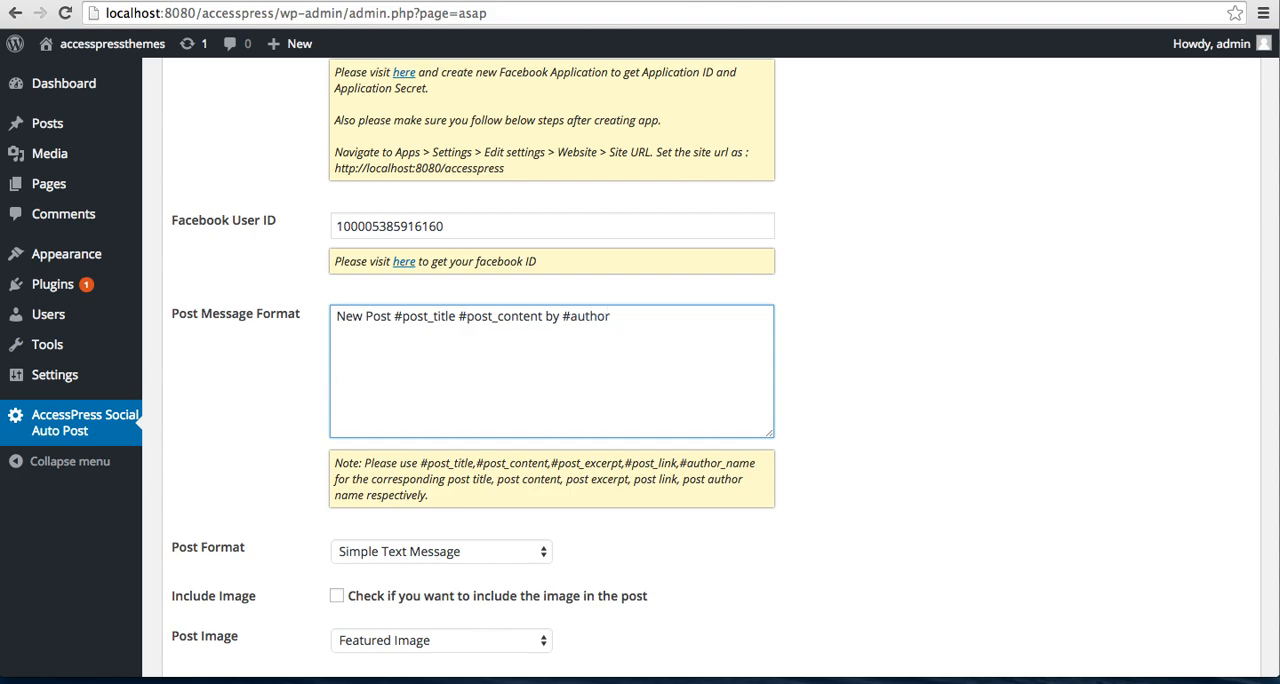
text(_name)
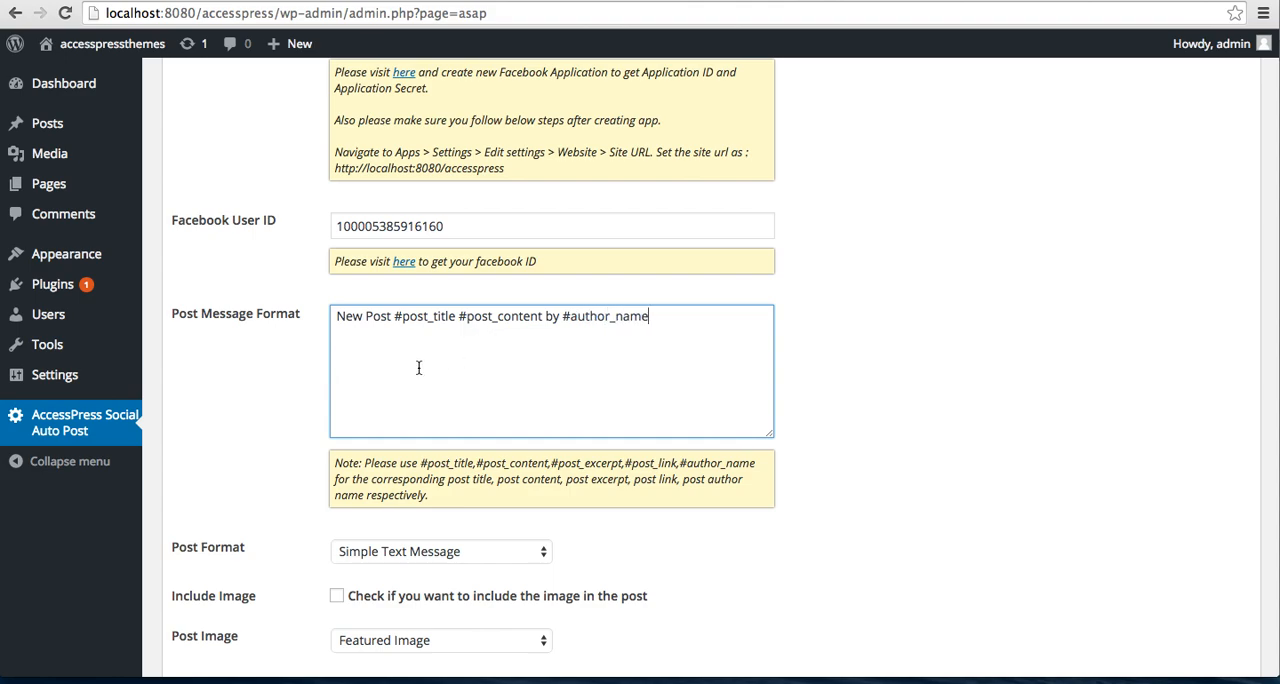
scroll(down, 3)
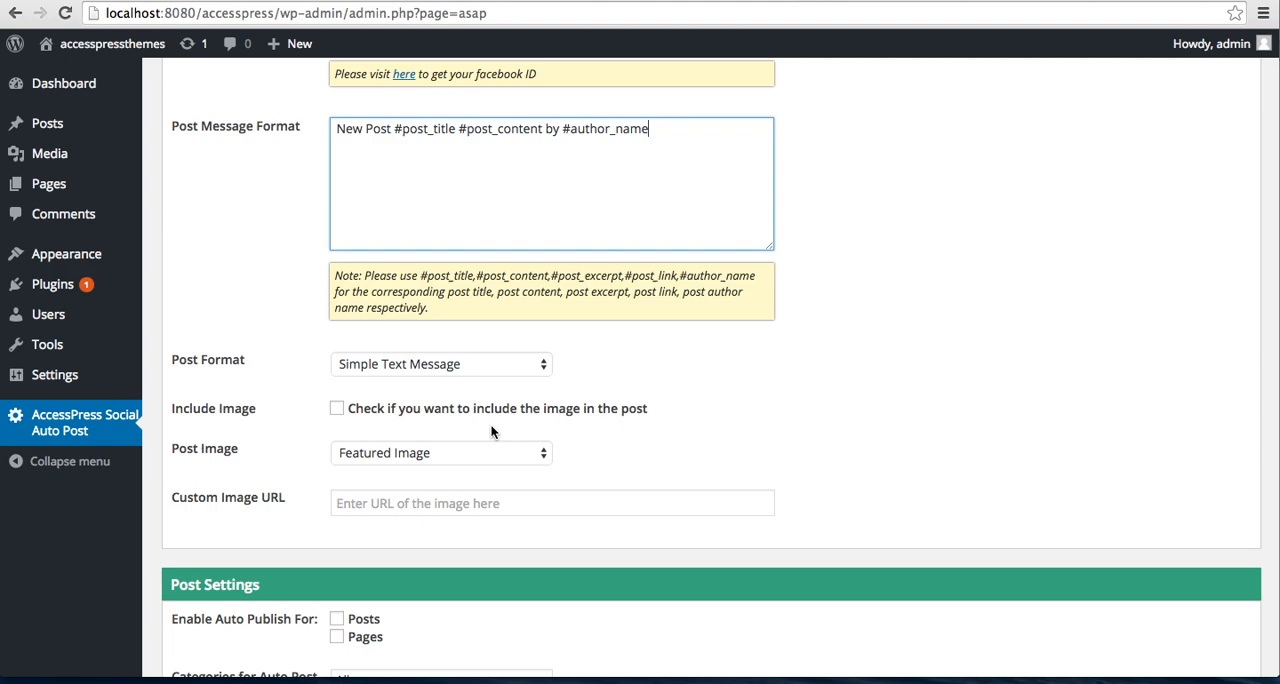
mouse_move(536, 360)
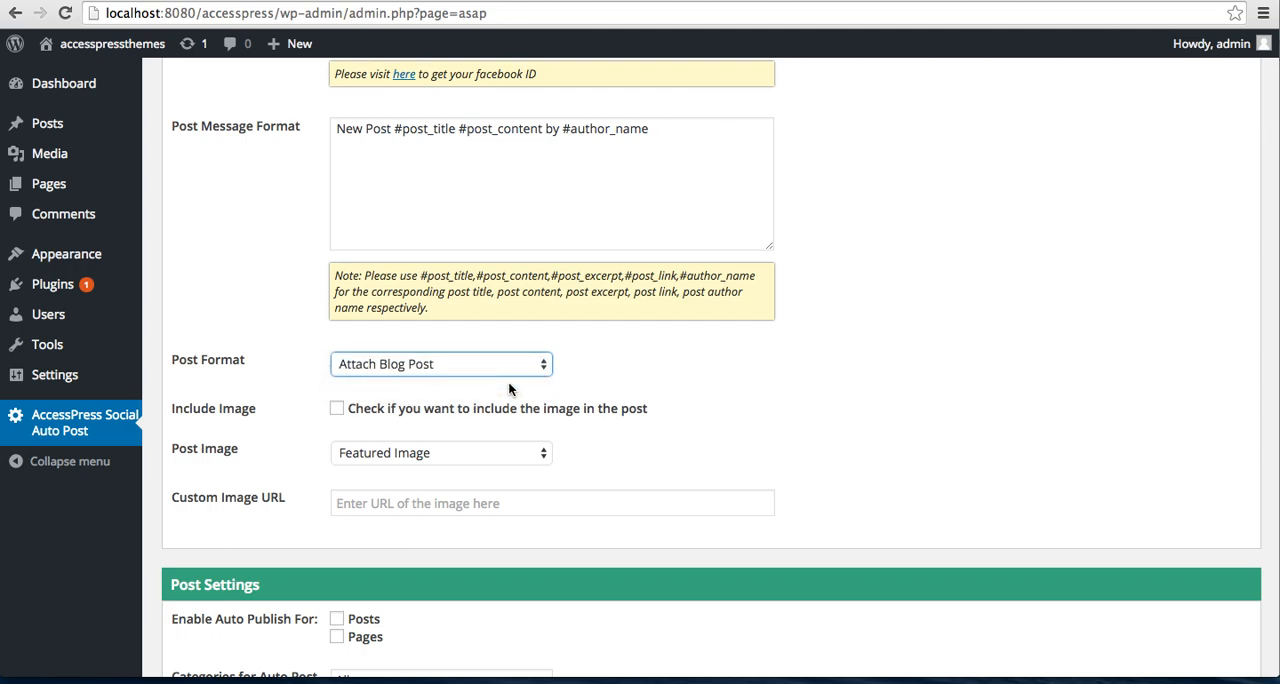
Step: Set Post Format to Attach Blog Post with Include Image on and Custom Image chosen
click(336, 408)
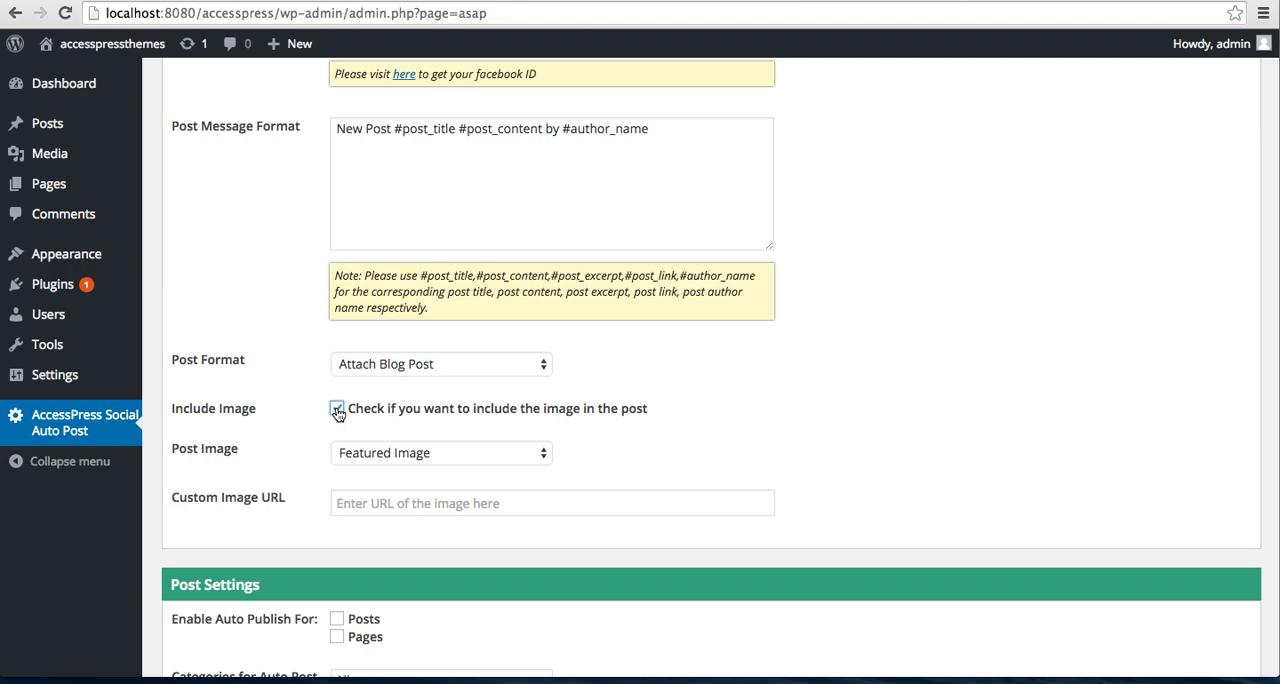
click(336, 408)
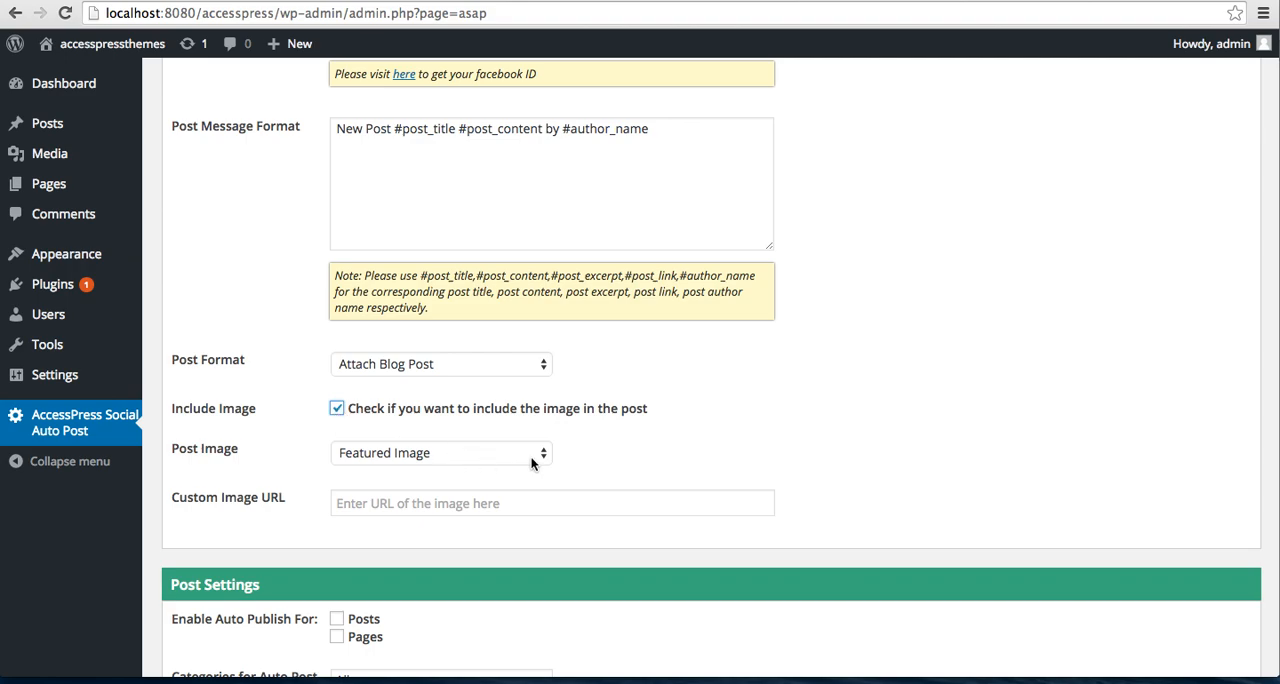
click(440, 452)
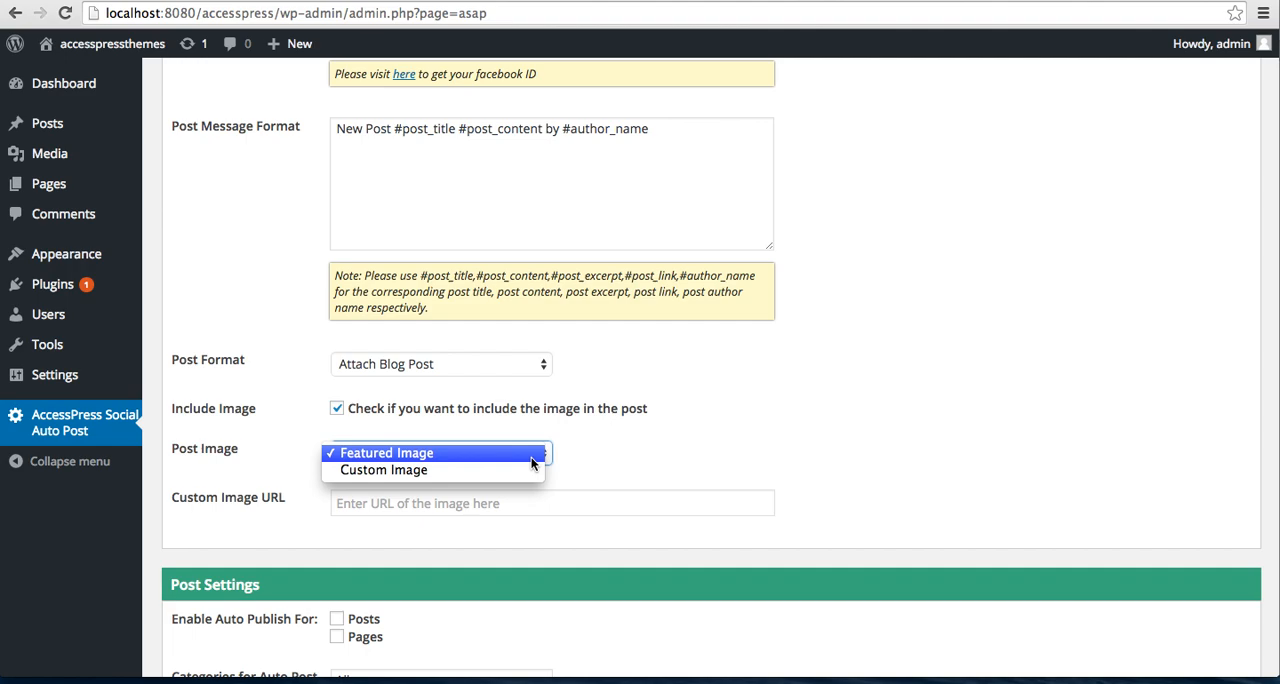
mouse_move(504, 478)
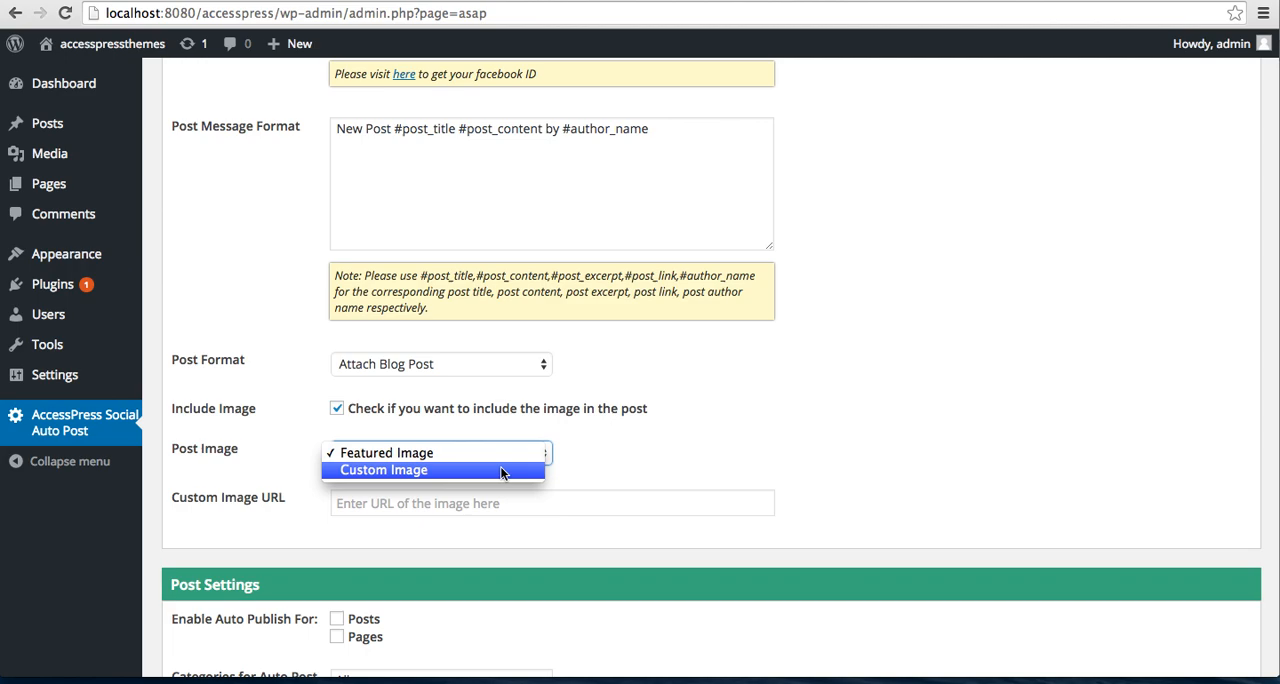
click(382, 470)
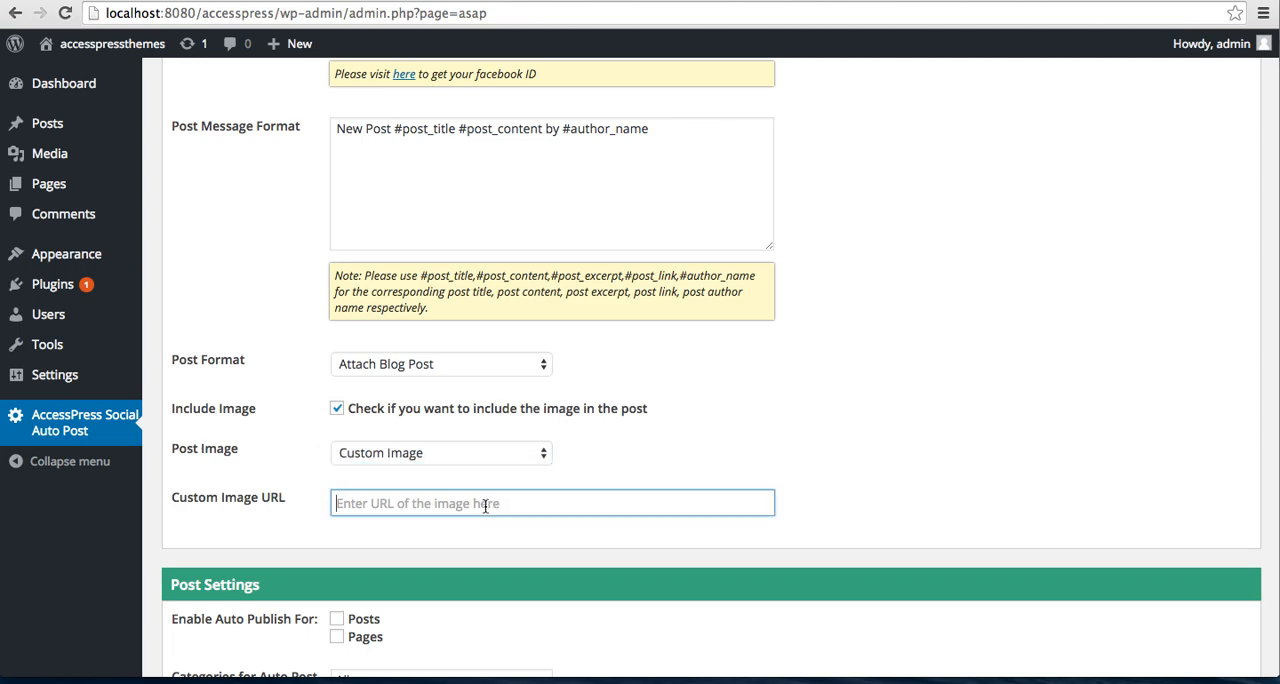
mouse_move(748, 130)
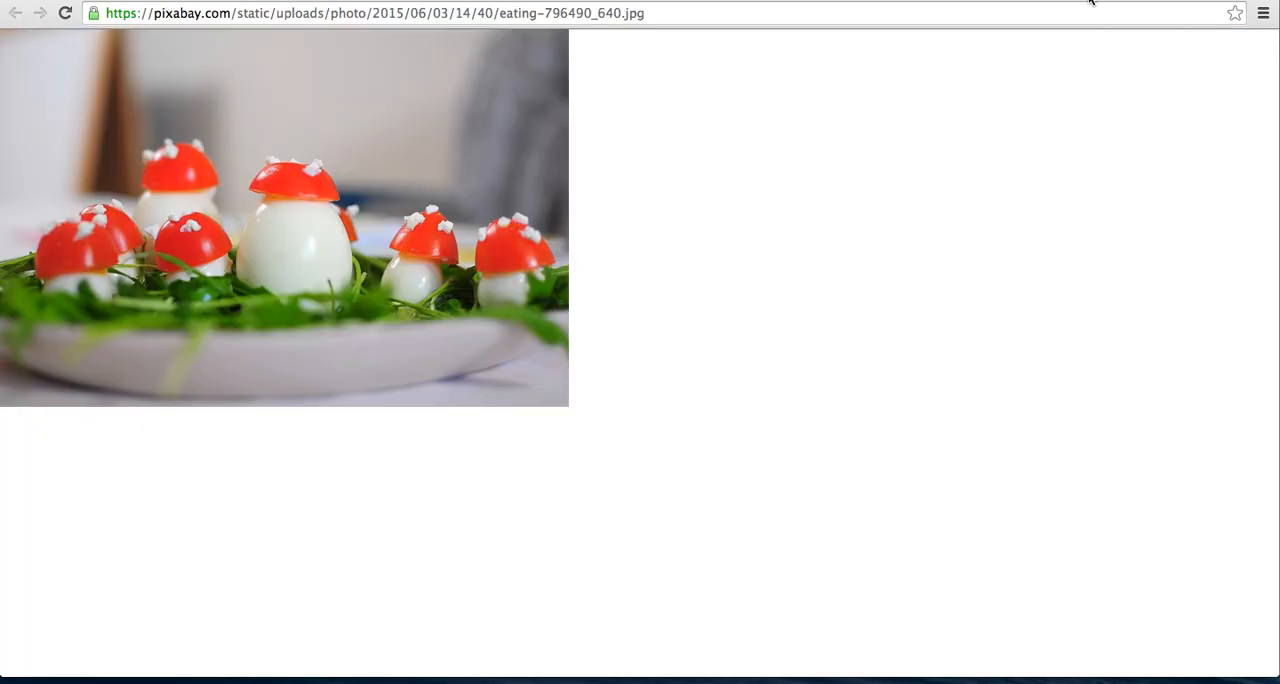
Step: Enter the Pixabay eating-796490_640.jpg photo URL as the Custom Image URL
click(390, 16)
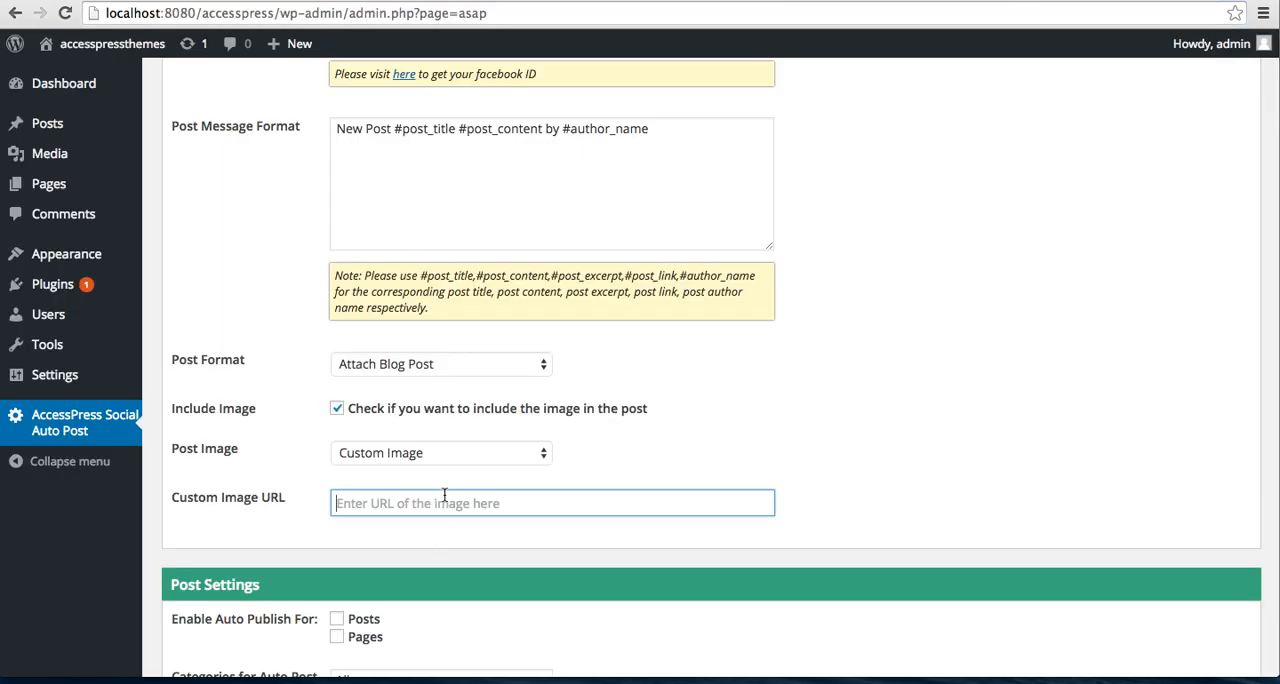
text(https://pixabay.com/static/uploads/photo/2015/06/03/14/40/eating-796490_640.jpg)
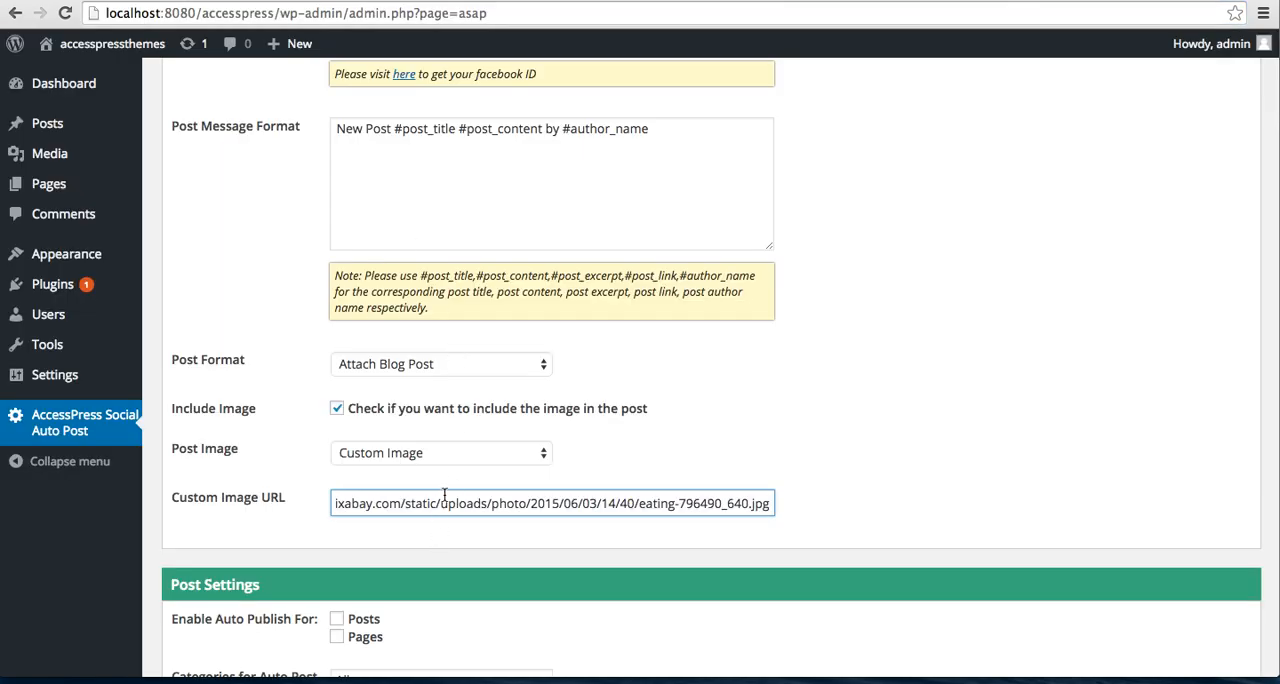
scroll(down, 3)
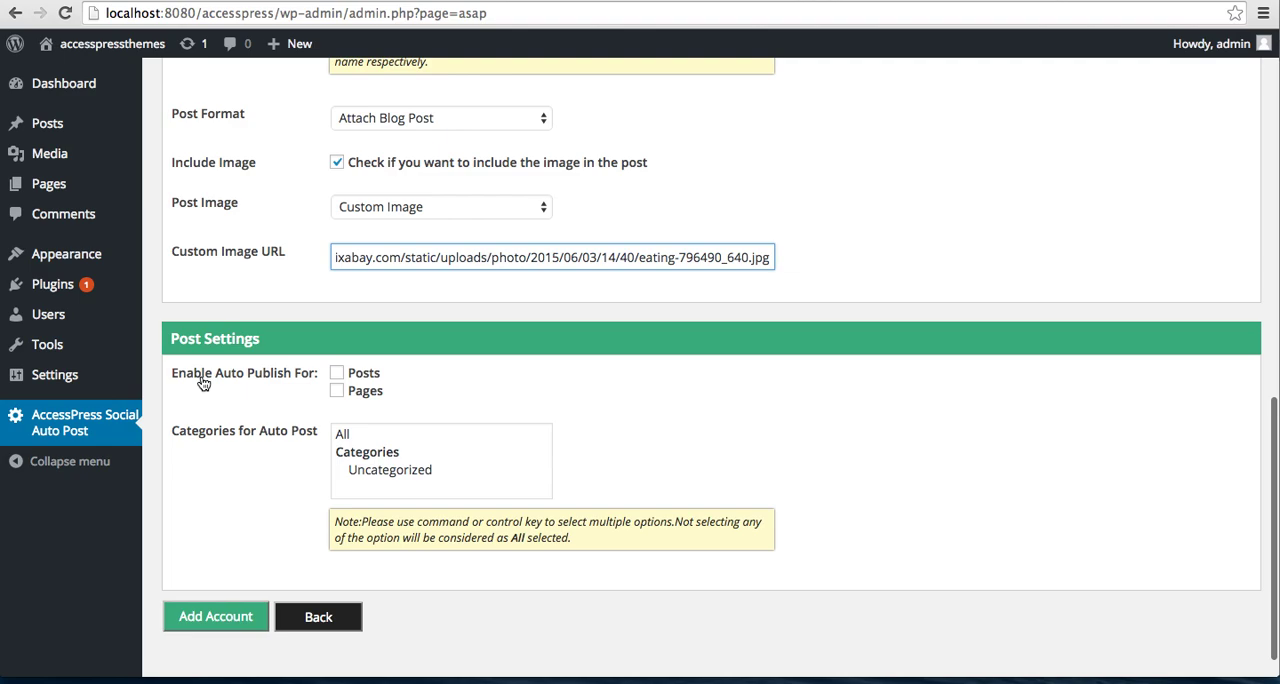
mouse_move(318, 386)
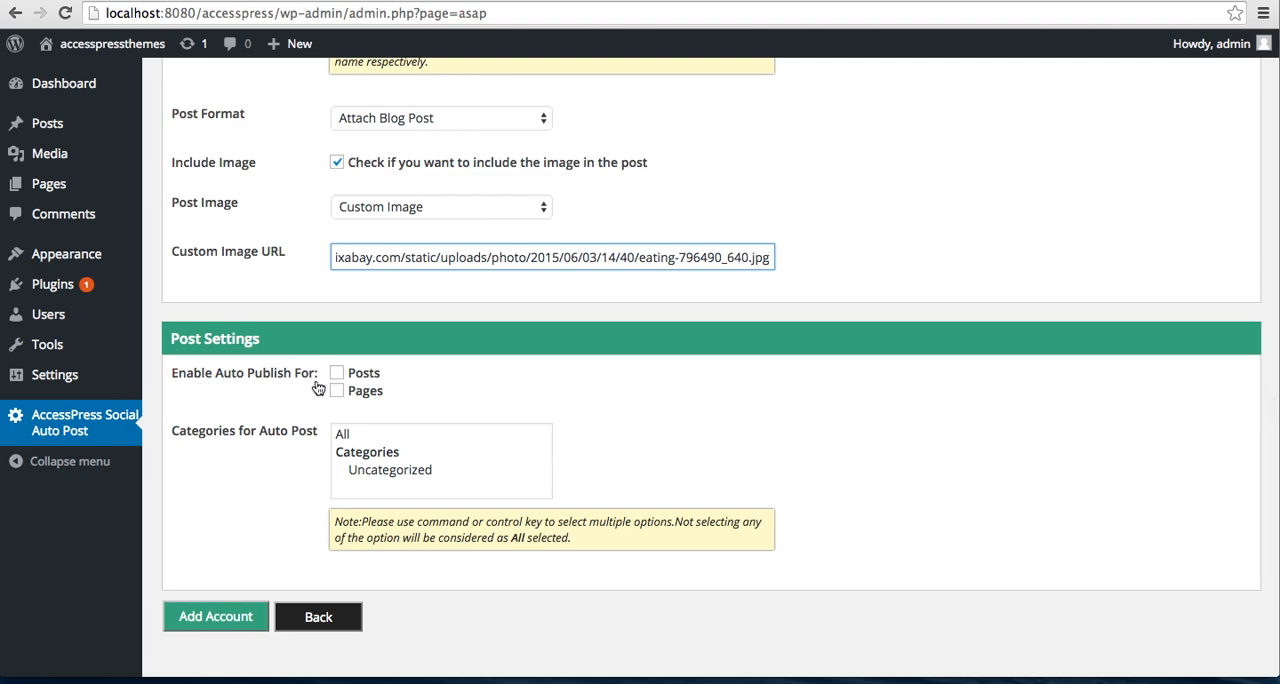
Step: Enable auto publish for Posts and Pages in All categories and add the Facebook account
click(336, 372)
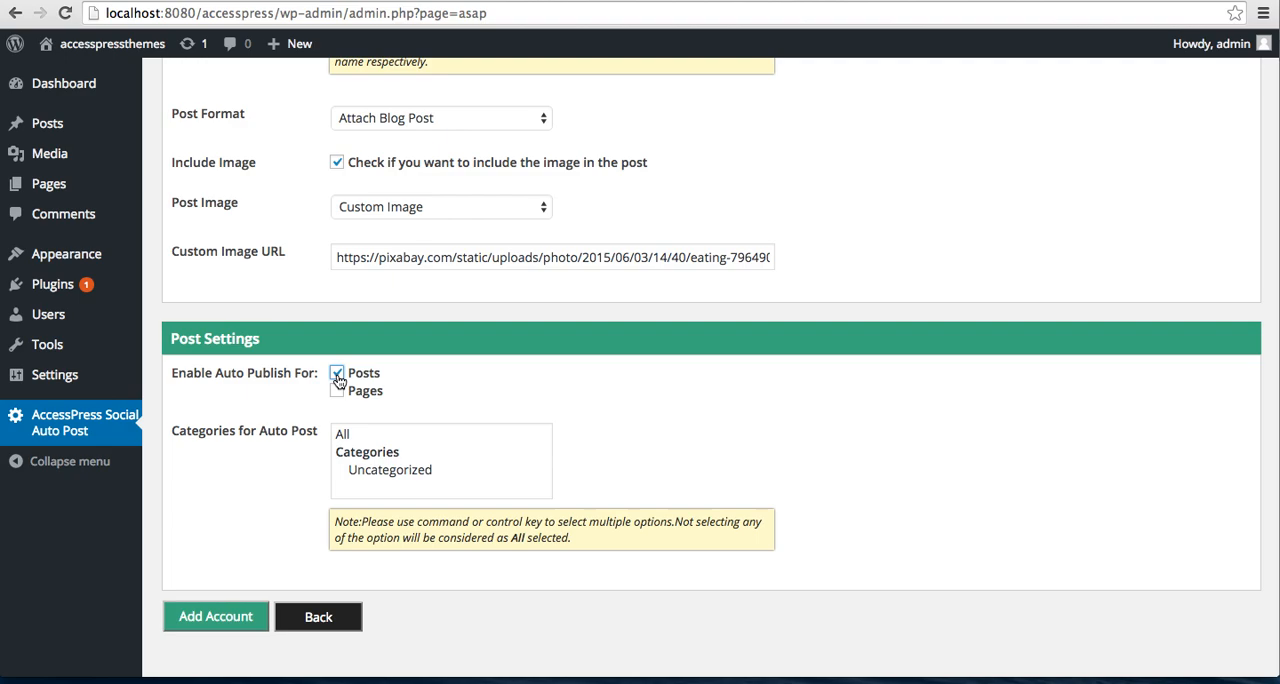
click(336, 390)
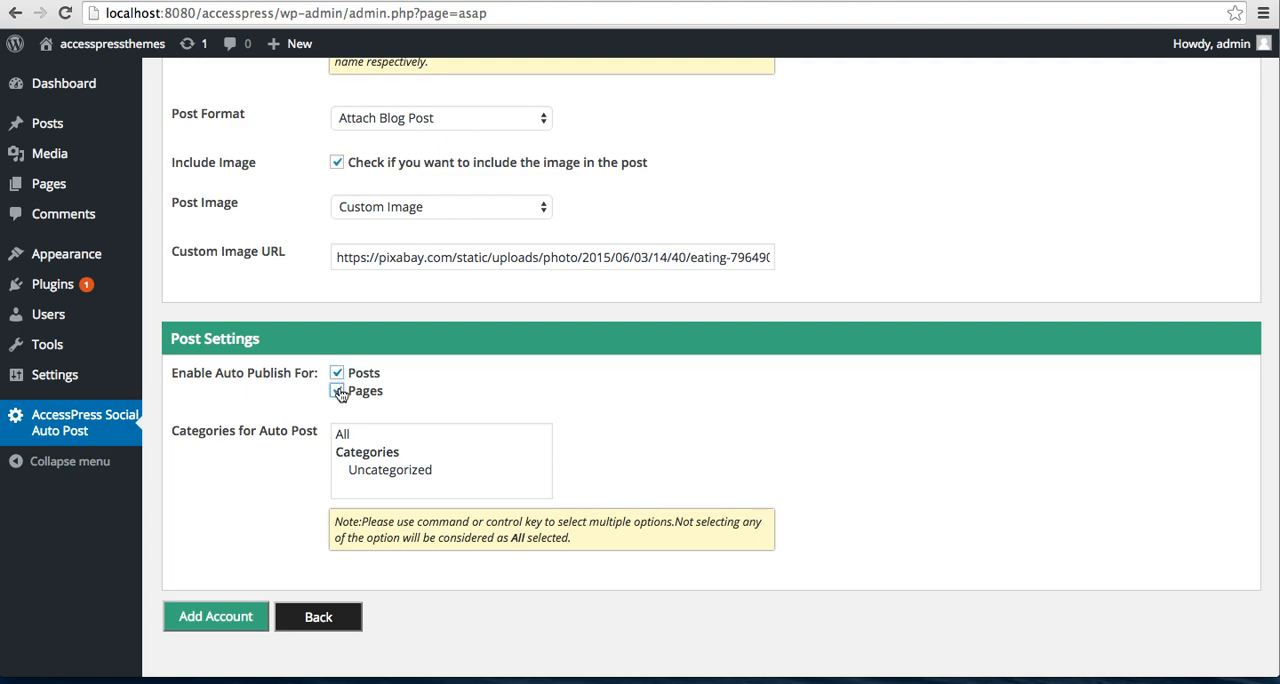
click(336, 390)
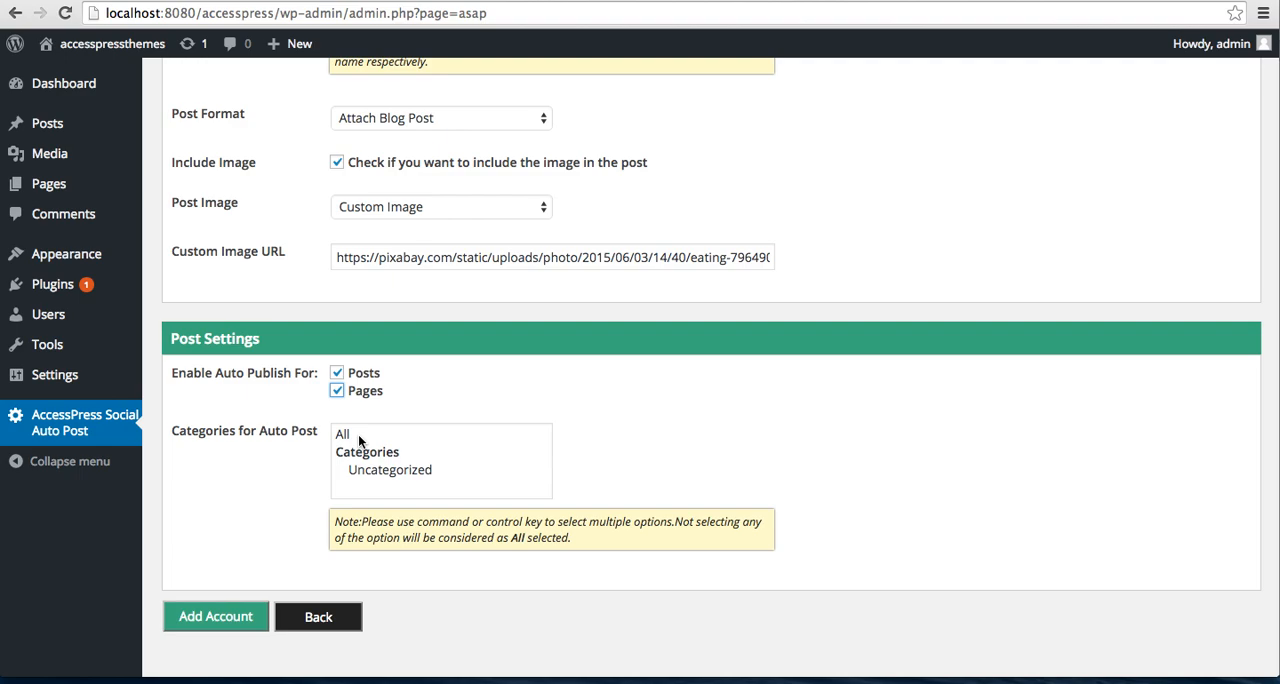
click(360, 434)
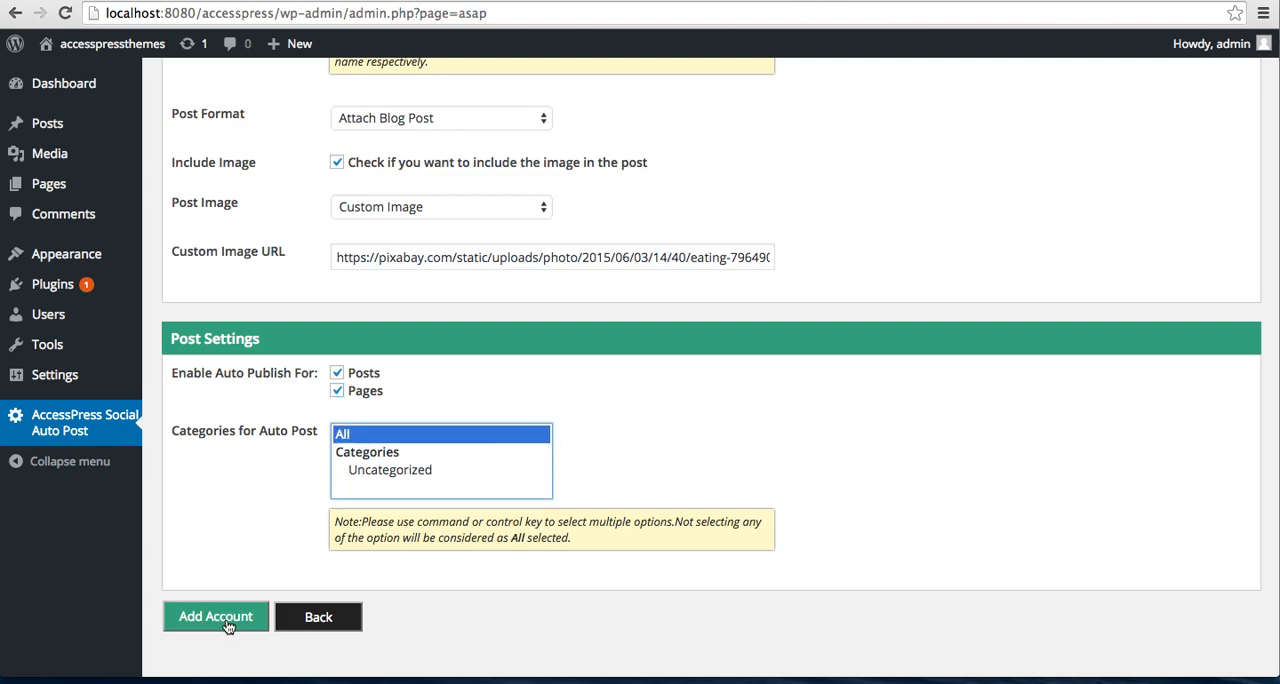
click(216, 616)
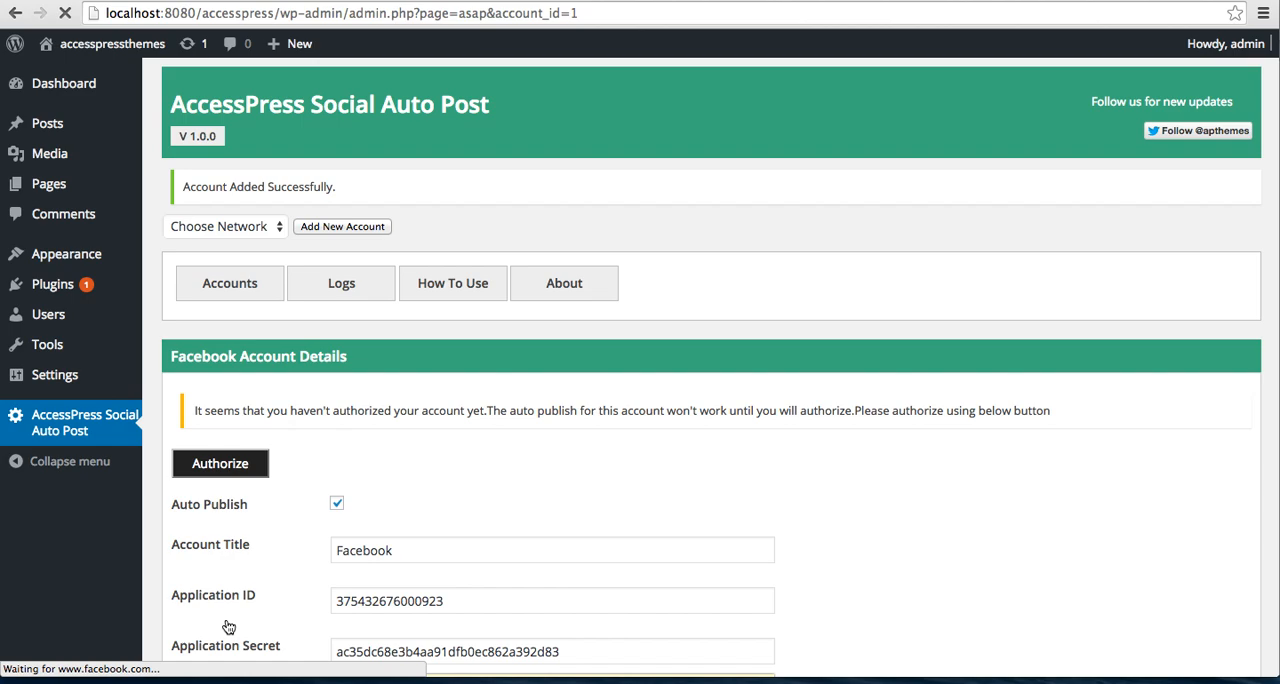
Step: Save the Facebook account settings so the account is reported updated
scroll(down, 3)
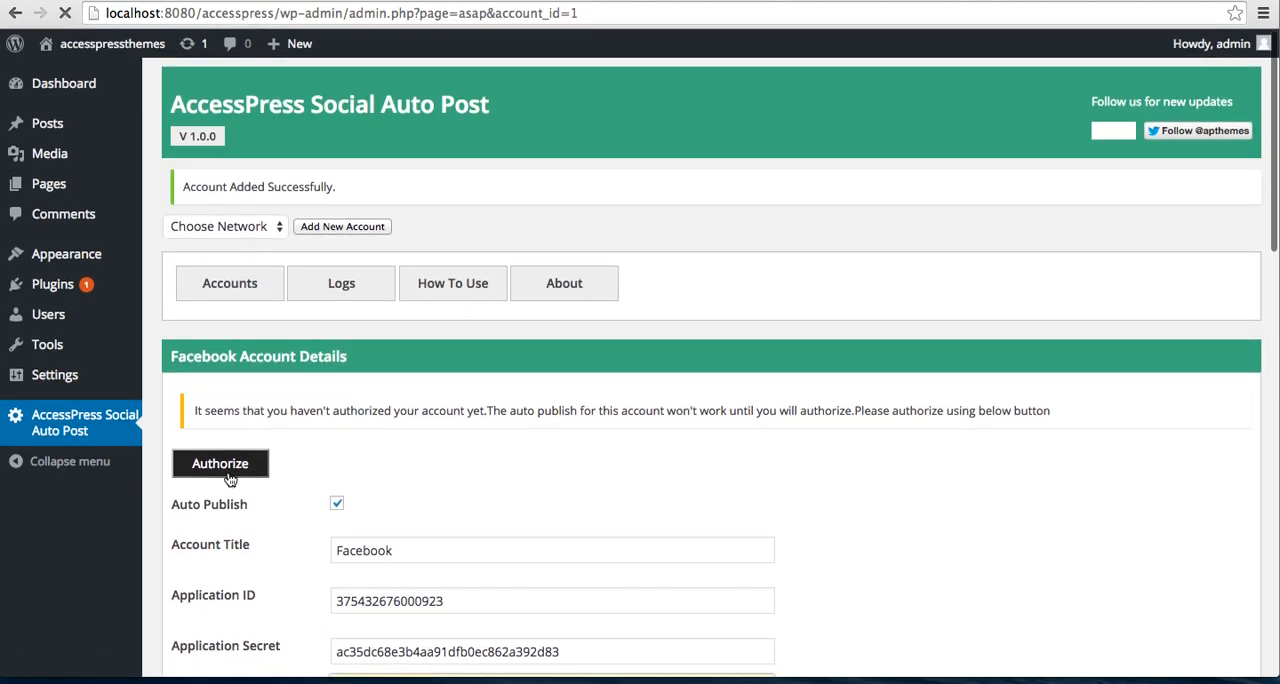
click(220, 464)
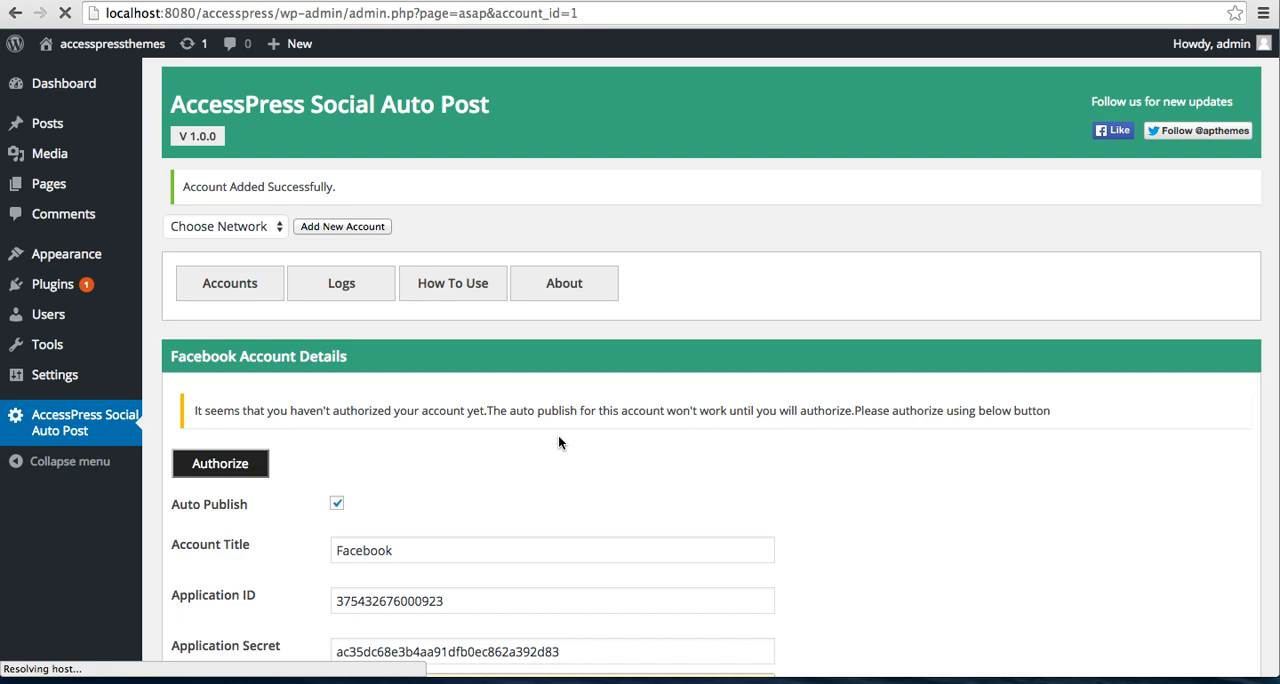
scroll(down, 3)
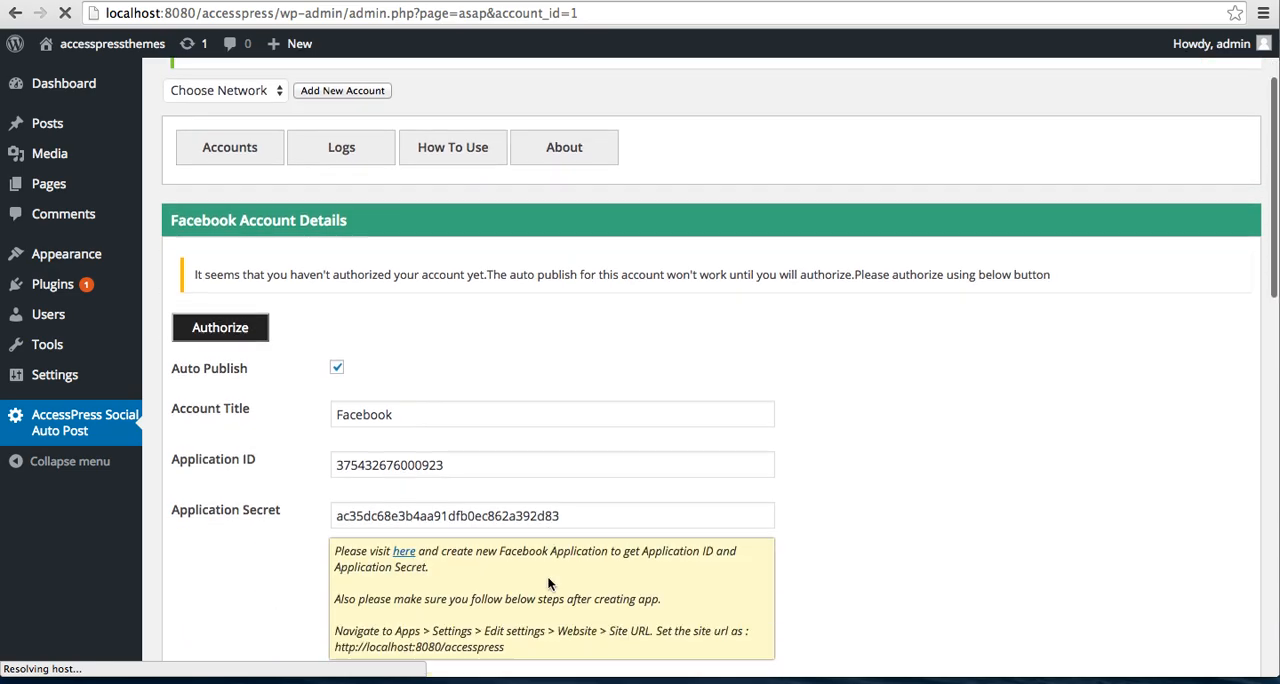
scroll(down, 3)
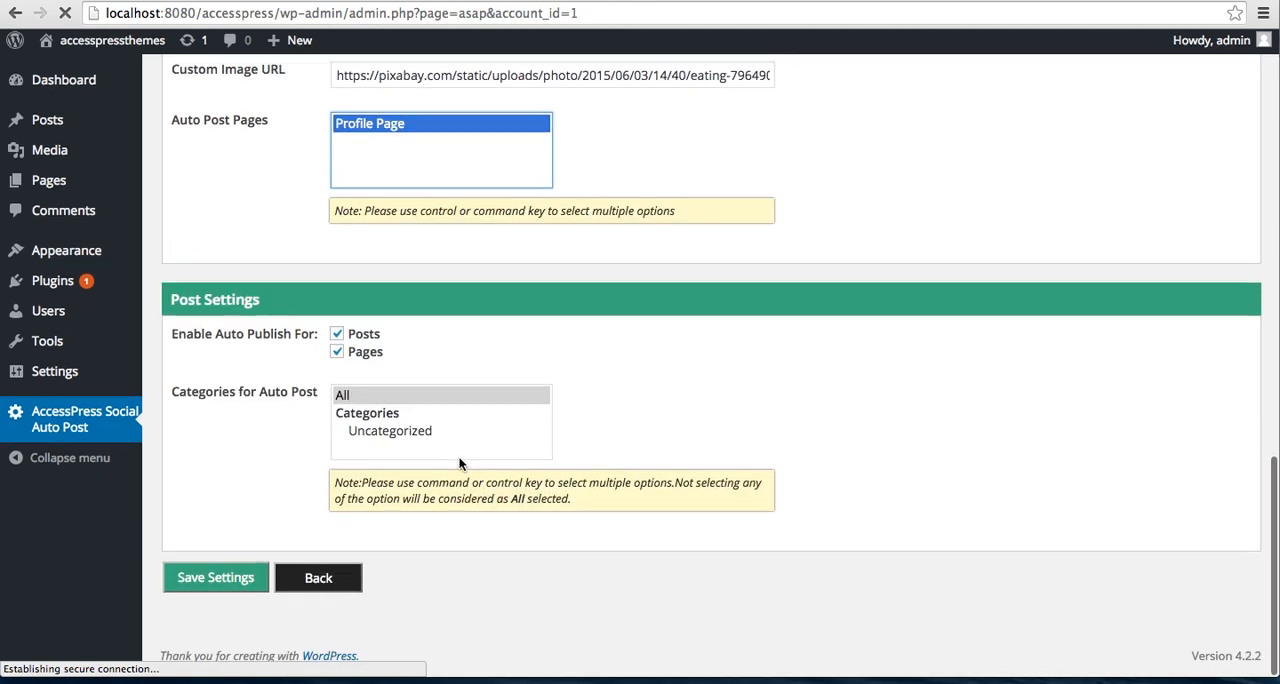
click(214, 576)
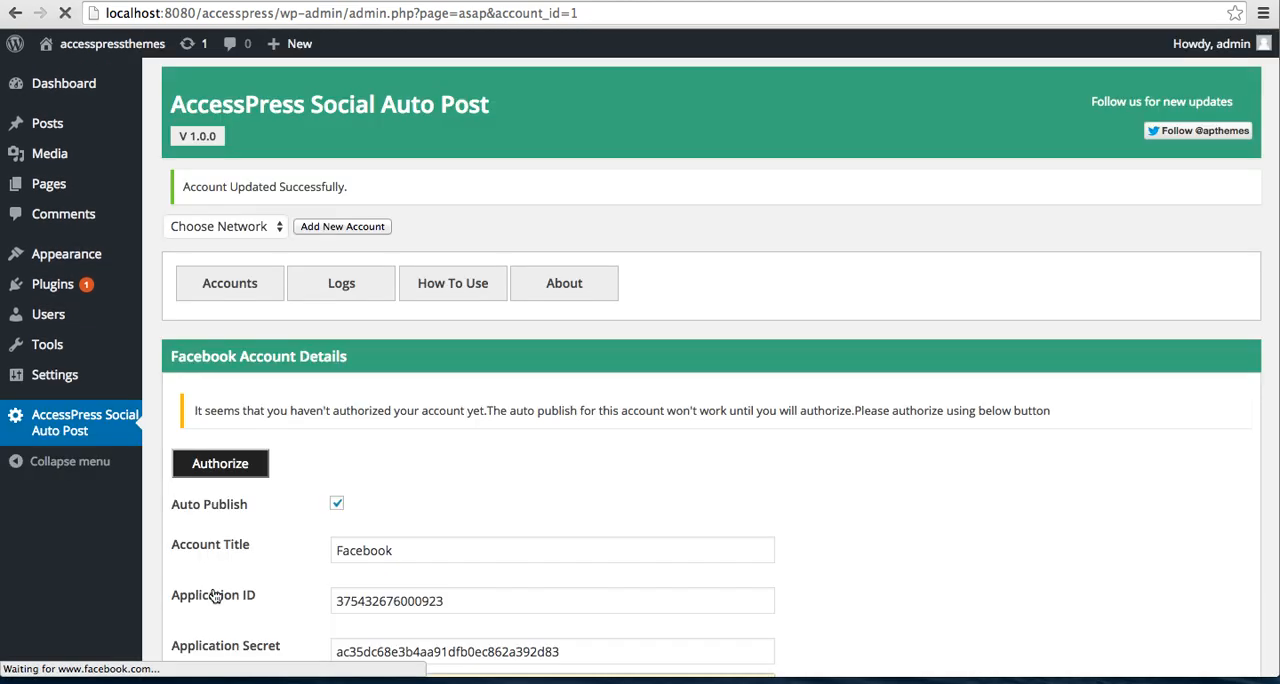
Step: Start Facebook authorization for the saved account via Authorize
click(220, 464)
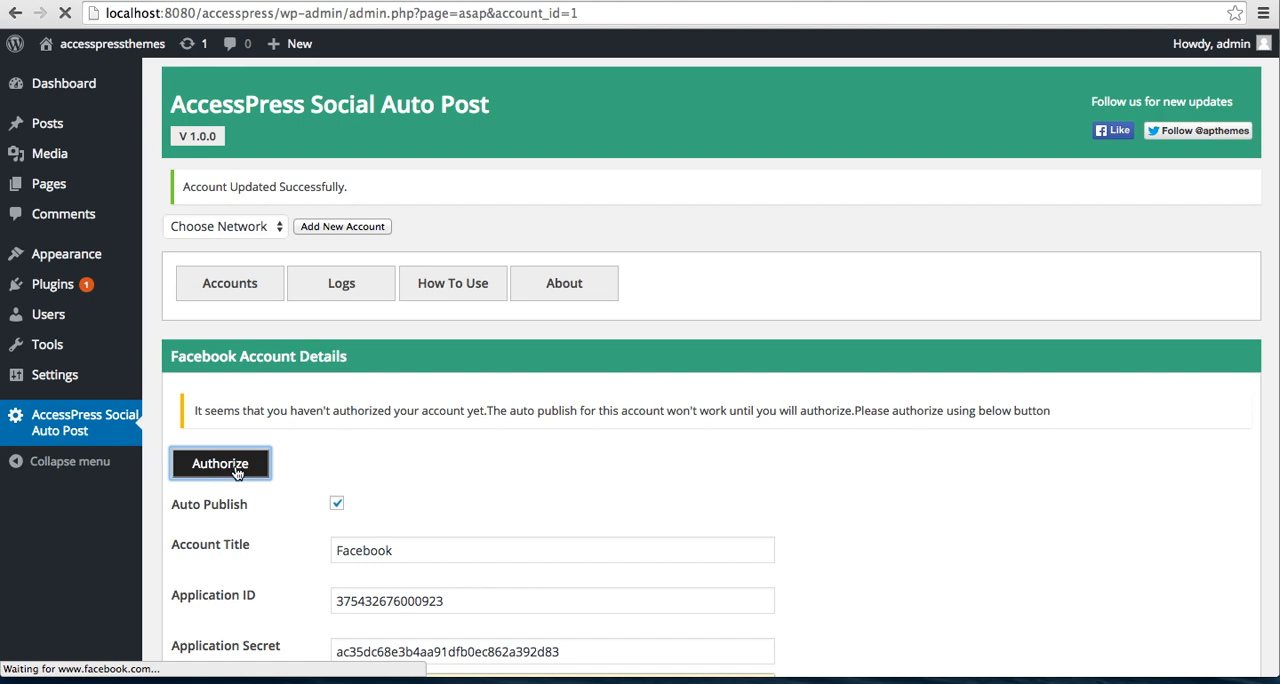
click(220, 464)
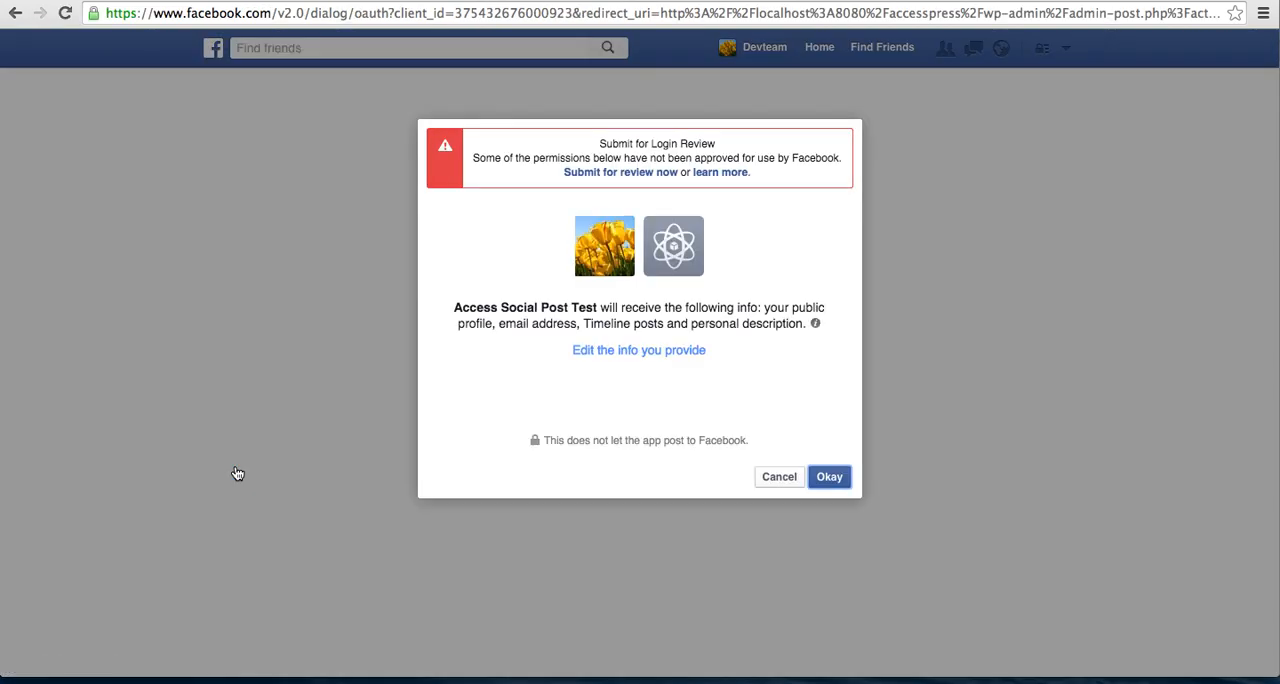
Step: Grant Access Social Post Test profile info, posting for Friends and Pages management permissions
click(828, 476)
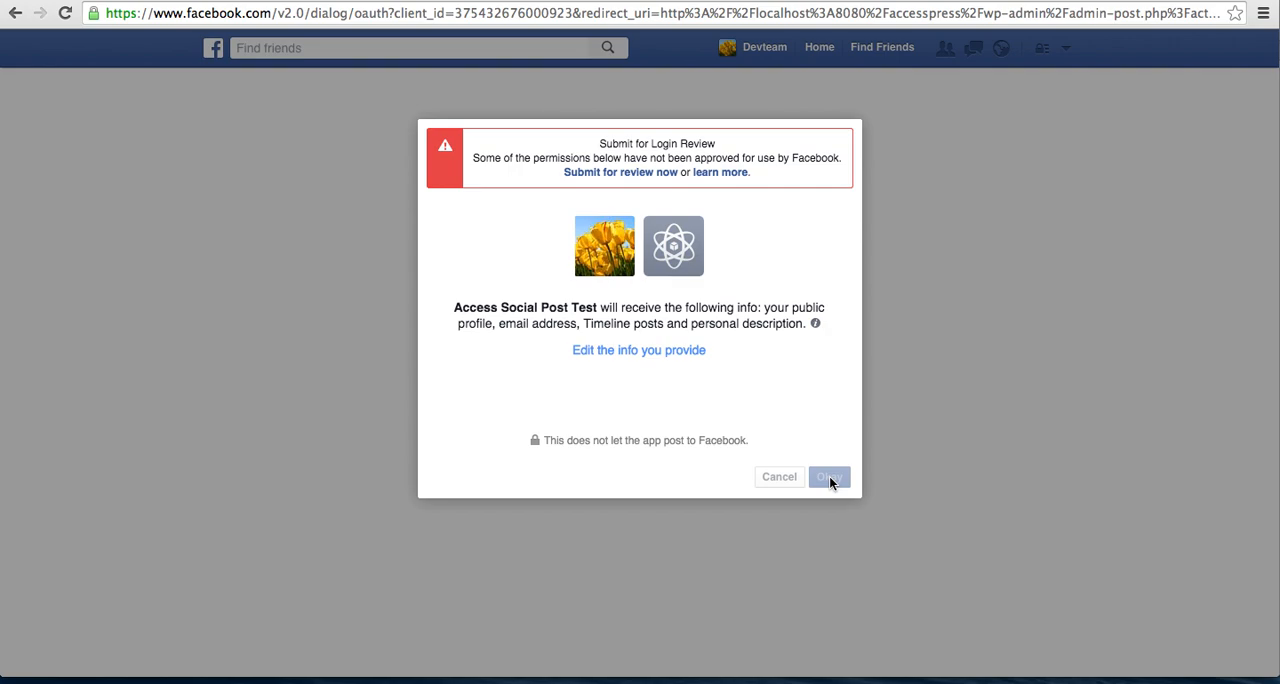
click(828, 476)
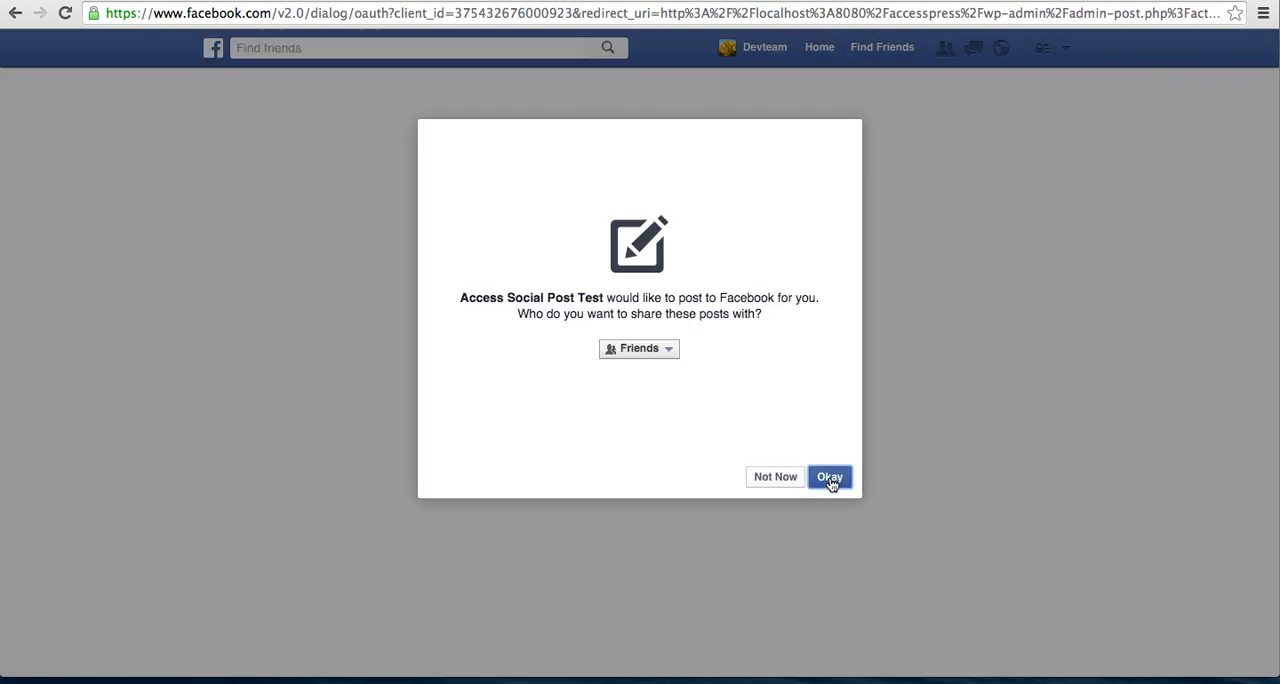
click(830, 476)
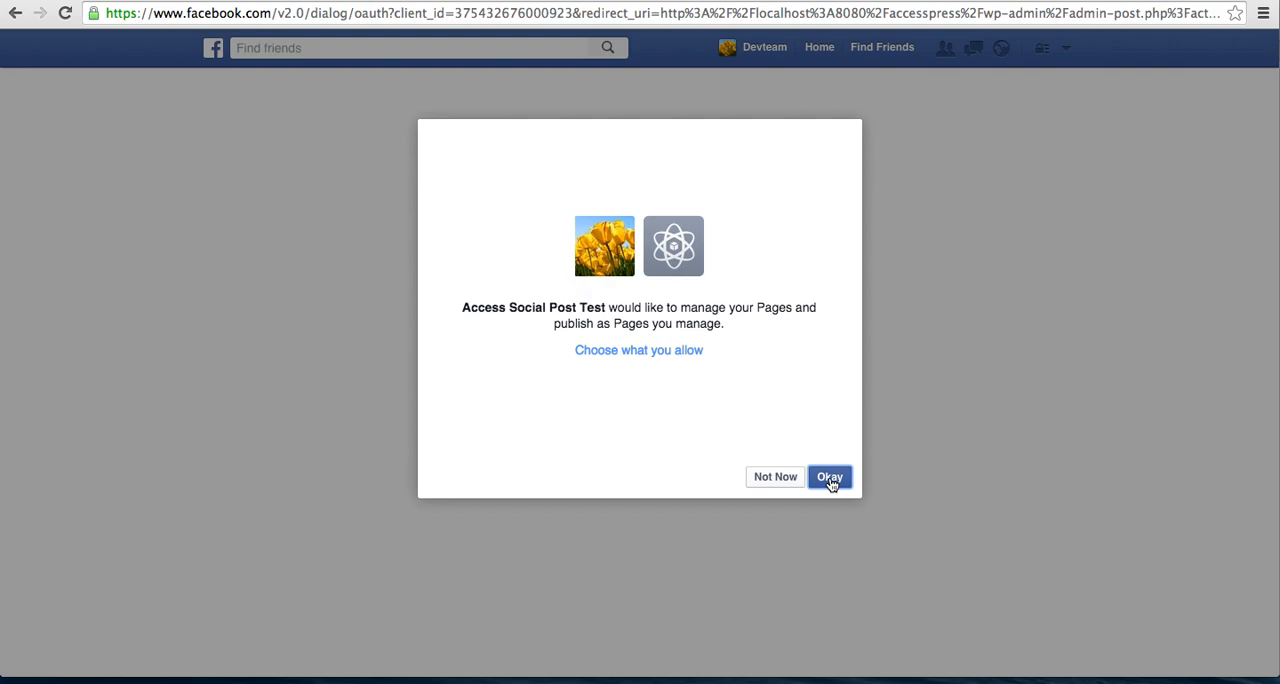
click(830, 476)
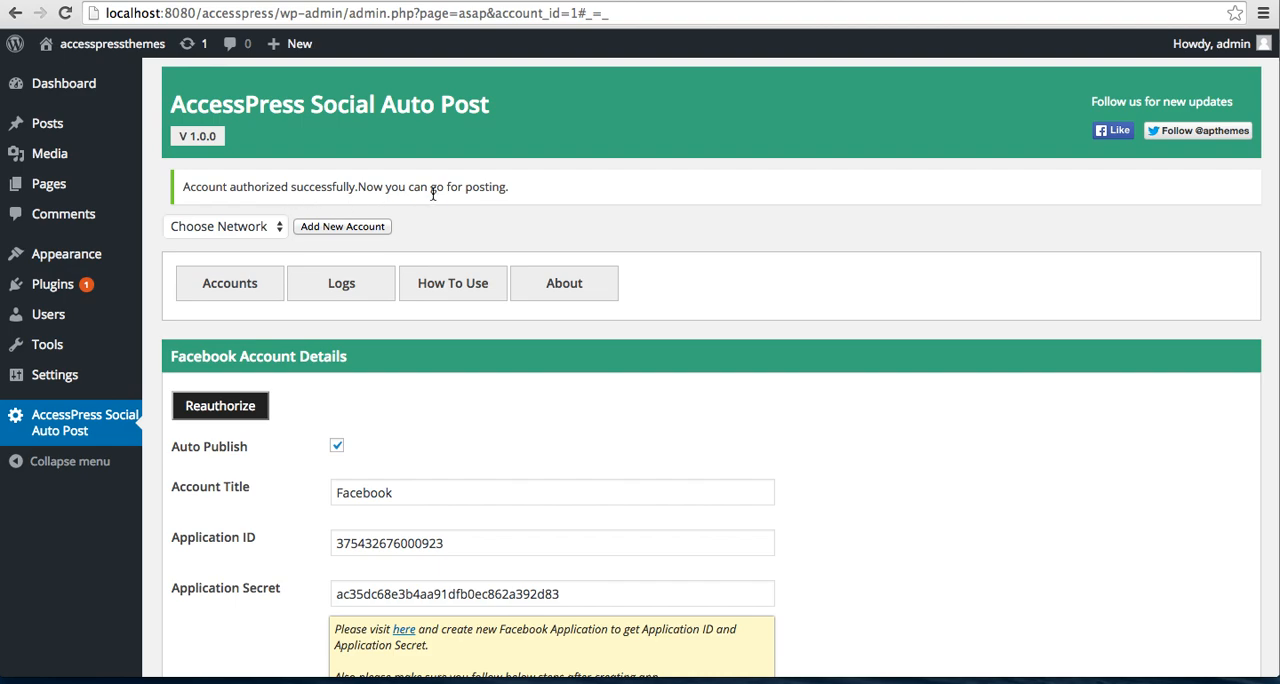
Step: Start a new post from Posts > Add New in the admin sidebar
scroll(down, 3)
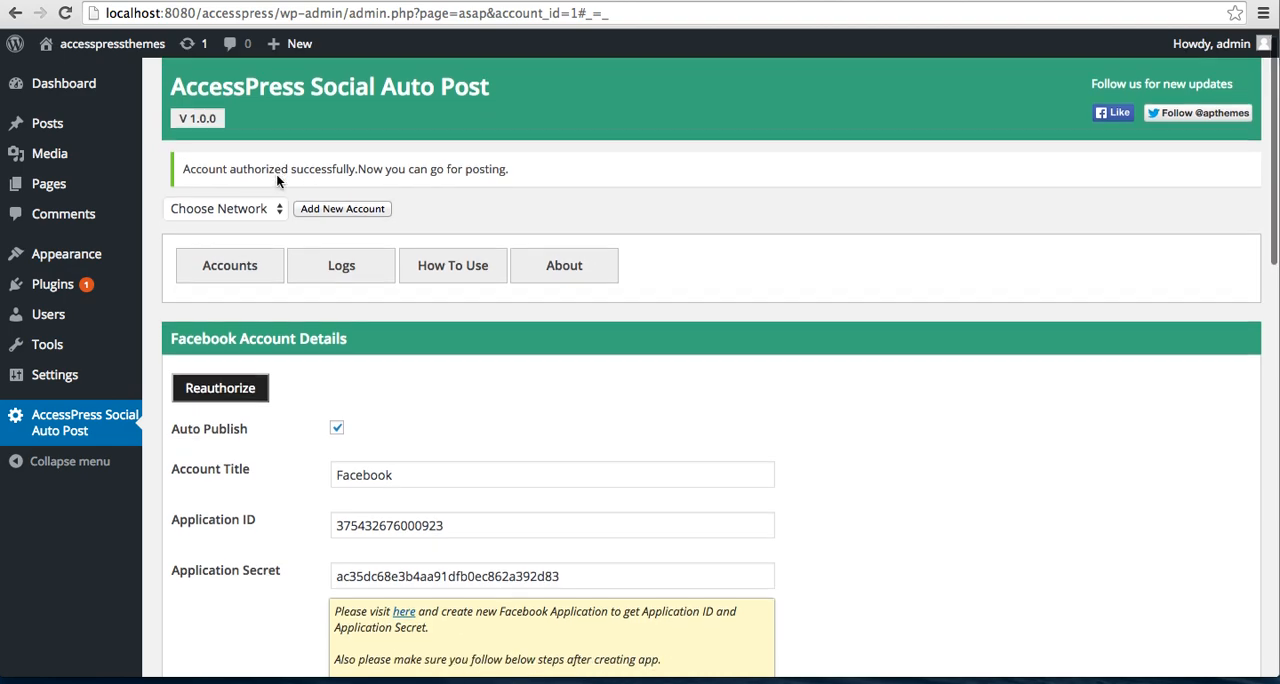
mouse_move(48, 124)
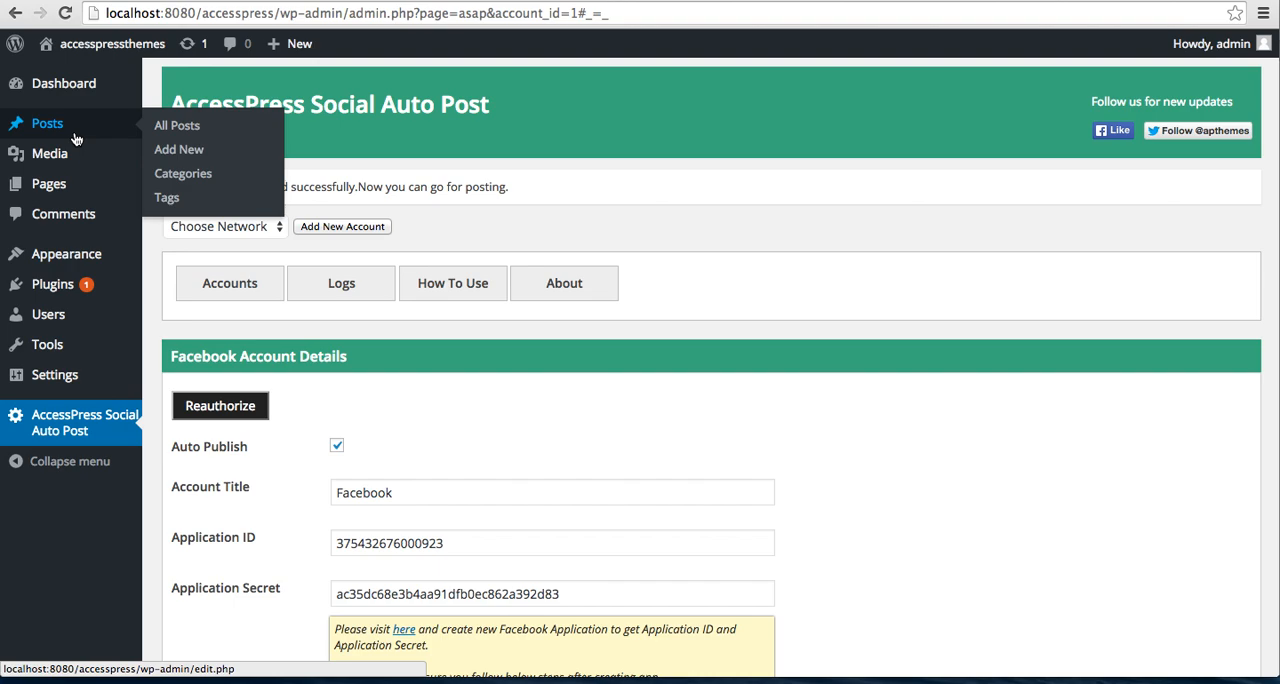
mouse_move(180, 148)
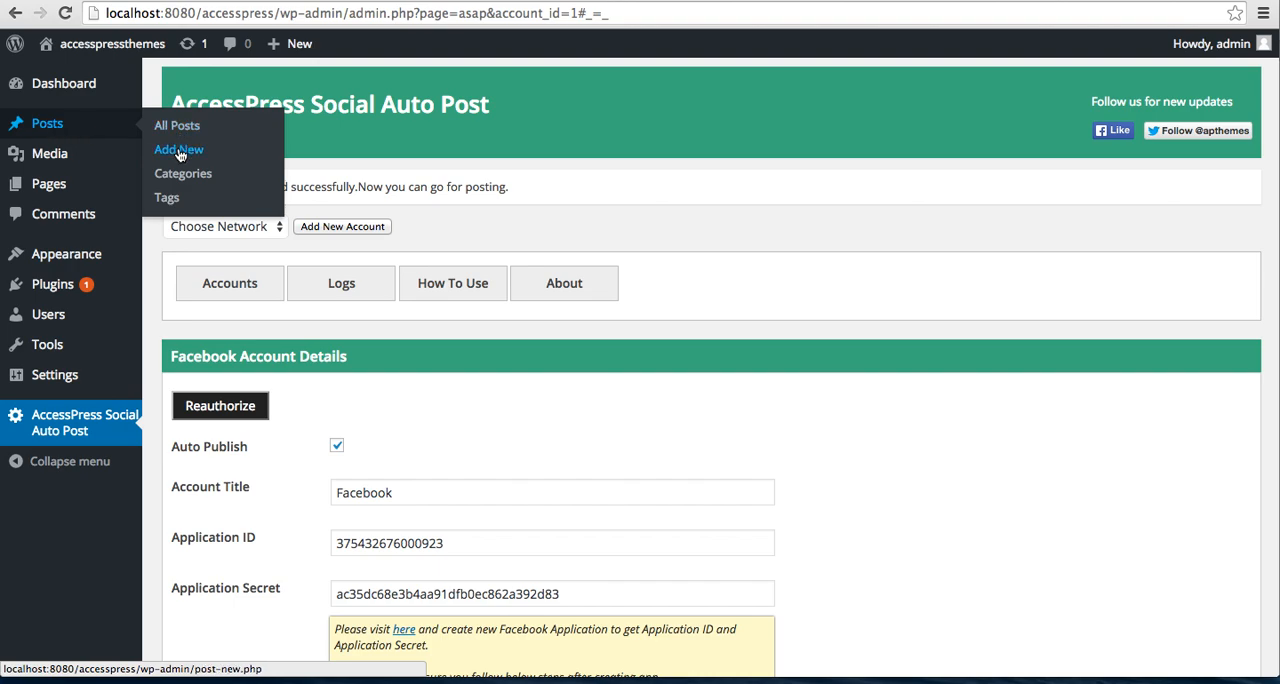
click(178, 148)
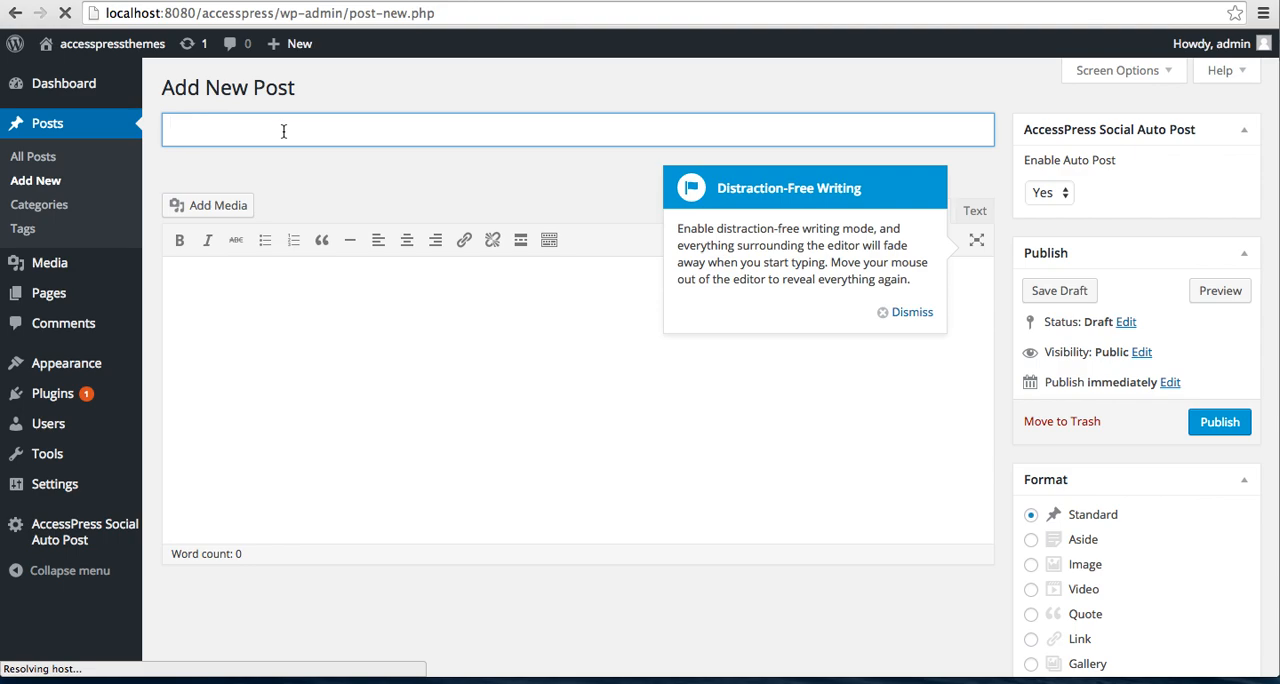
Step: Give the post the title 'Post Title' and body 'Description here'
text(Post)
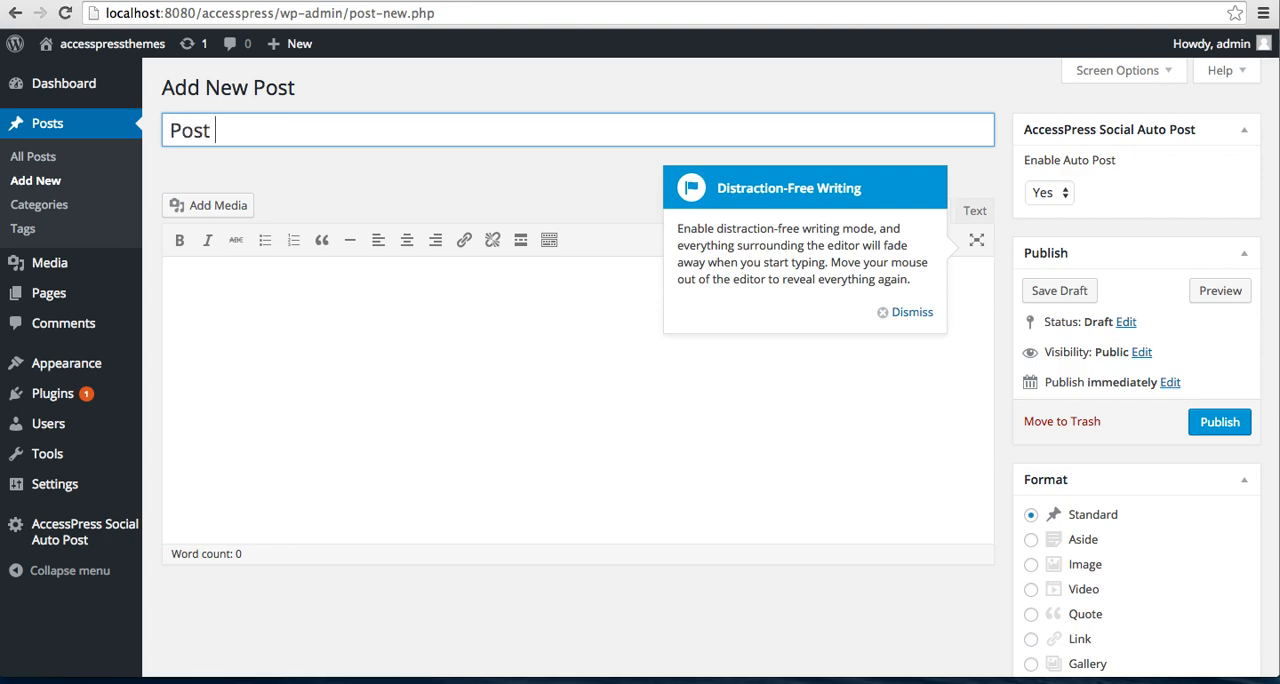
text(Title)
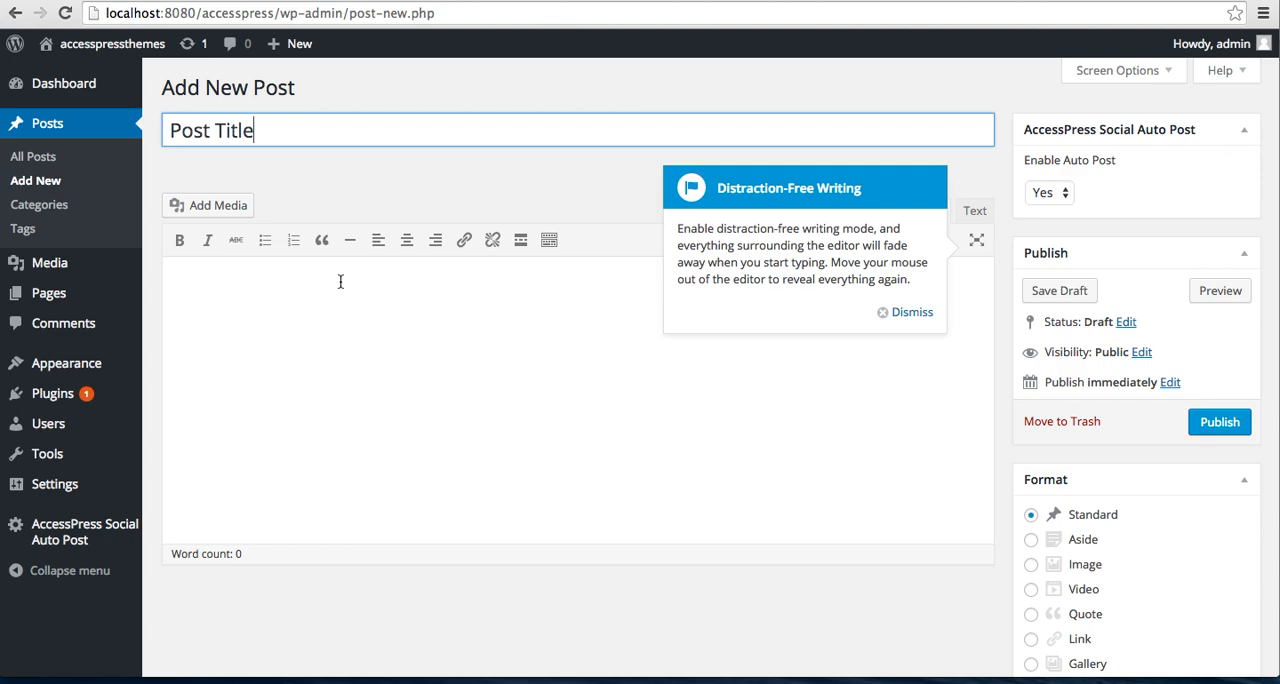
text(Descrip)
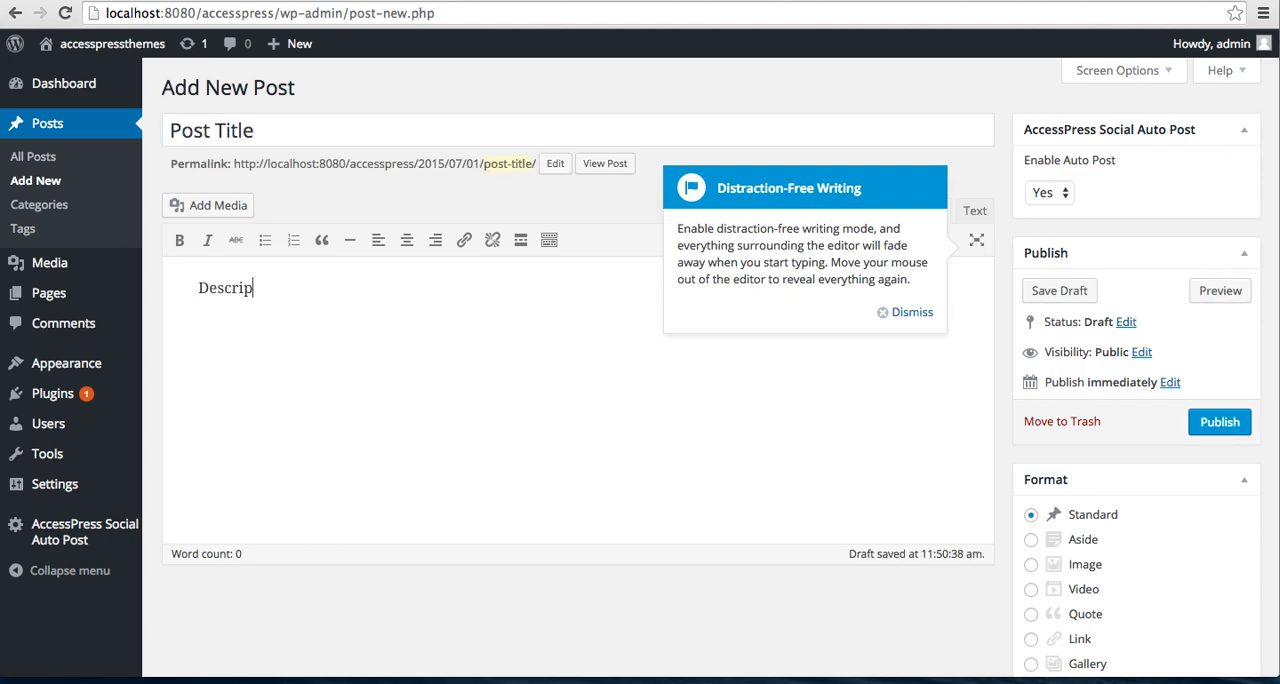
text(tion here)
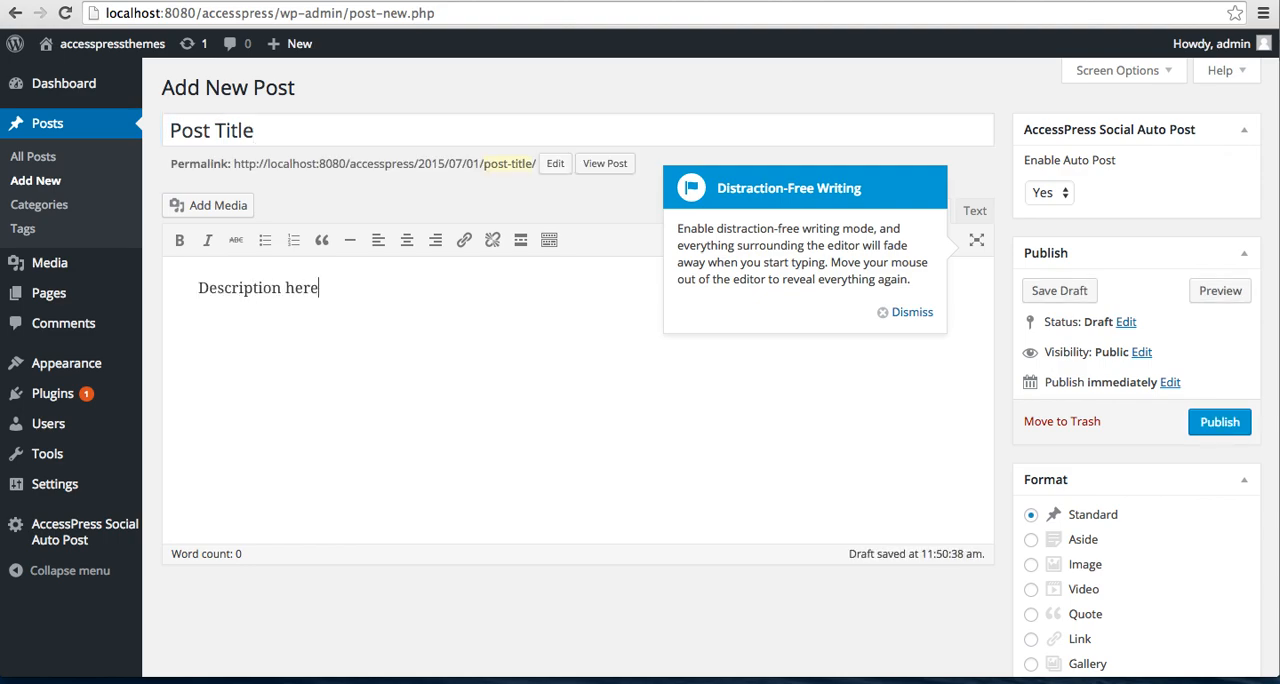
scroll(down, 3)
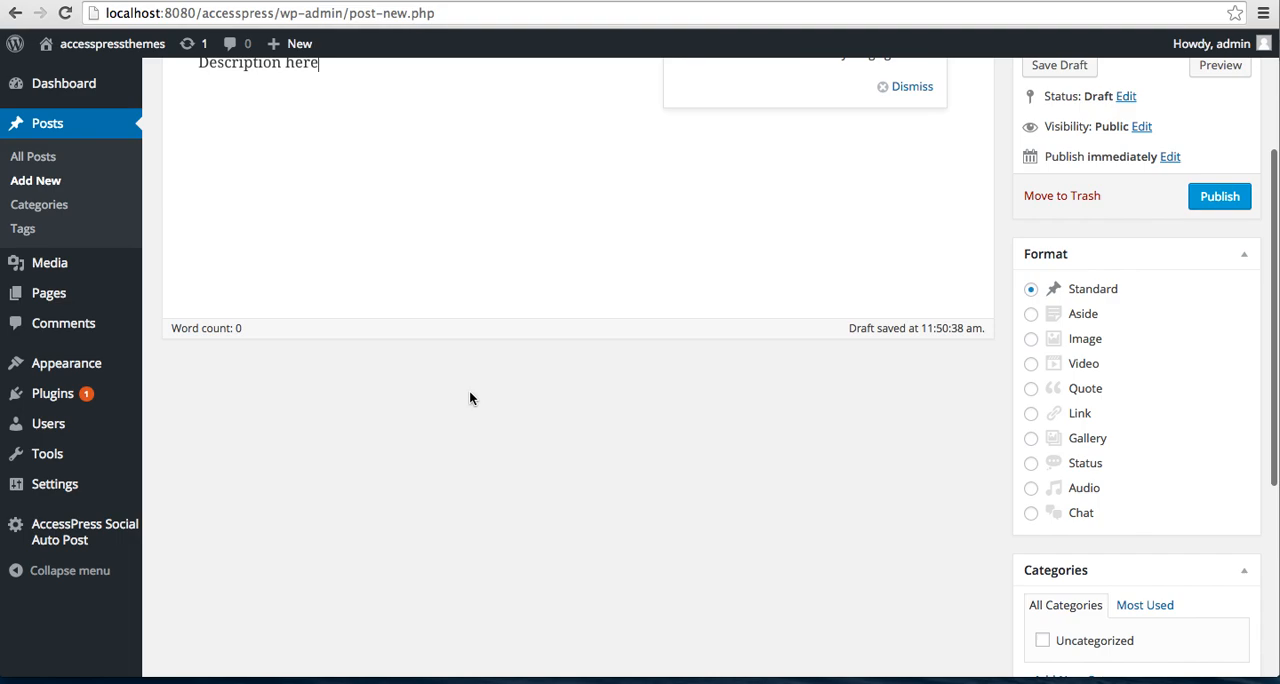
scroll(up, 3)
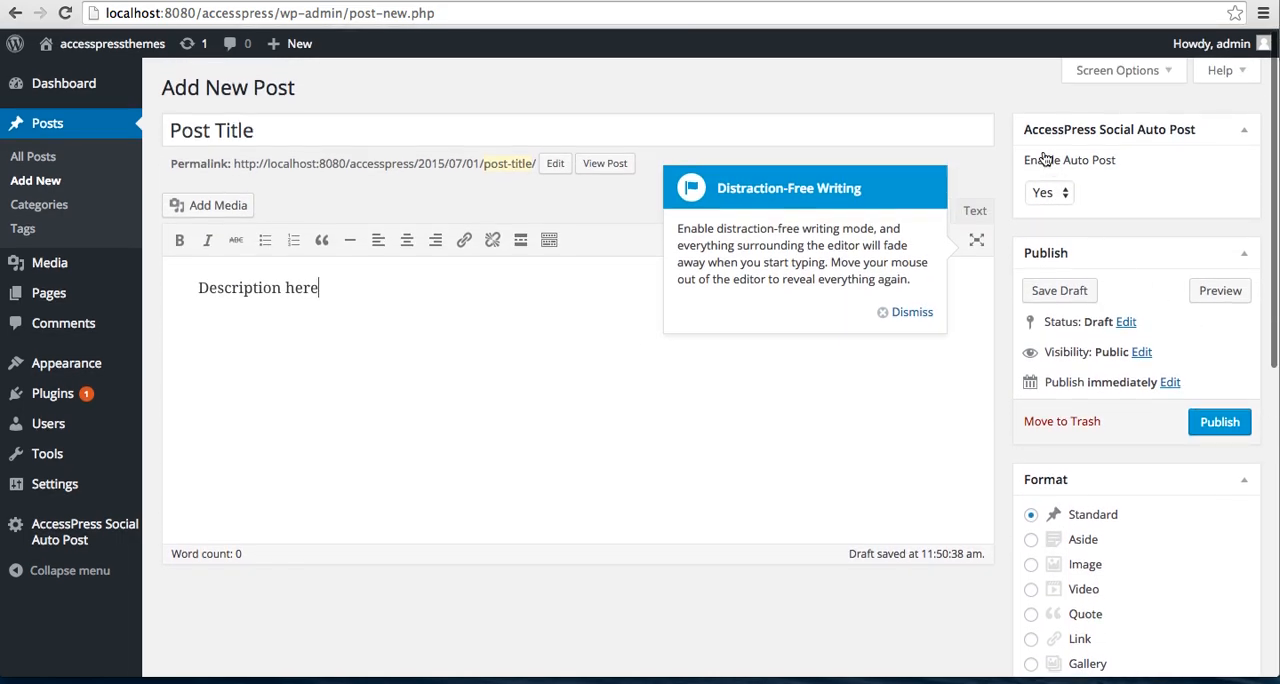
mouse_move(1104, 164)
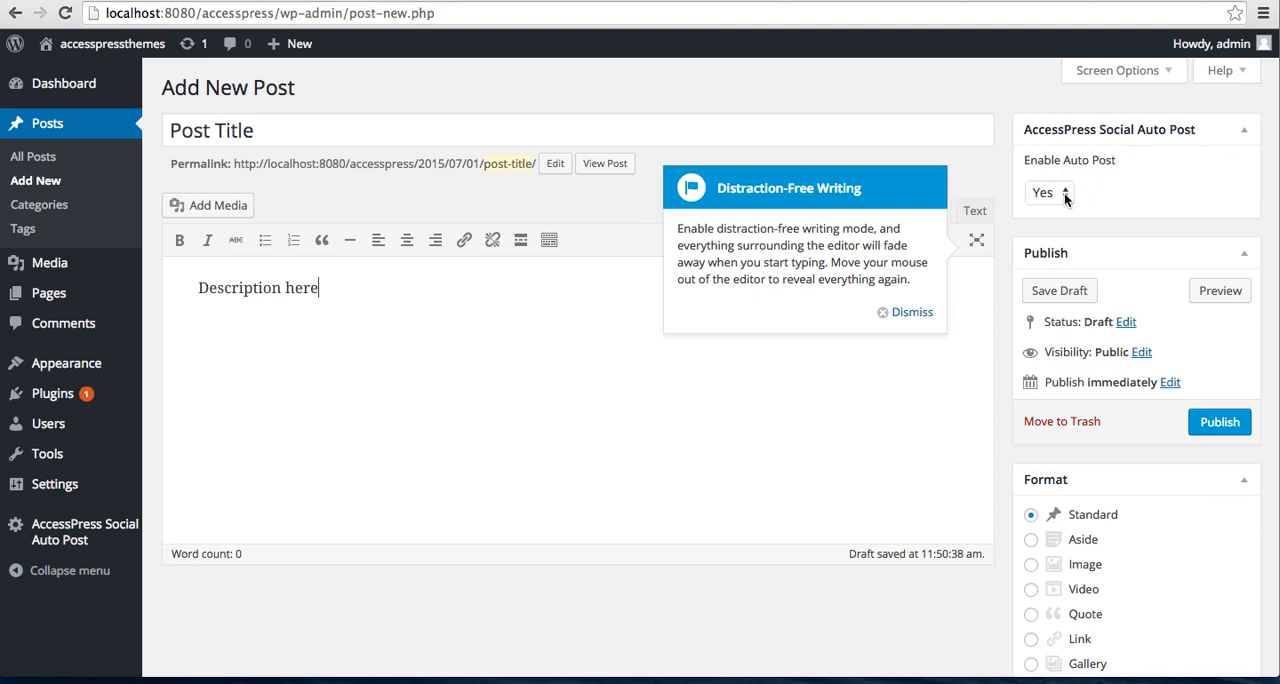
Step: Keep Enable Auto Post on Yes and publish the post
click(1048, 192)
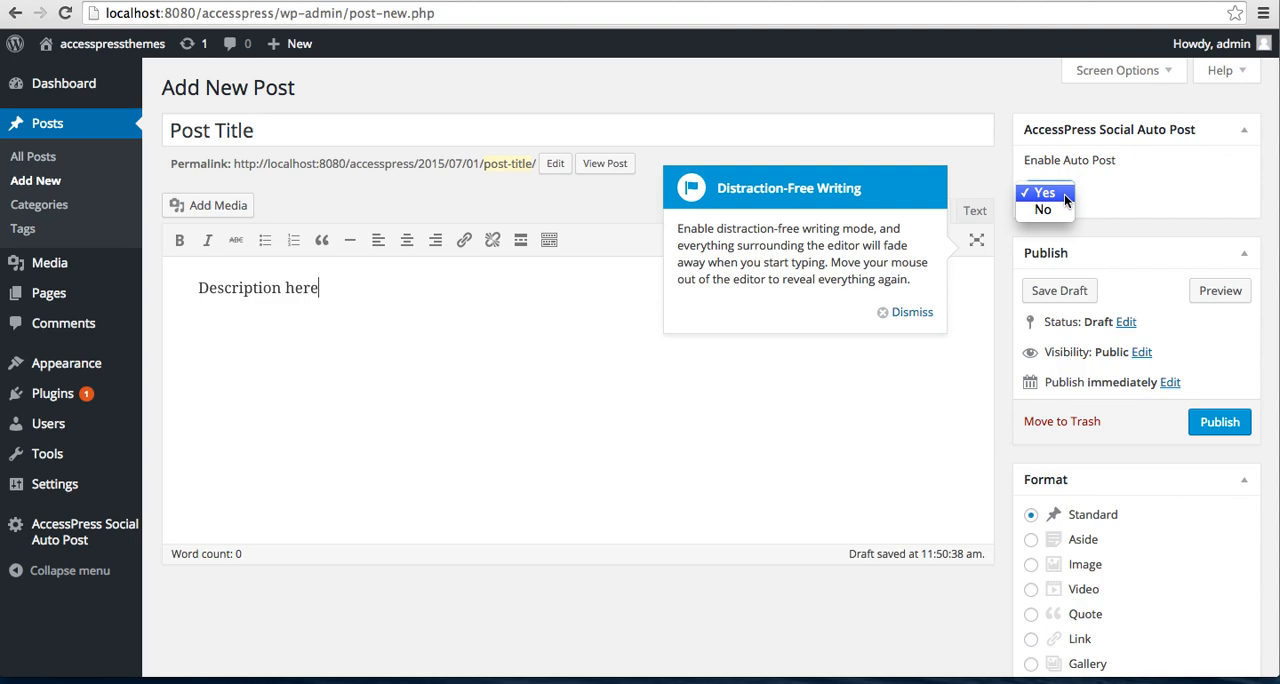
click(1044, 192)
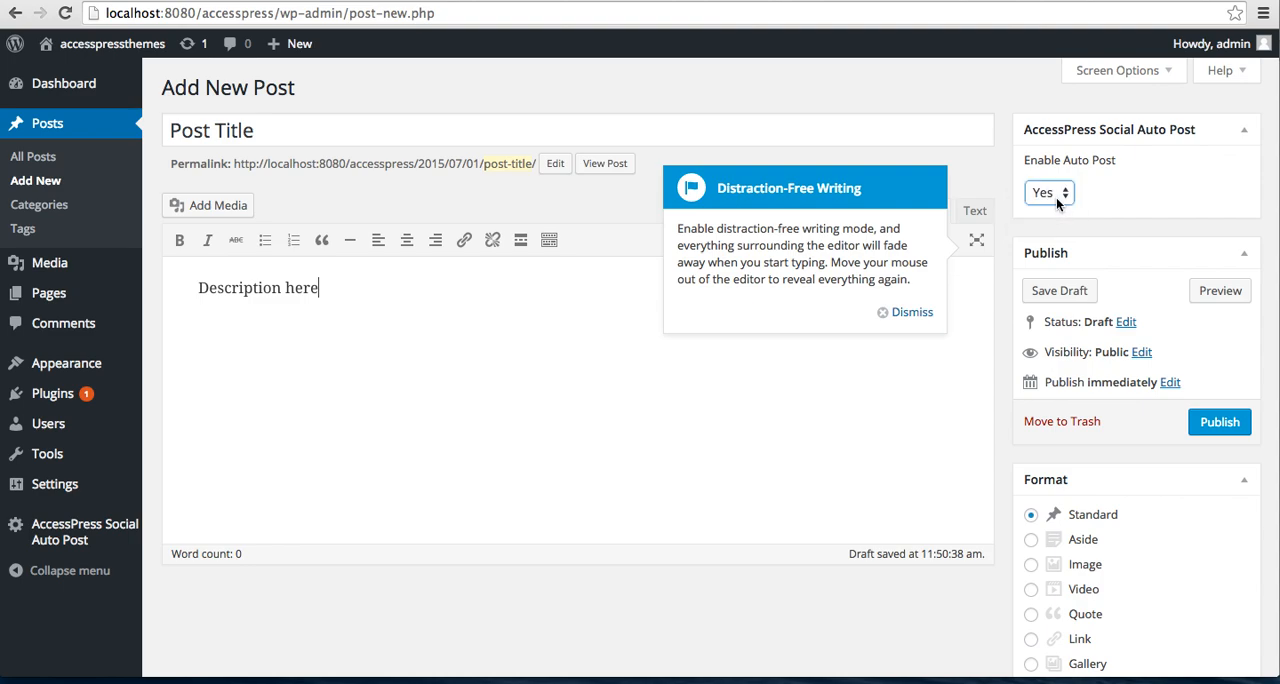
click(1220, 422)
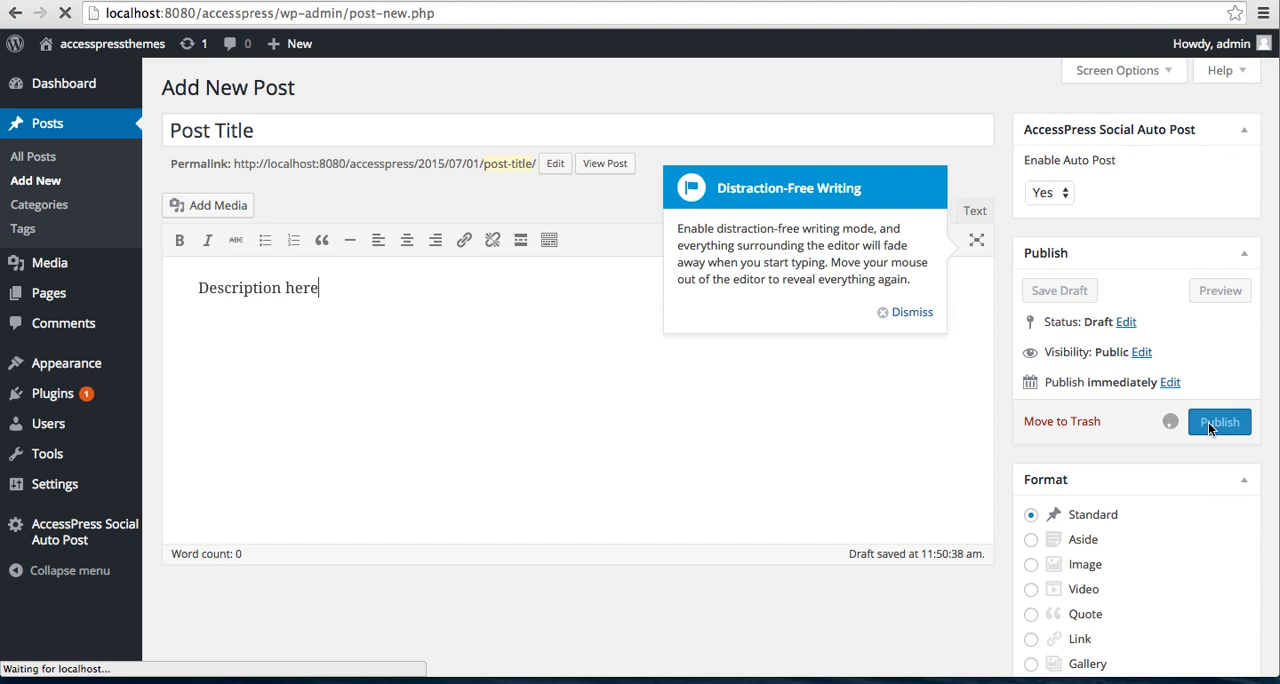
click(1220, 420)
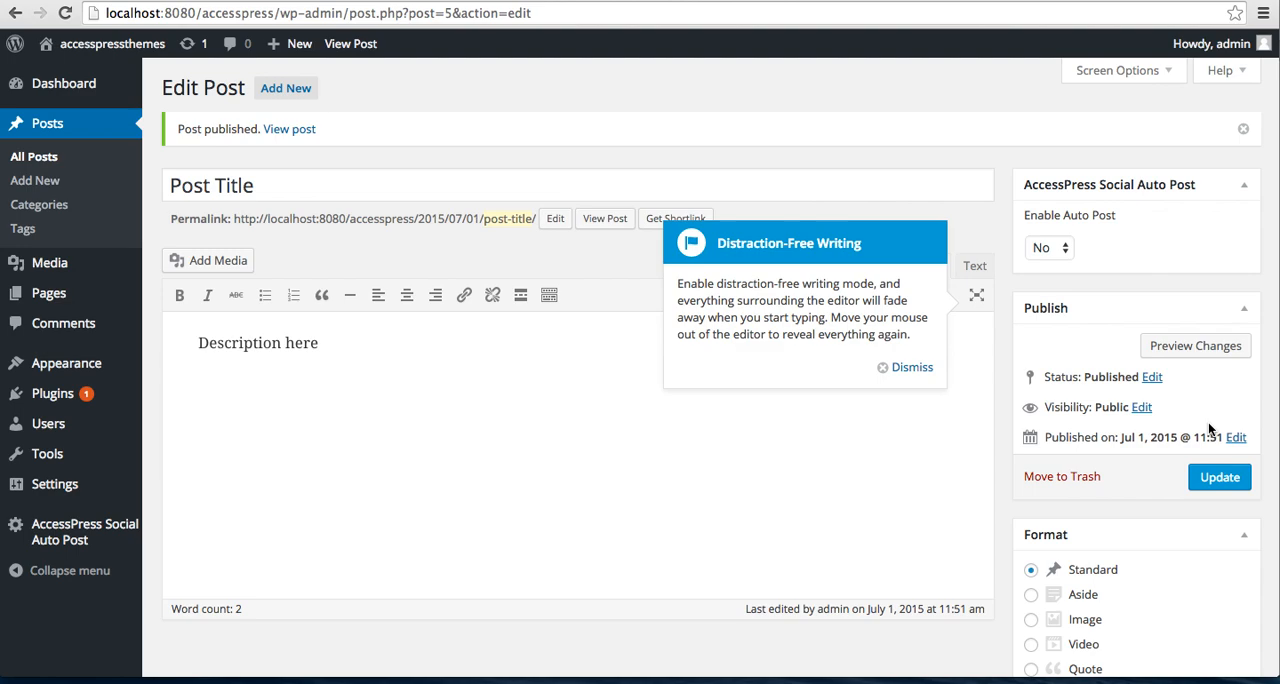
mouse_move(70, 540)
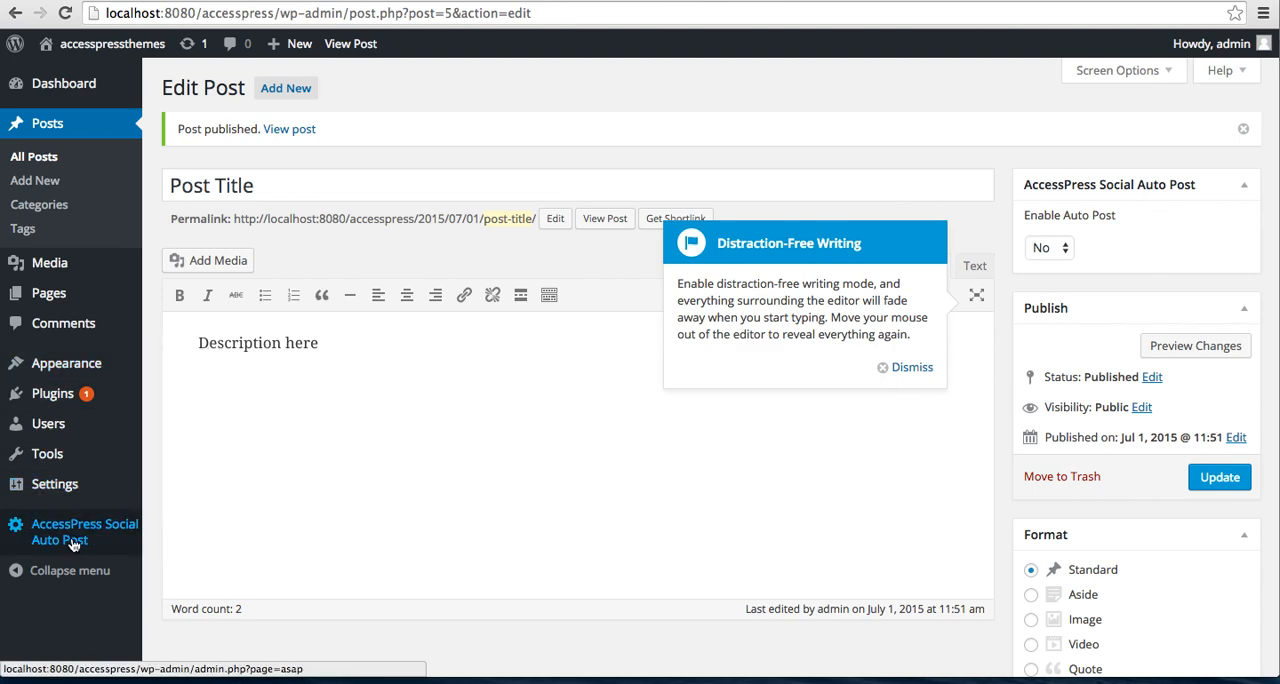
Step: View the AccessPress Social Auto Post Logs showing post 5 posted successfully
click(60, 540)
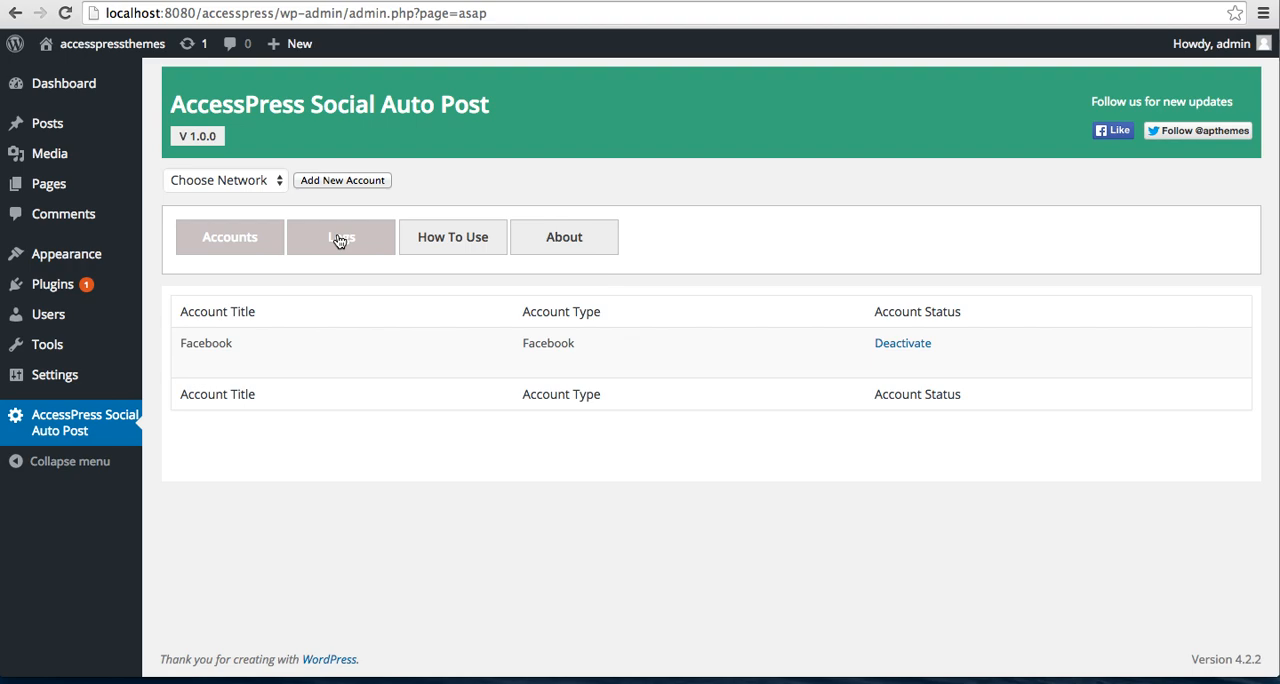
click(340, 238)
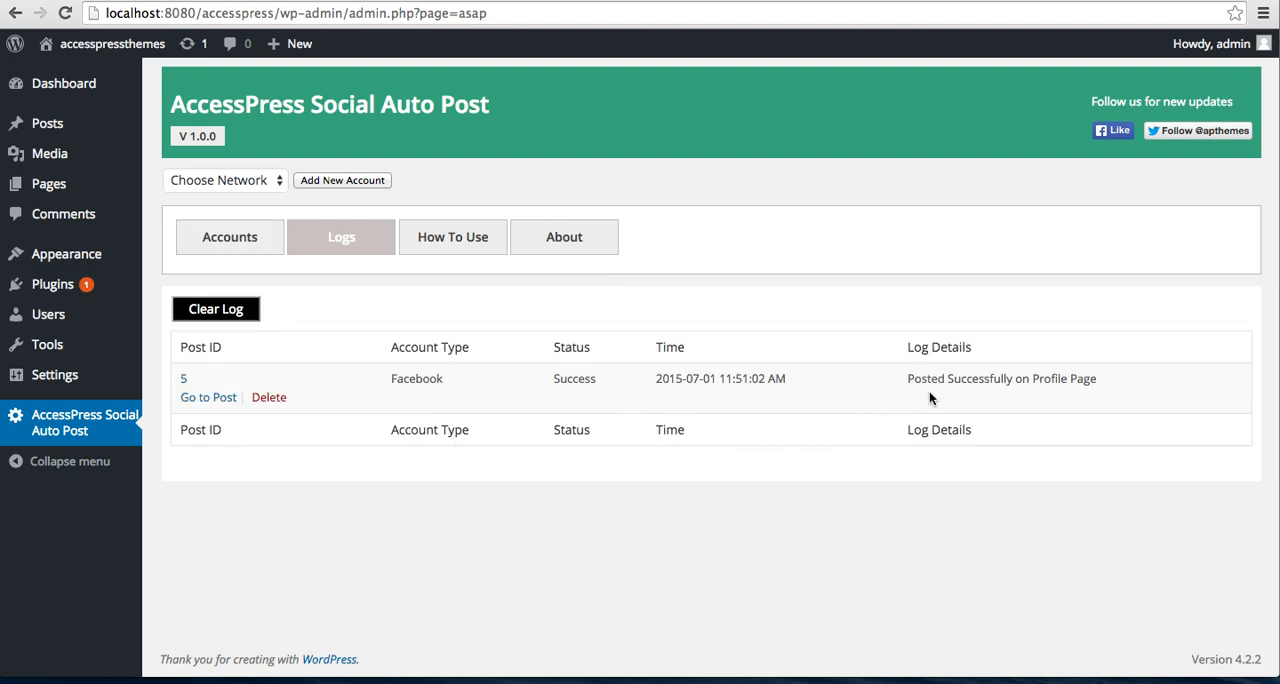
mouse_move(1096, 388)
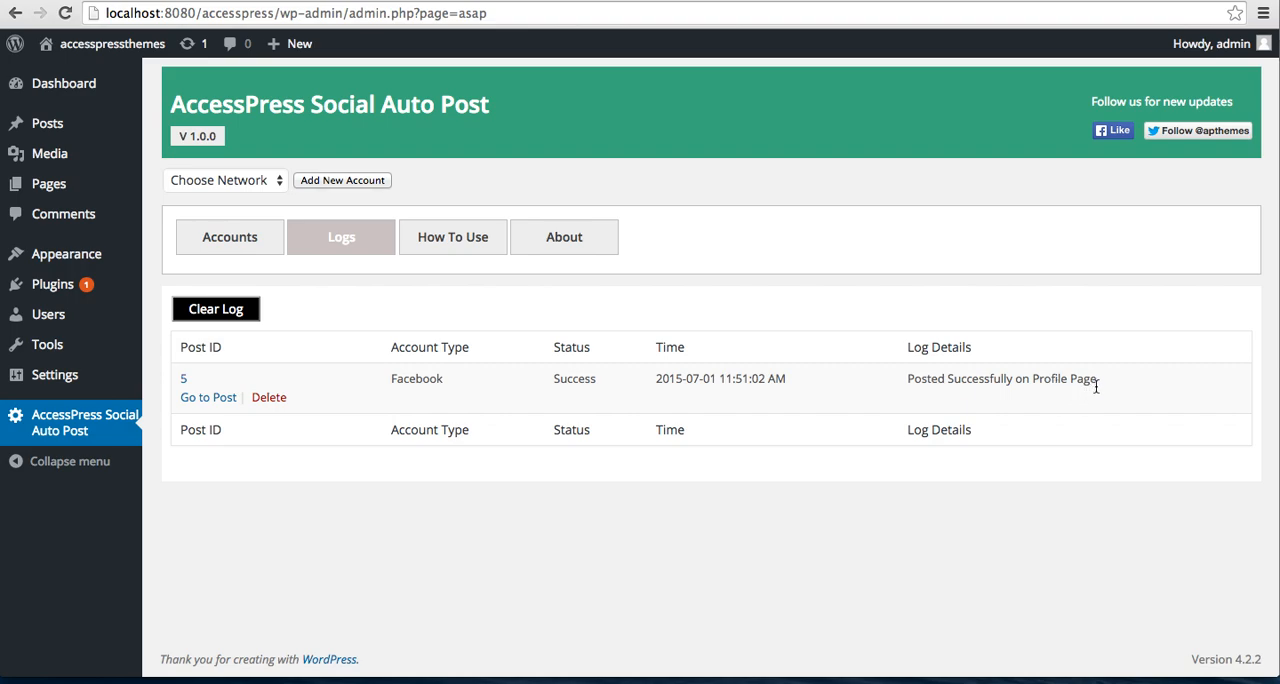
mouse_move(200, 404)
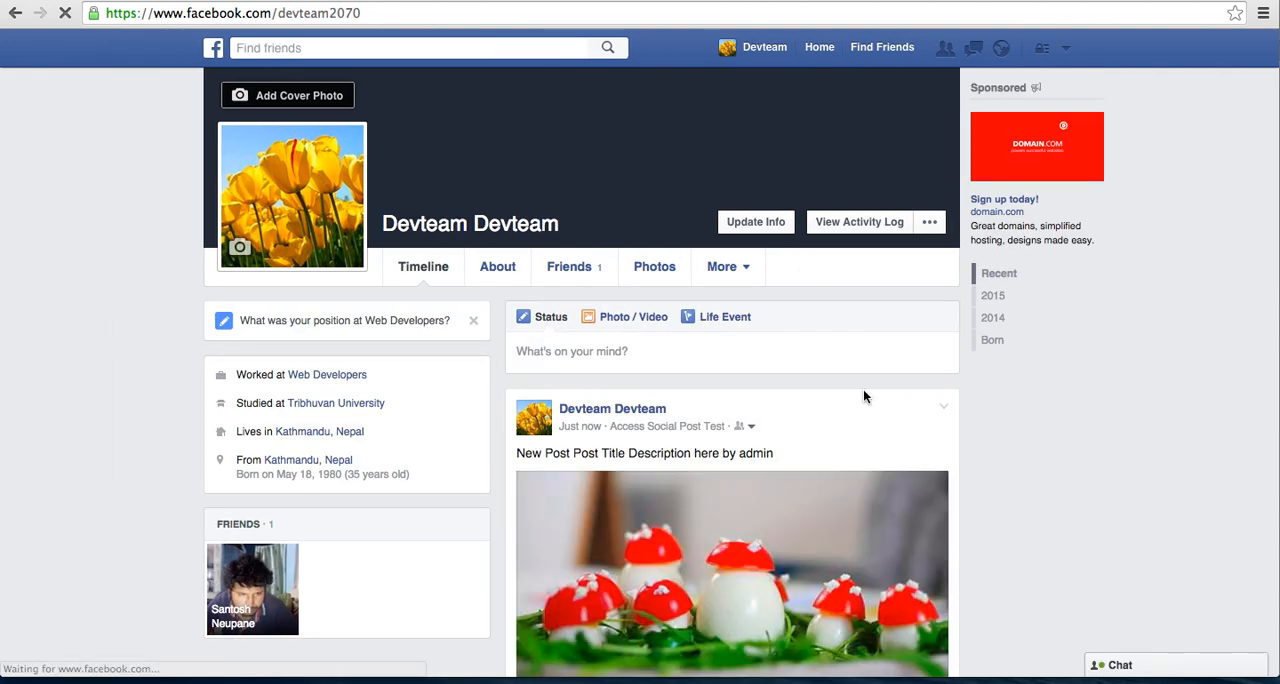
Step: Scroll the Facebook timeline to the auto-posted 'Post Title' entry with its image
scroll(down, 3)
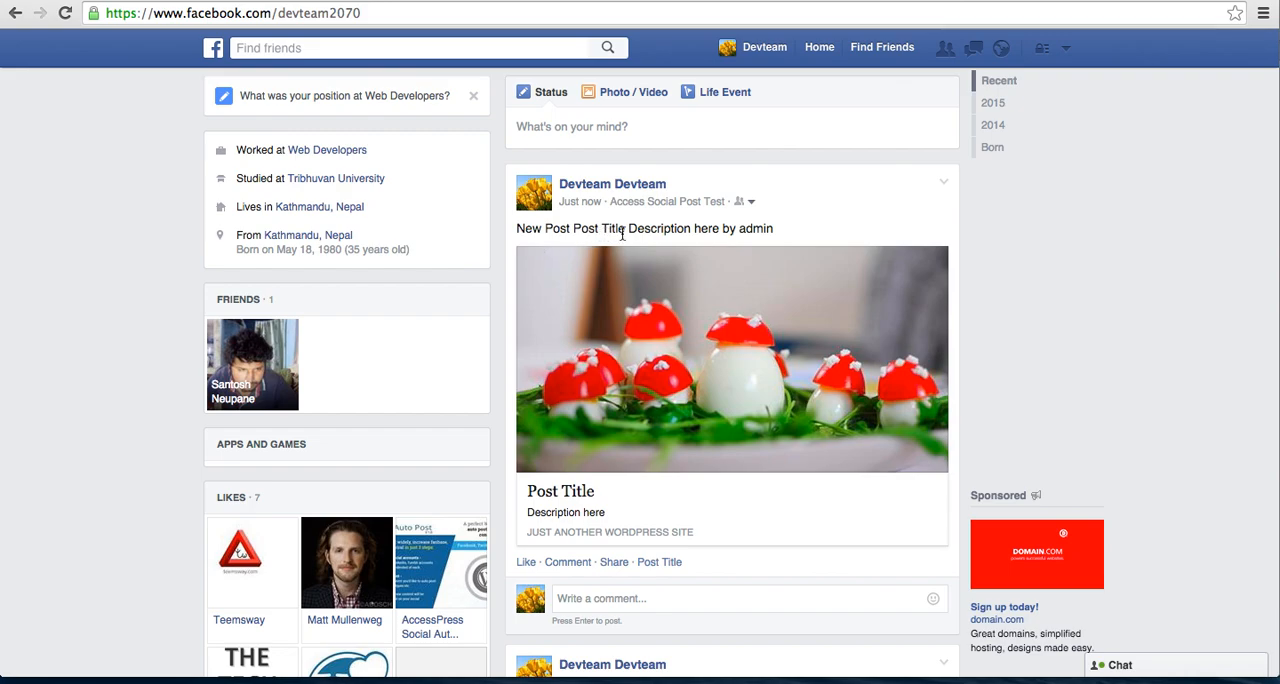
mouse_move(732, 246)
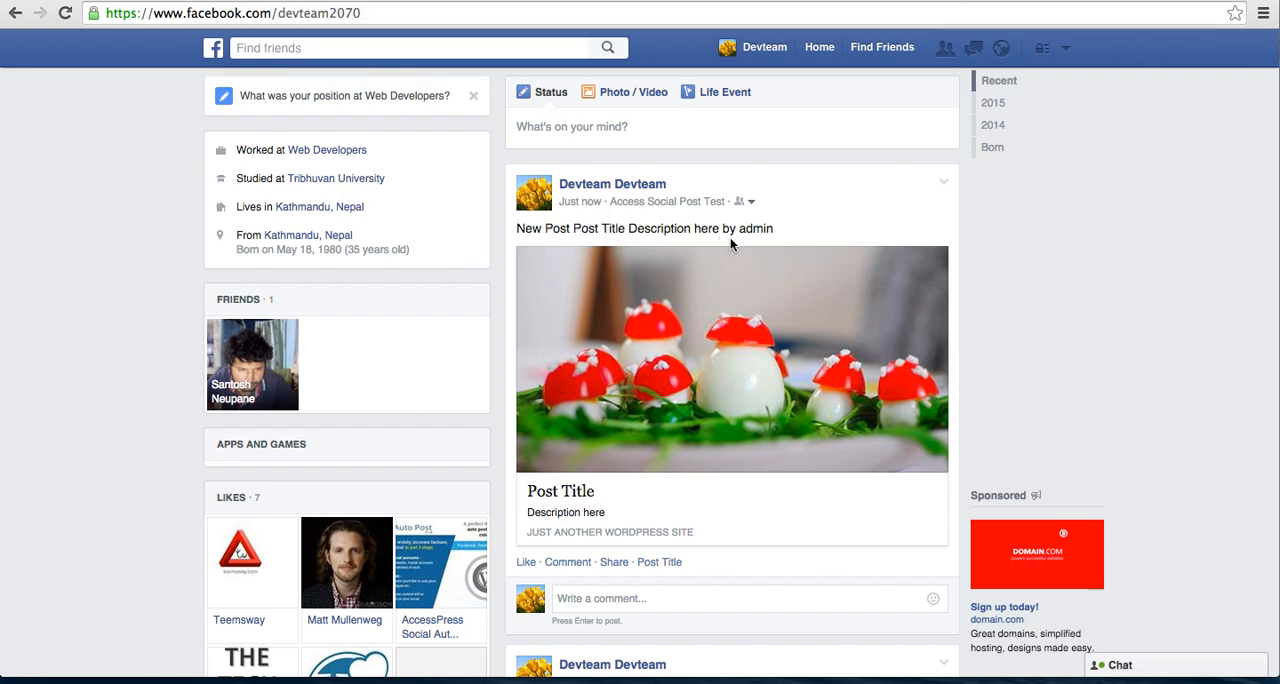
mouse_move(760, 408)
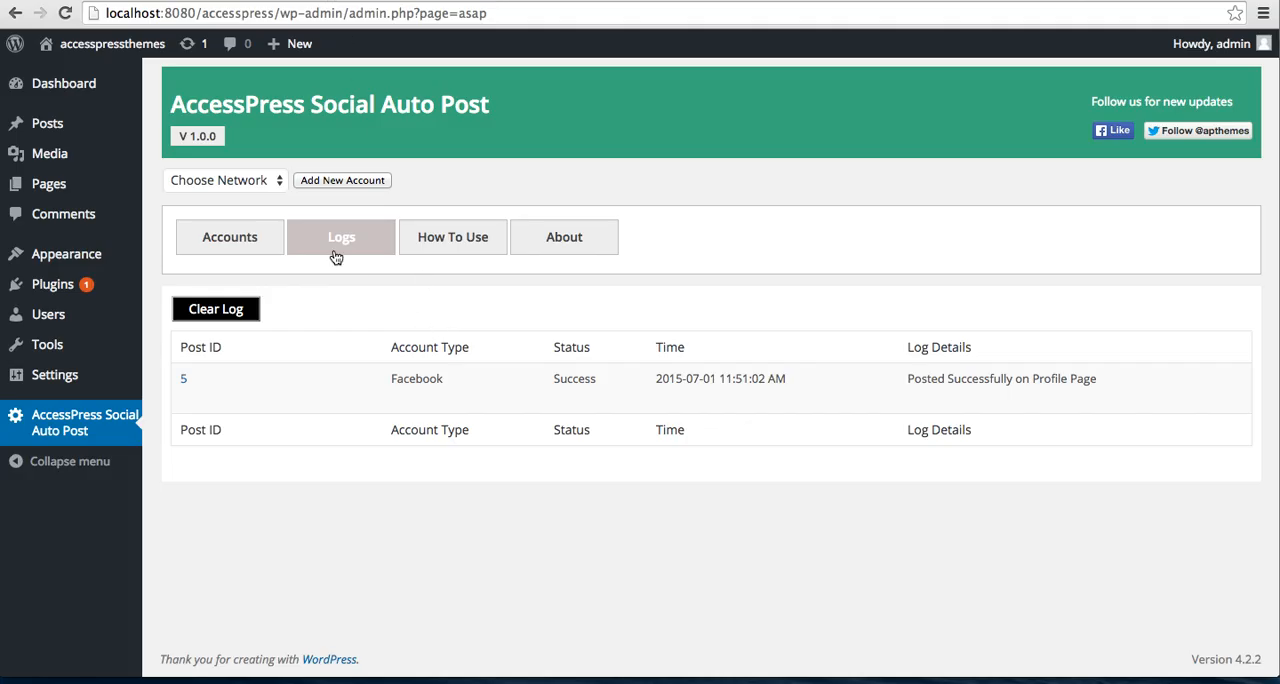
mouse_move(268, 190)
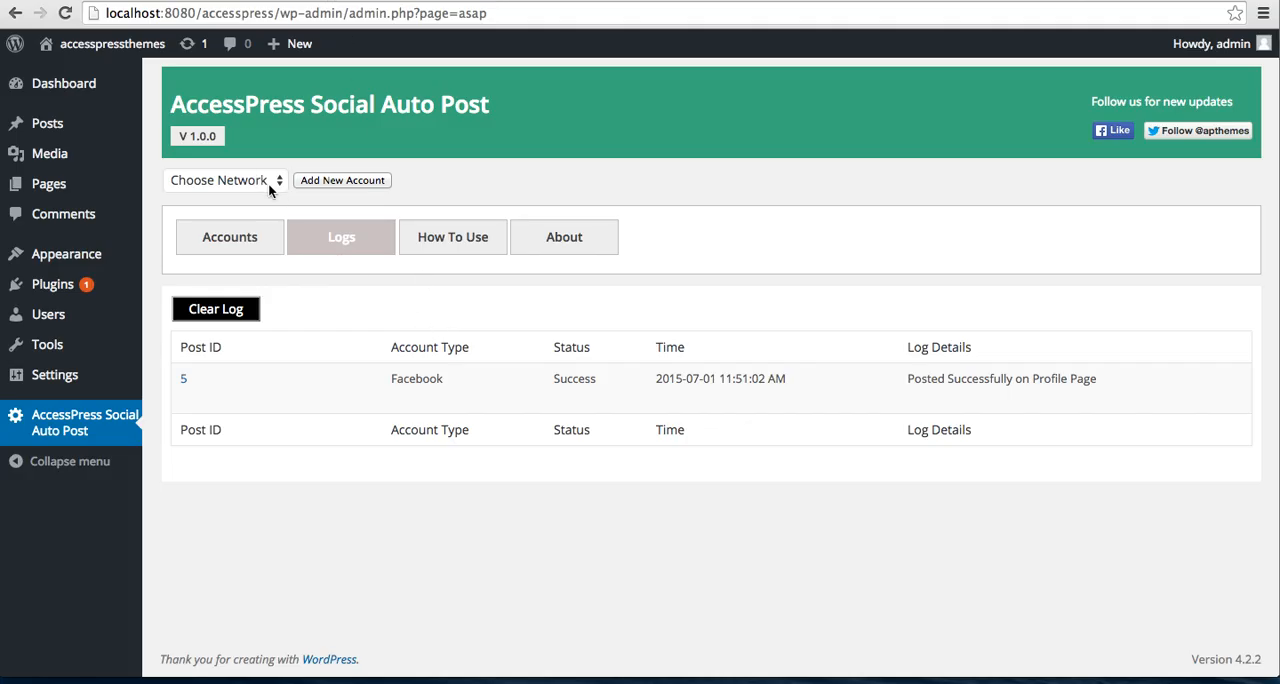